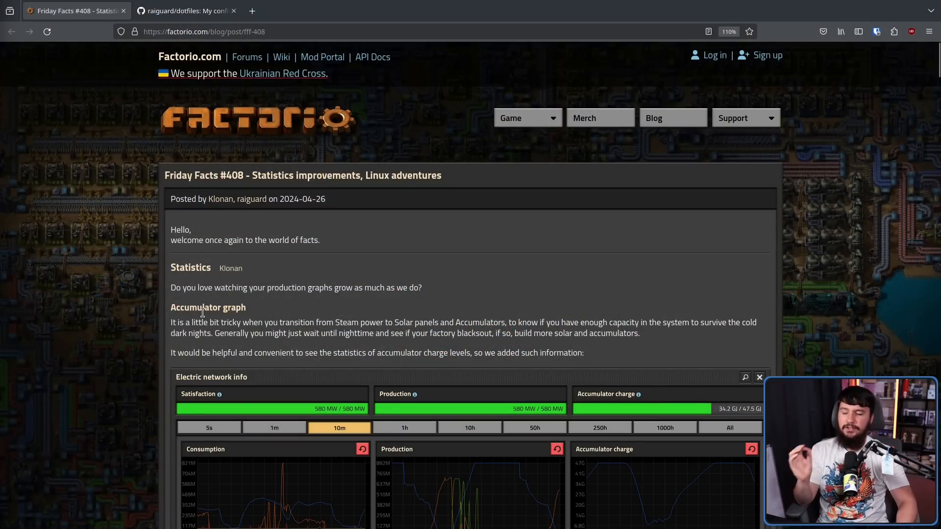
mouse_move(444, 234)
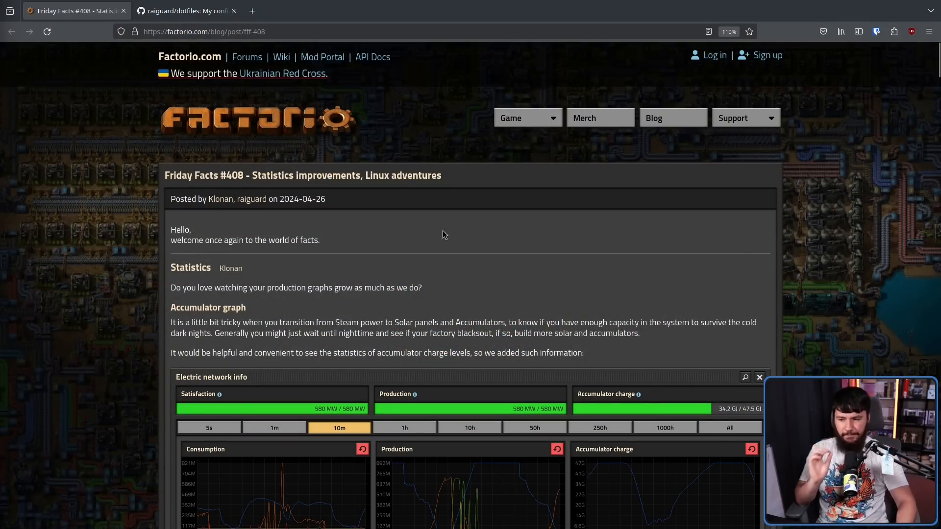
Highlight 'Linux adventures' in the title and scroll down to that section.
double_click(402, 176)
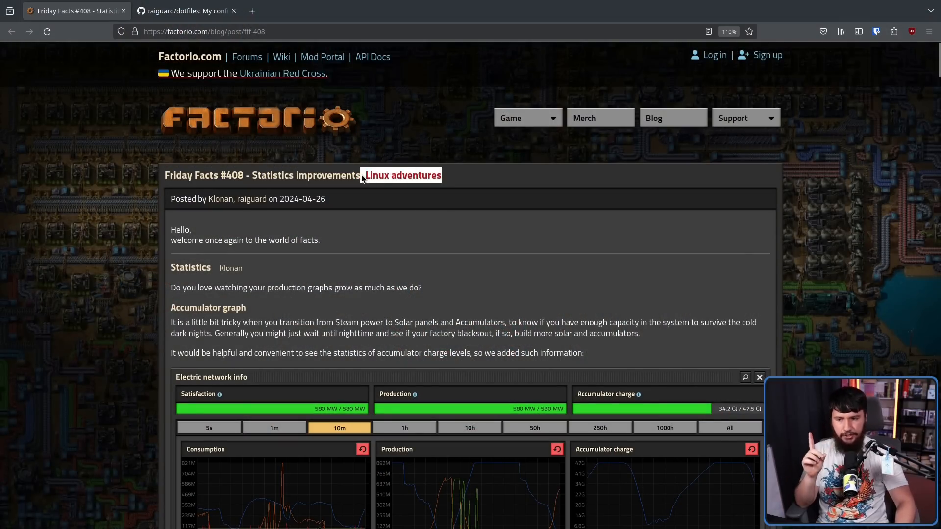
scroll(down, 3)
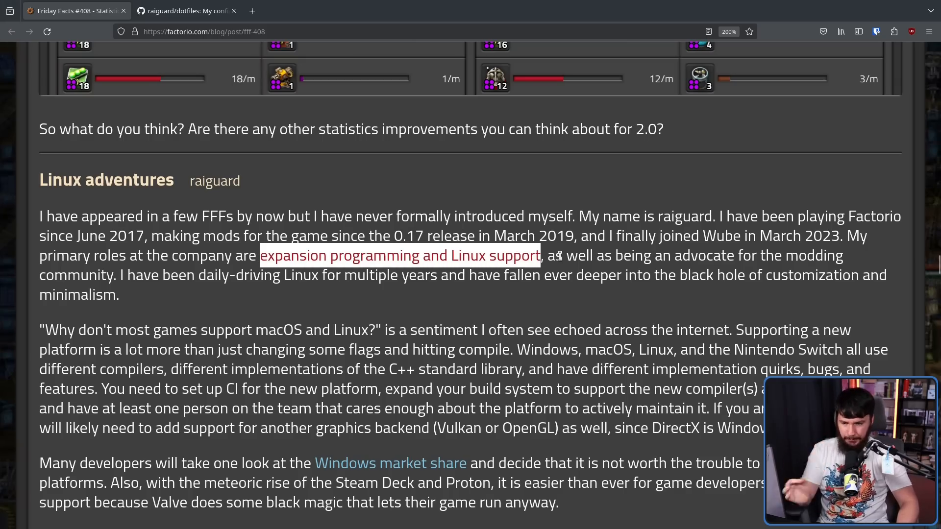
Clear the text highlight and switch to the raiguard/dotfiles GitHub tab.
click(634, 280)
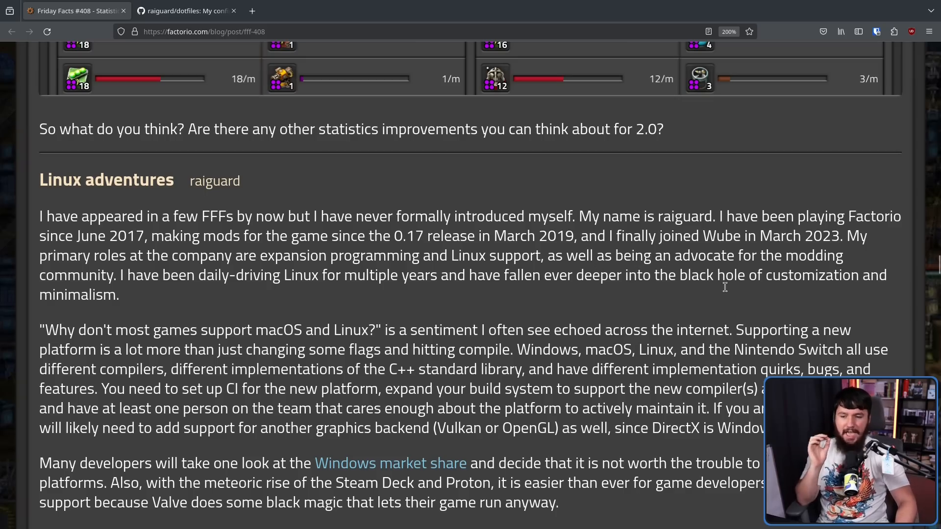
mouse_move(691, 272)
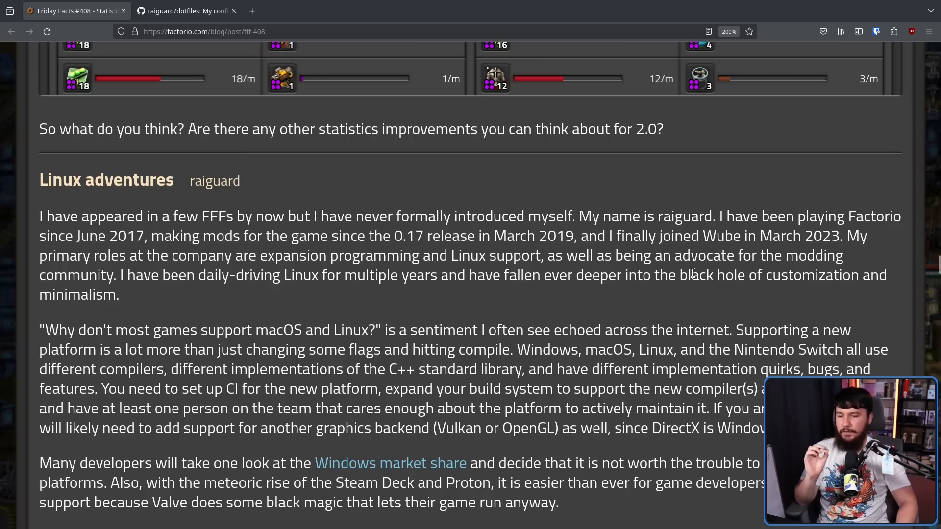
mouse_move(823, 248)
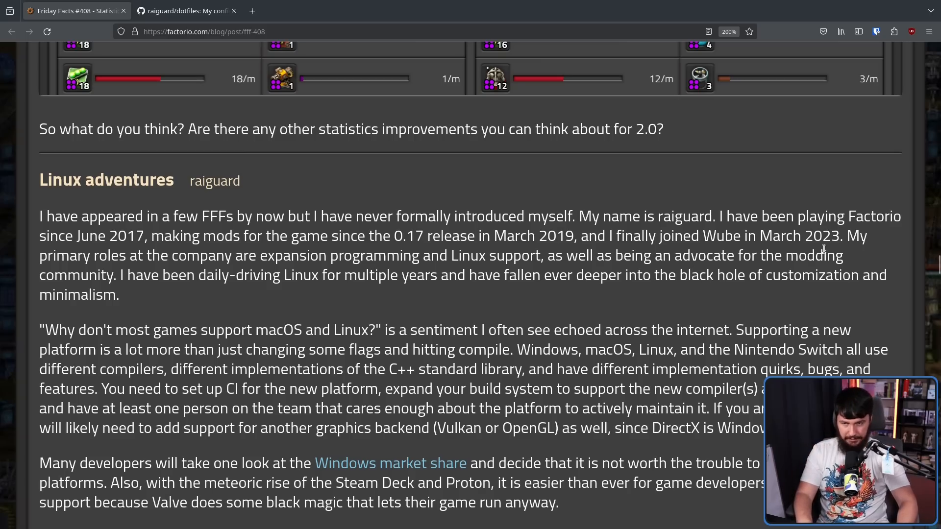
mouse_move(425, 99)
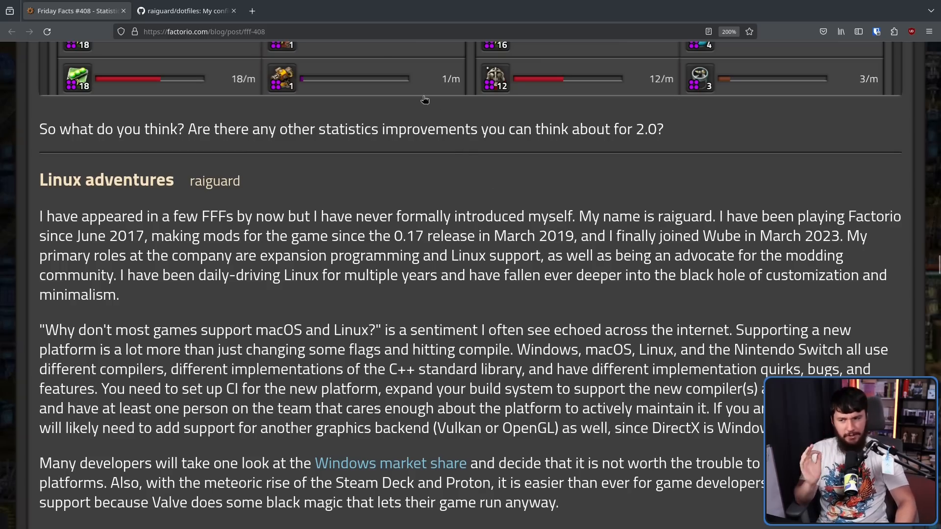
click(186, 11)
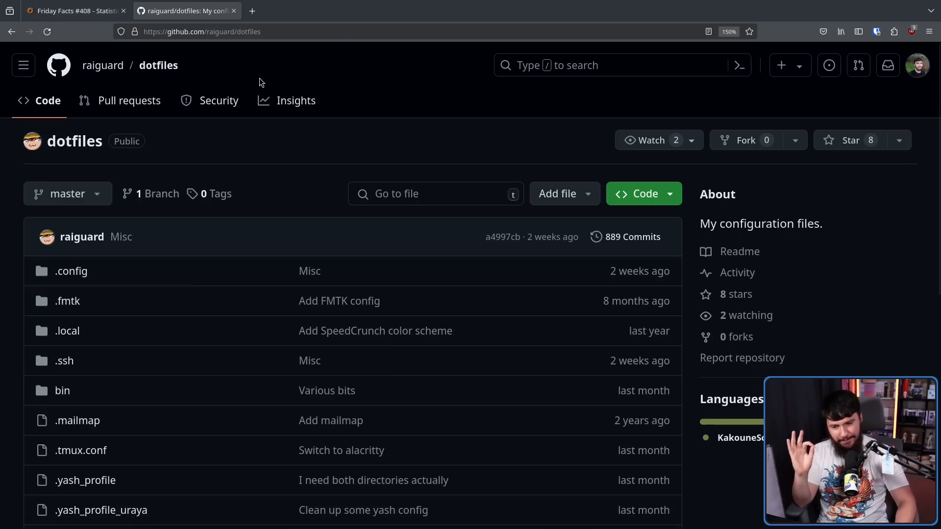
Browse the dotfiles file list, highlight .tmux.conf, and return to the Friday Facts tab.
scroll(down, 3)
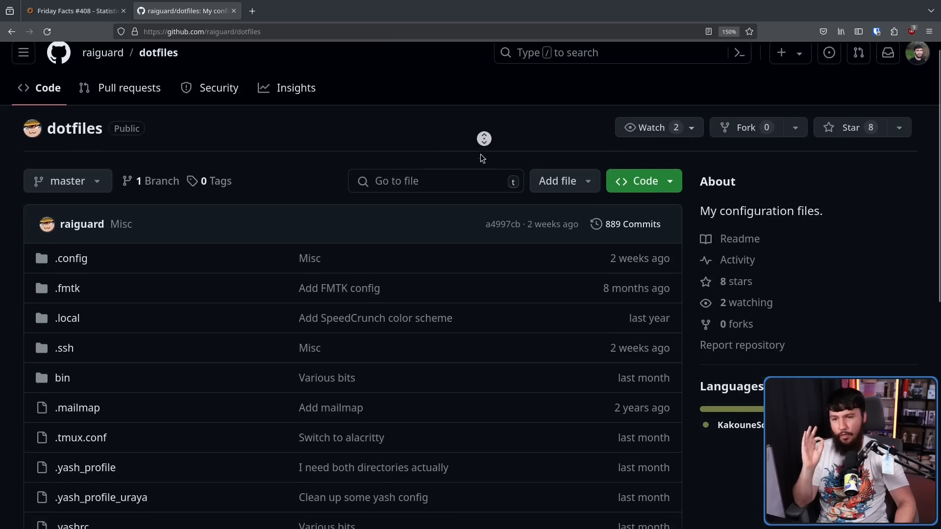
scroll(down, 3)
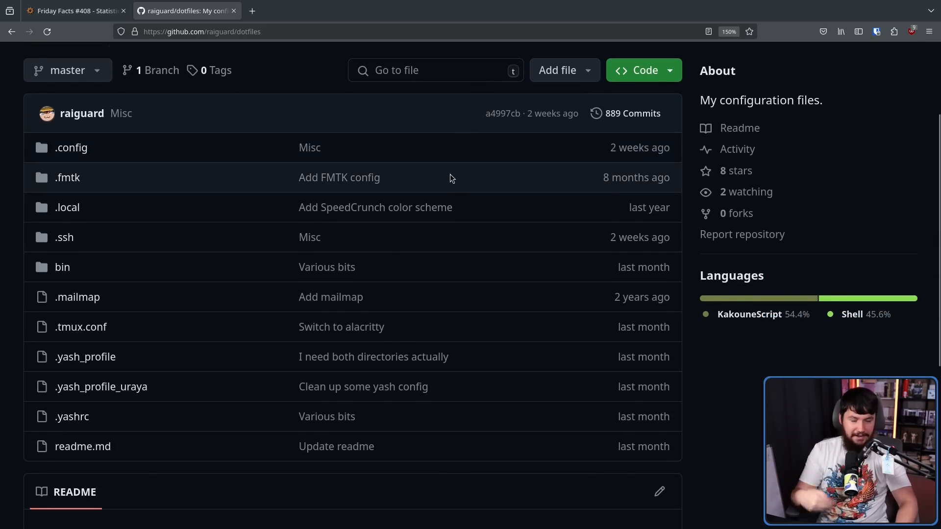
mouse_move(444, 183)
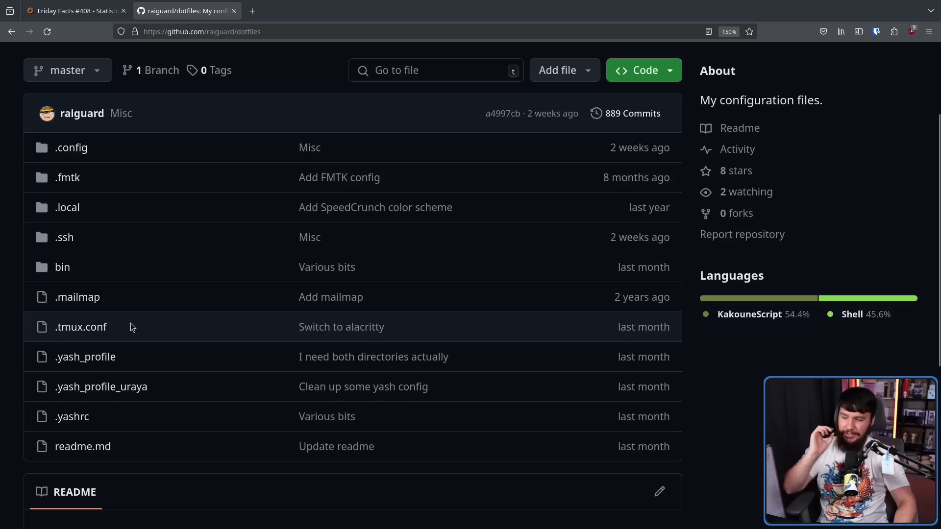
double_click(80, 328)
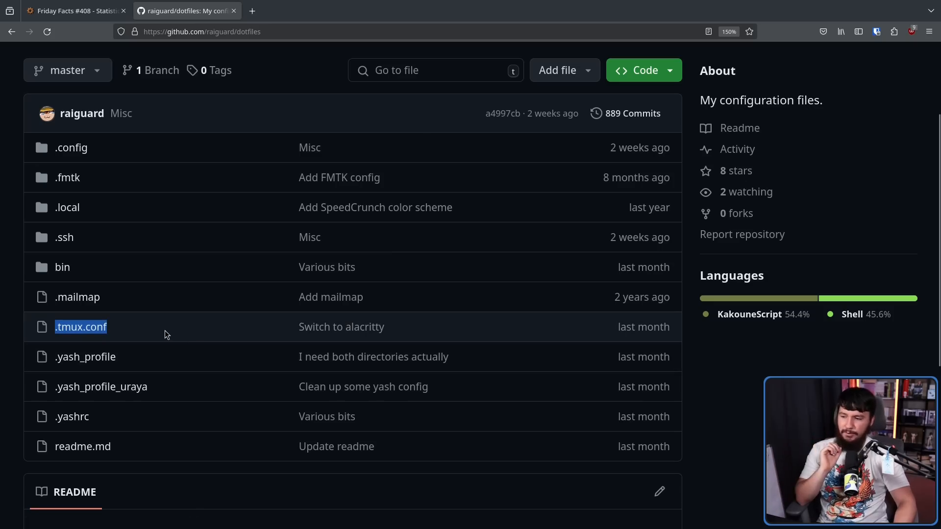
click(71, 10)
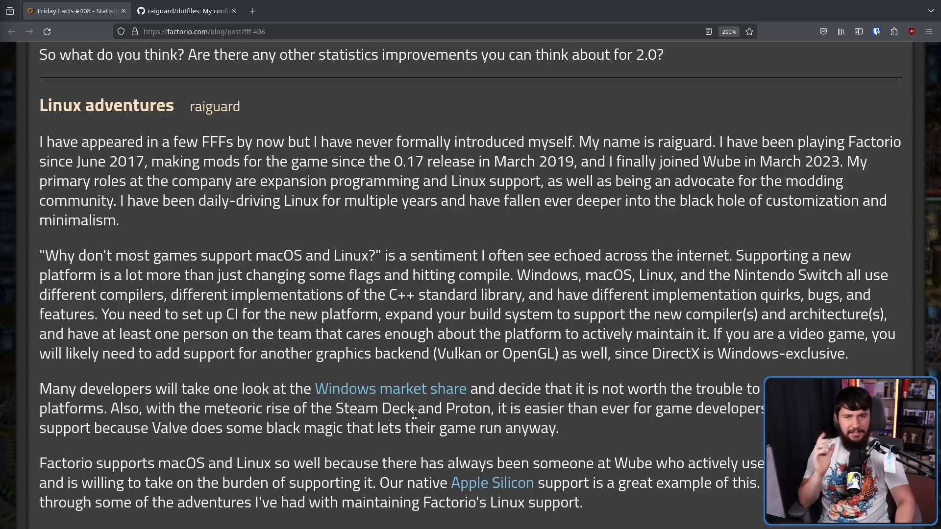
mouse_move(262, 364)
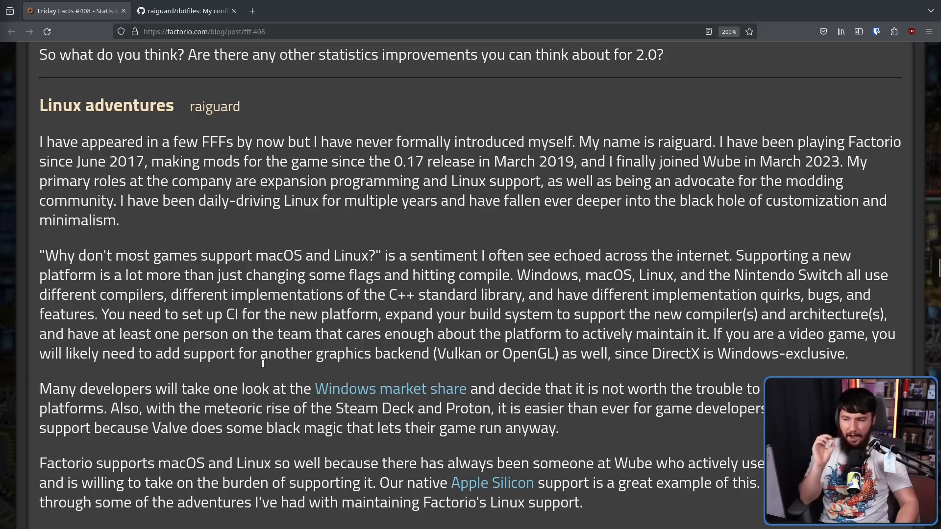
mouse_move(300, 373)
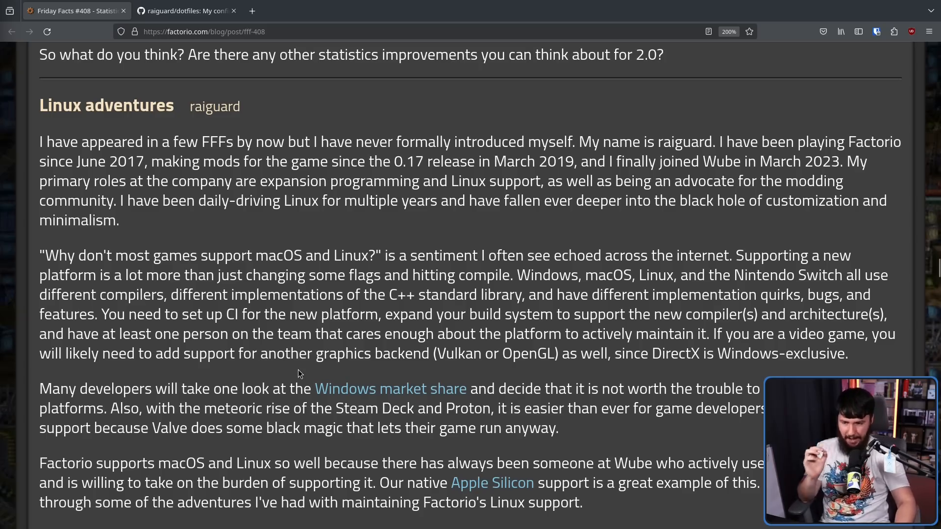
mouse_move(351, 406)
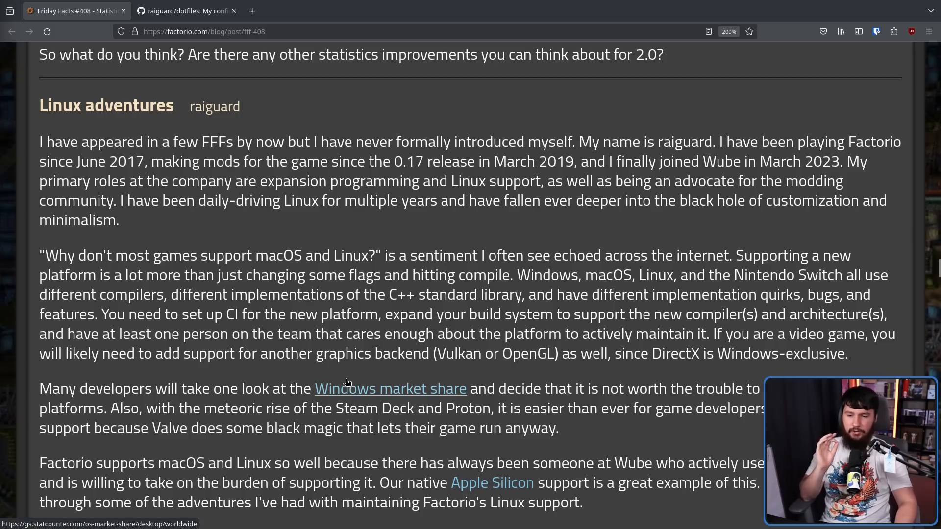
mouse_move(280, 353)
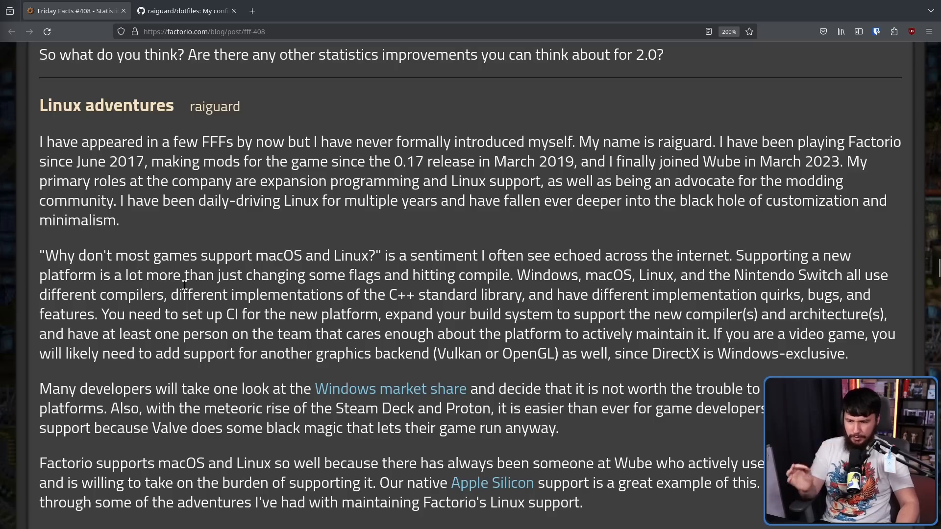
mouse_move(785, 226)
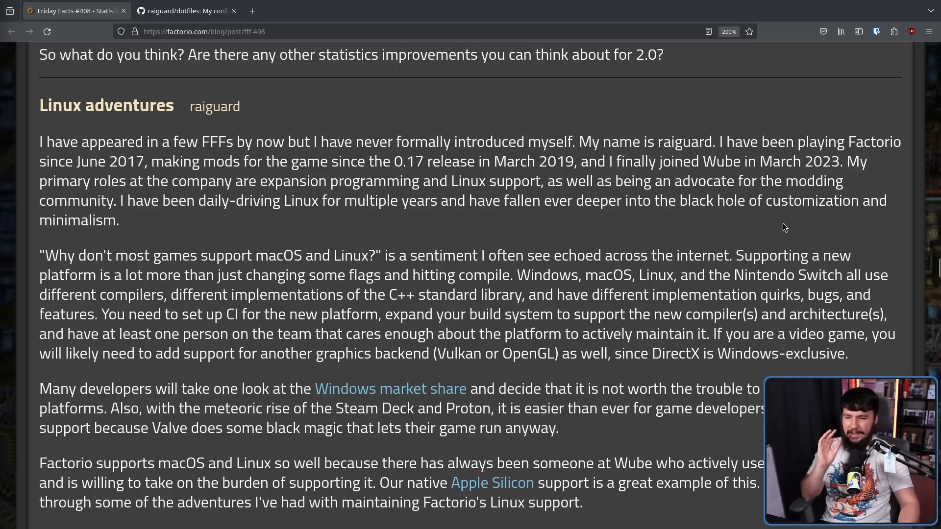
mouse_move(690, 244)
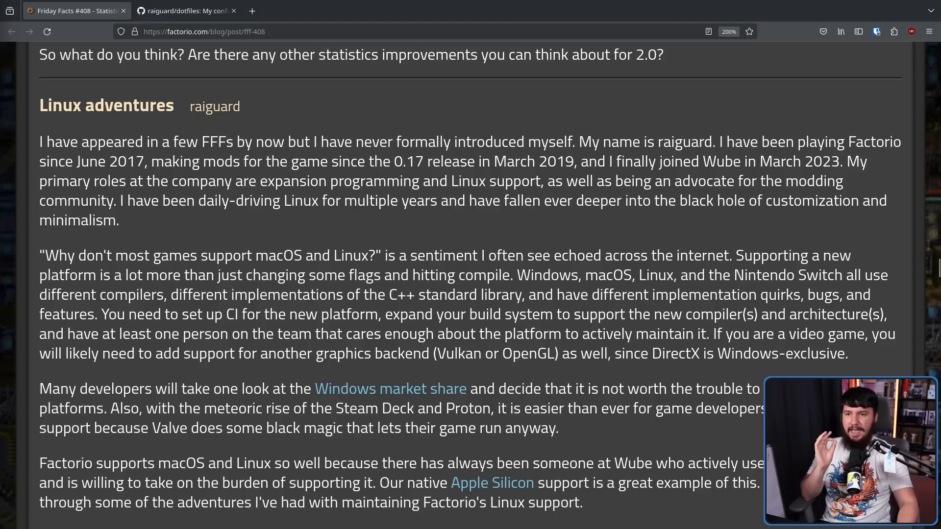
mouse_move(862, 278)
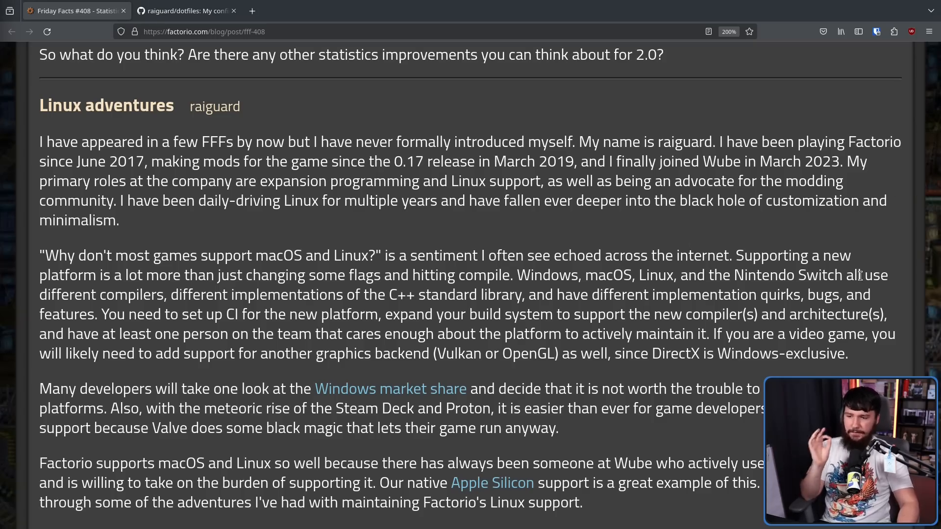
mouse_move(856, 268)
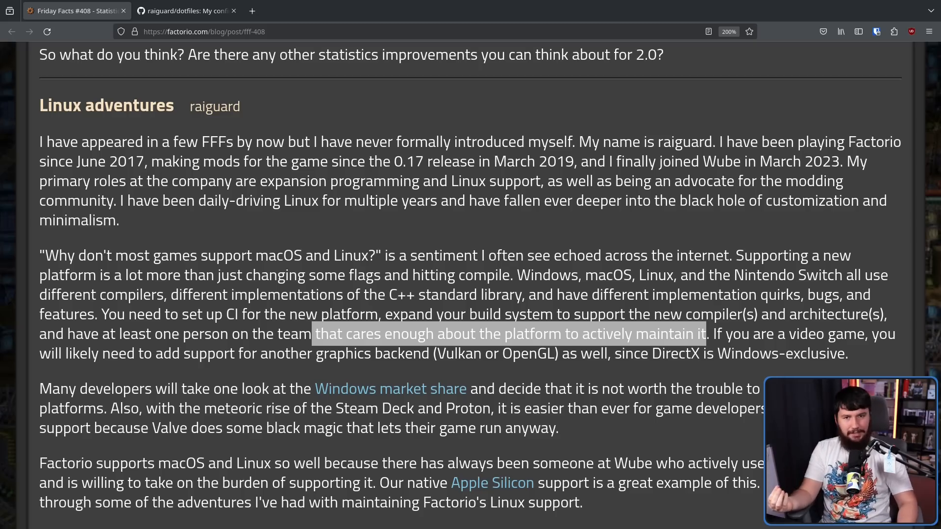
Clear the highlighted maintainer sentence and scroll down to the Wayland heading.
click(726, 334)
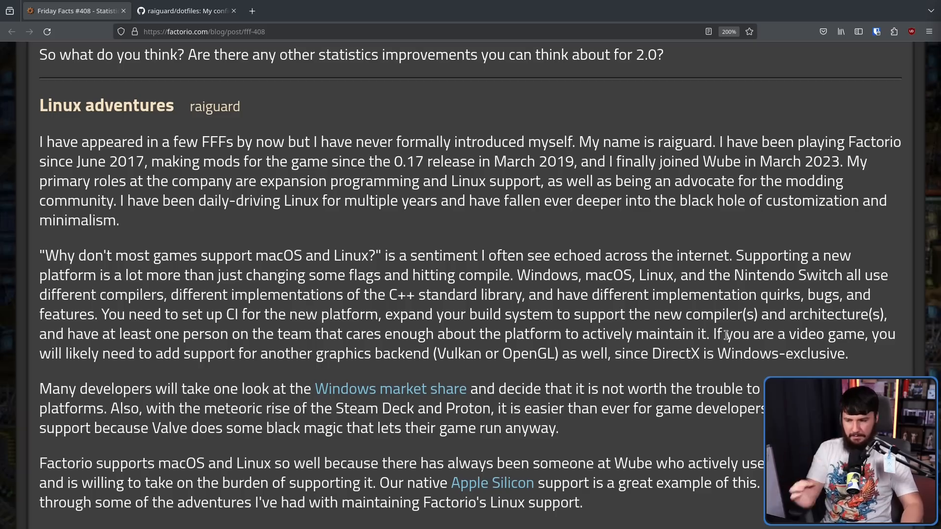
mouse_move(729, 329)
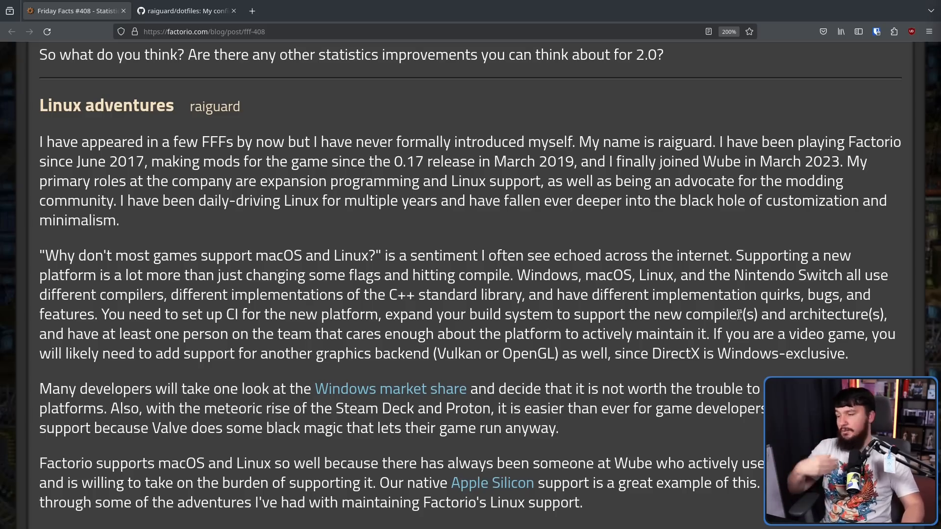
mouse_move(733, 295)
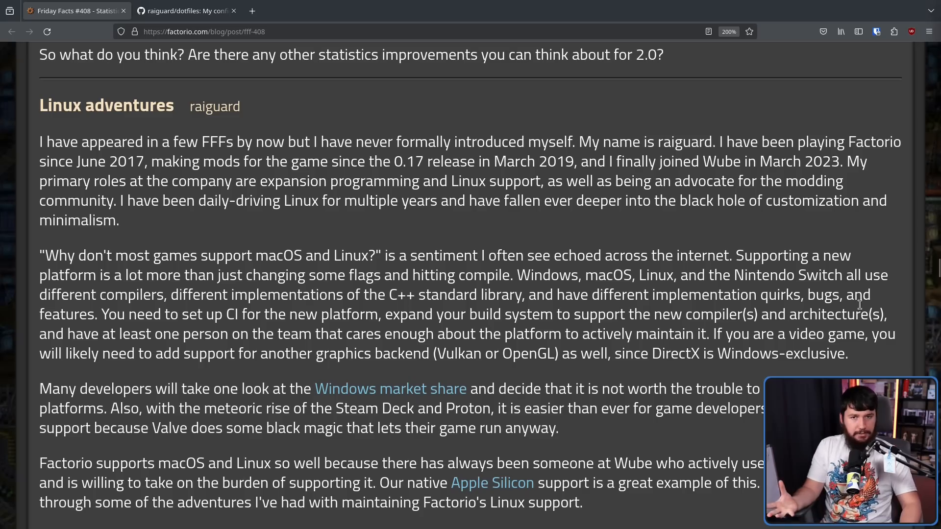
mouse_move(868, 315)
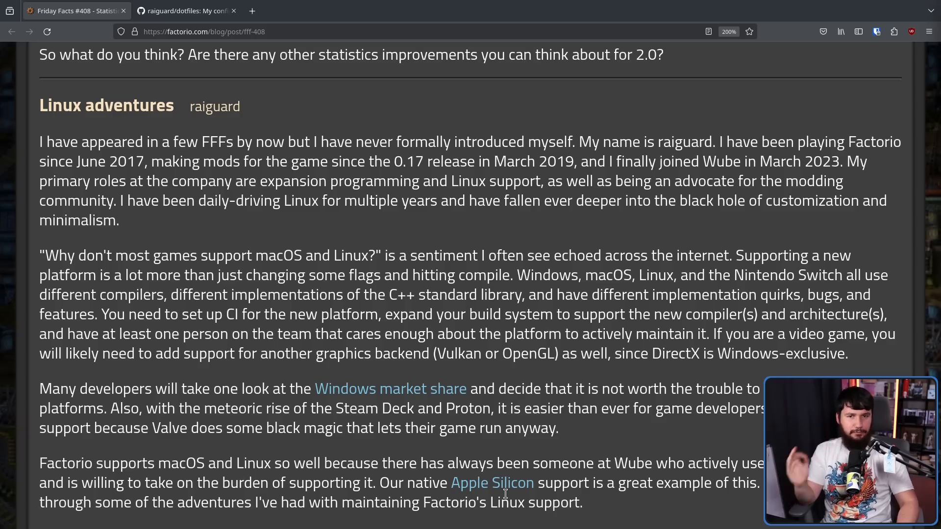
mouse_move(497, 446)
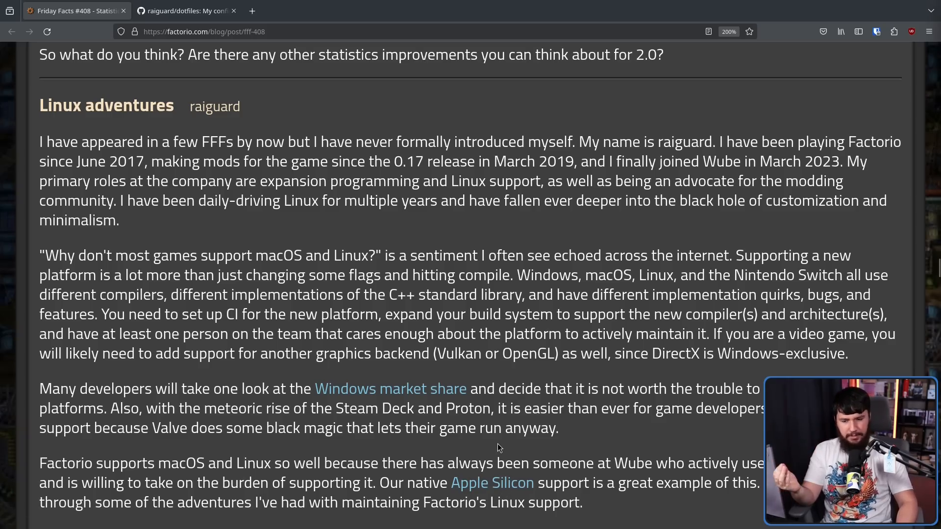
mouse_move(502, 450)
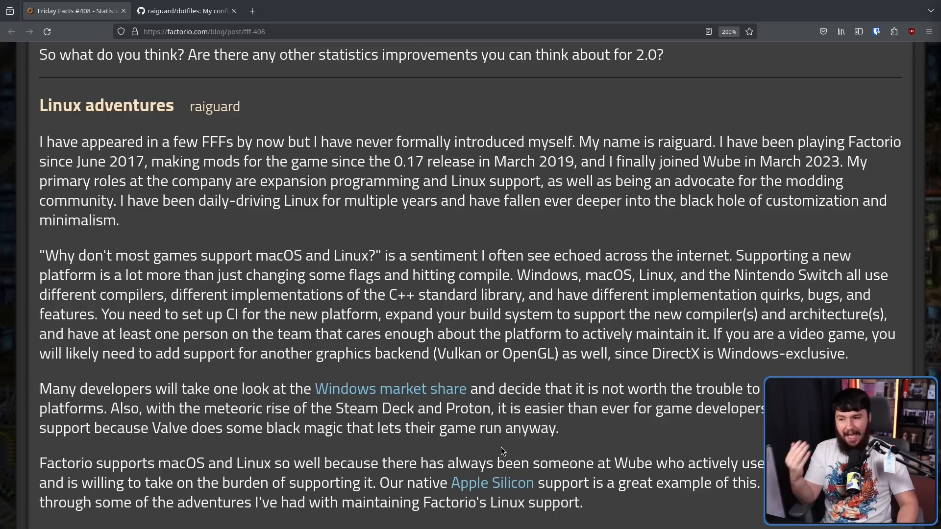
scroll(down, 3)
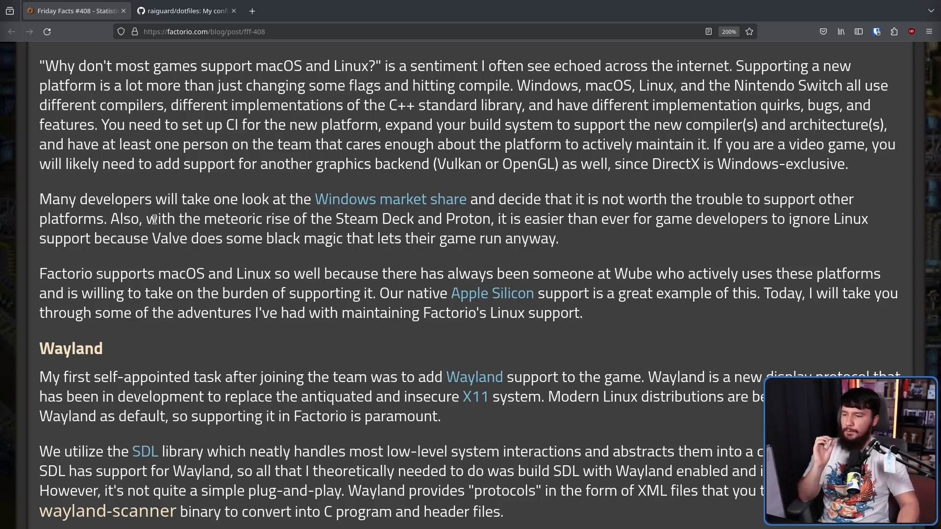
mouse_move(427, 232)
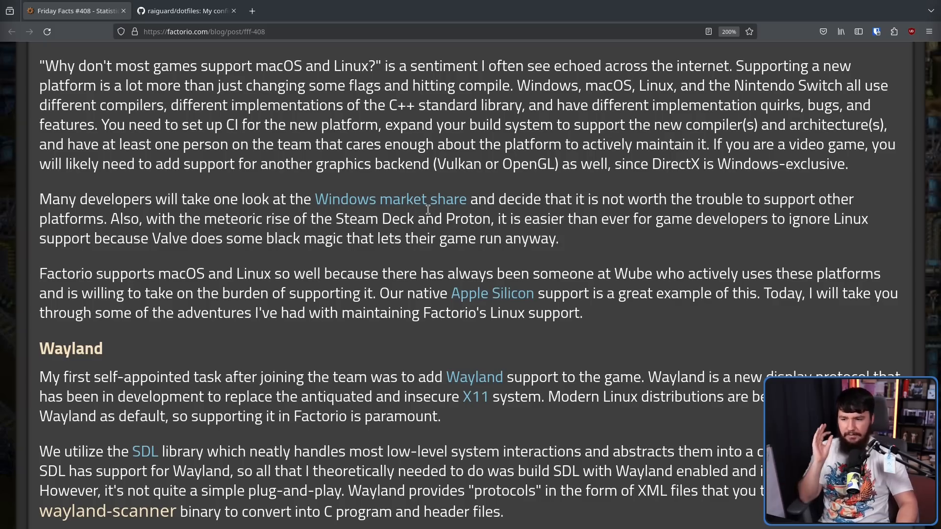
mouse_move(586, 281)
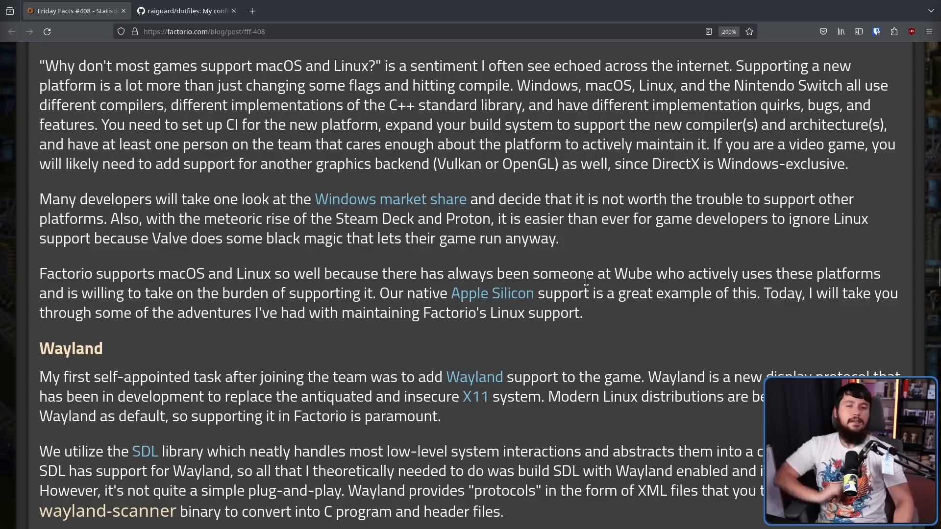
mouse_move(582, 273)
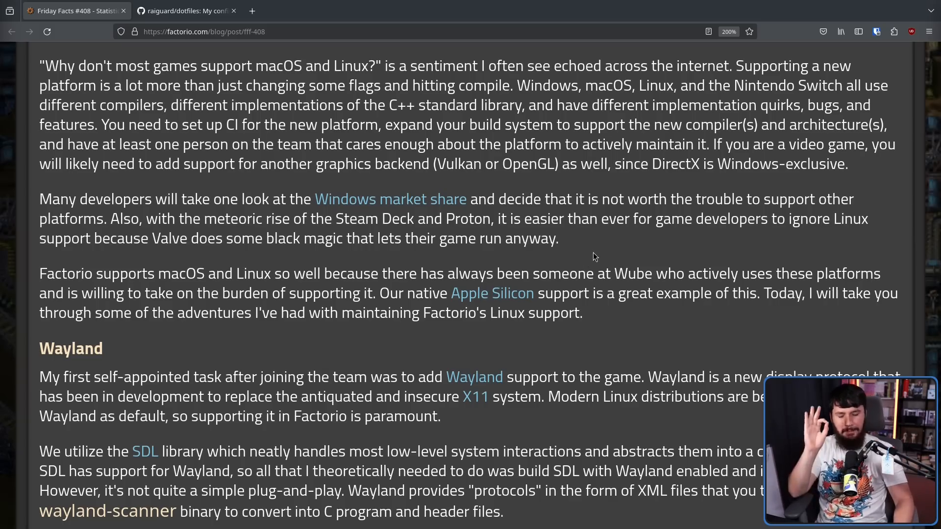
mouse_move(599, 239)
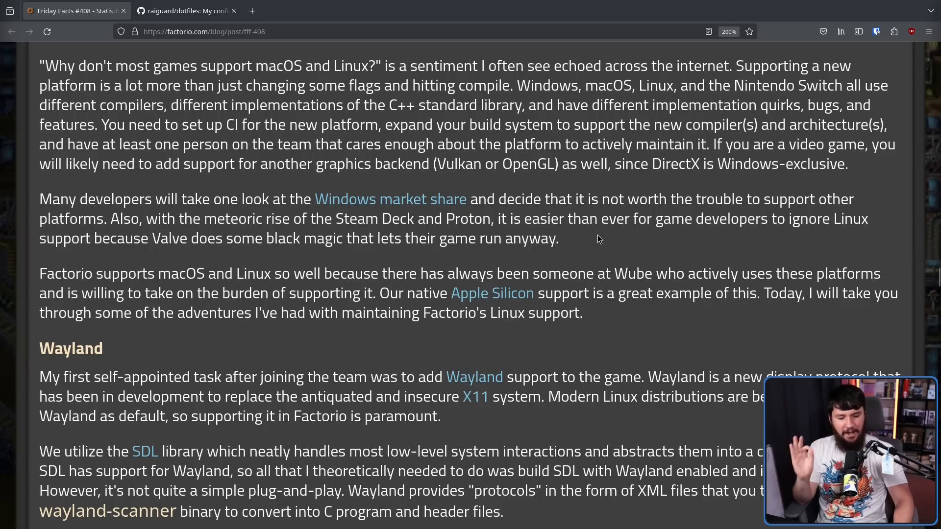
mouse_move(607, 206)
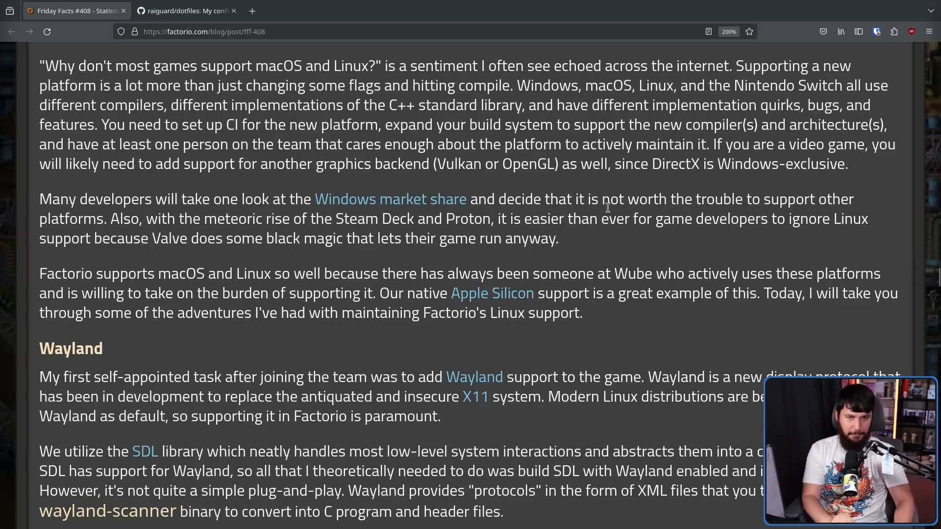
mouse_move(652, 170)
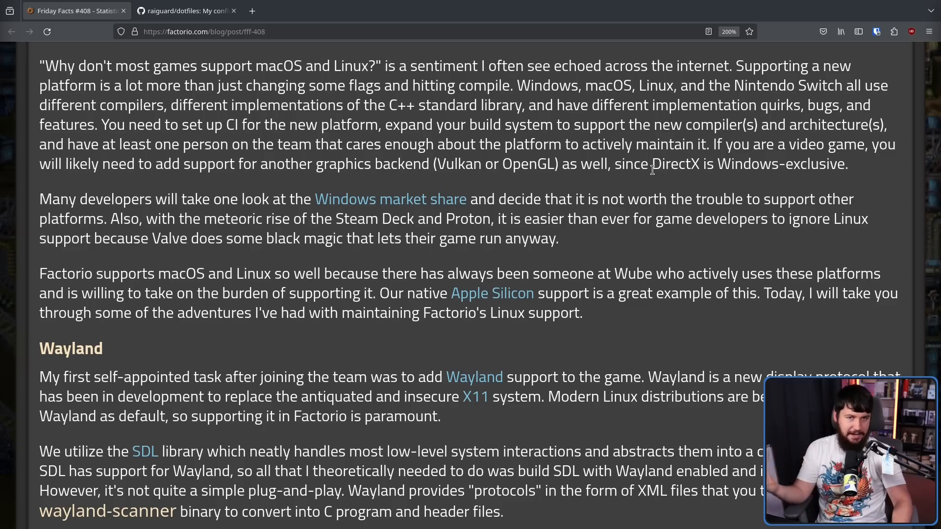
mouse_move(568, 422)
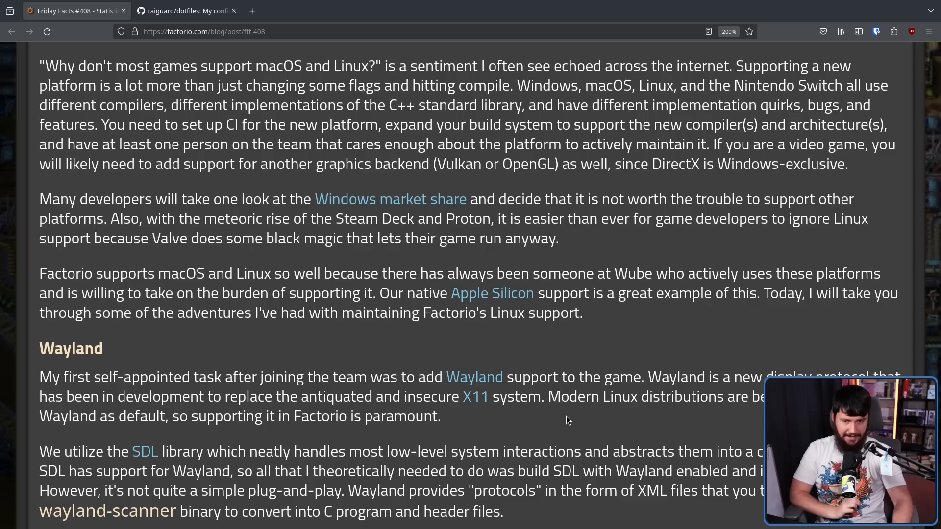
double_click(70, 348)
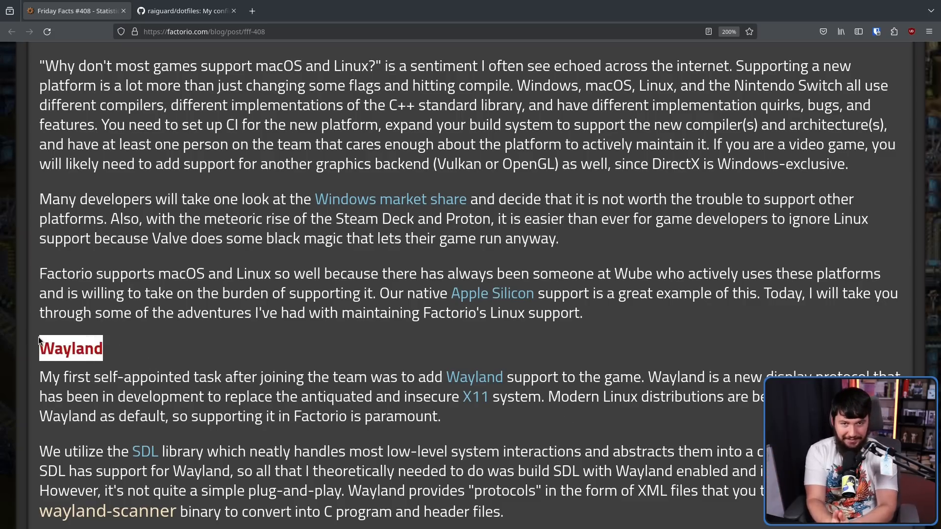
Scroll the Wayland paragraphs into view down to the Graphics settings screenshot.
scroll(down, 3)
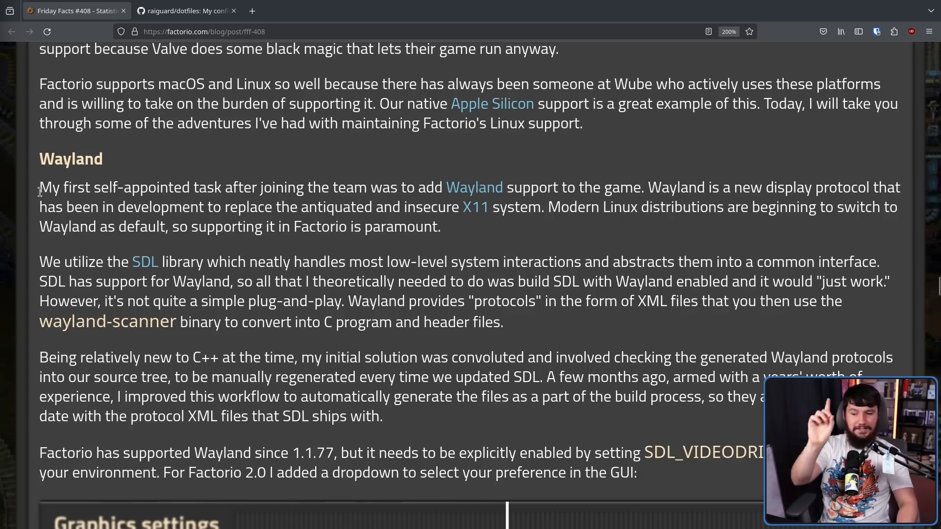
mouse_move(78, 192)
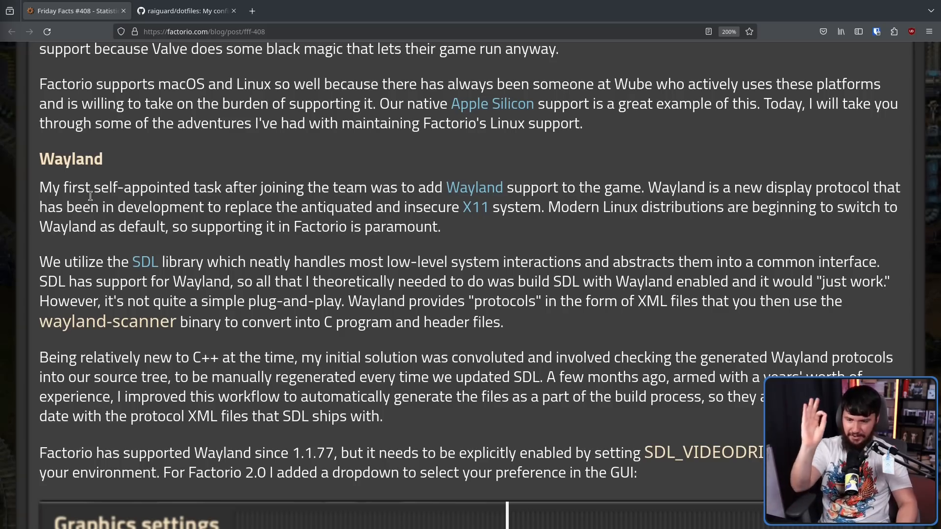
mouse_move(93, 255)
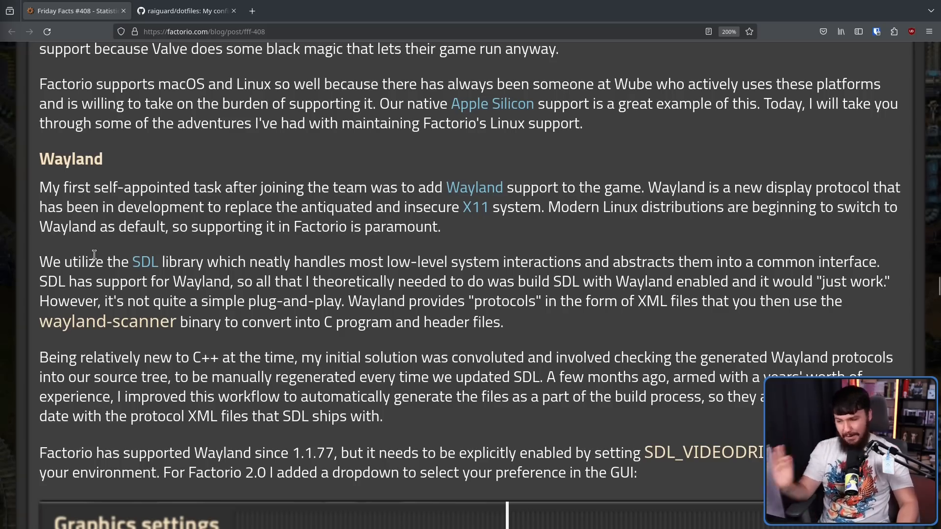
mouse_move(120, 227)
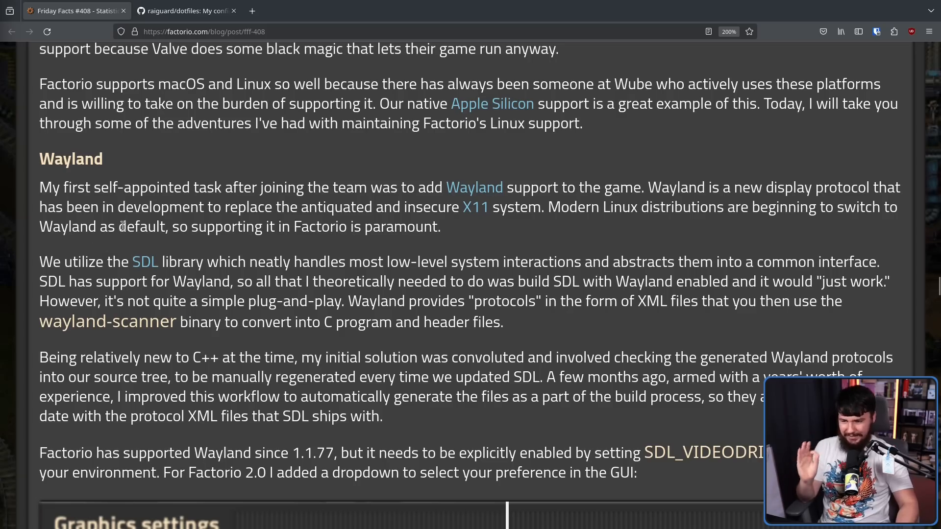
mouse_move(226, 253)
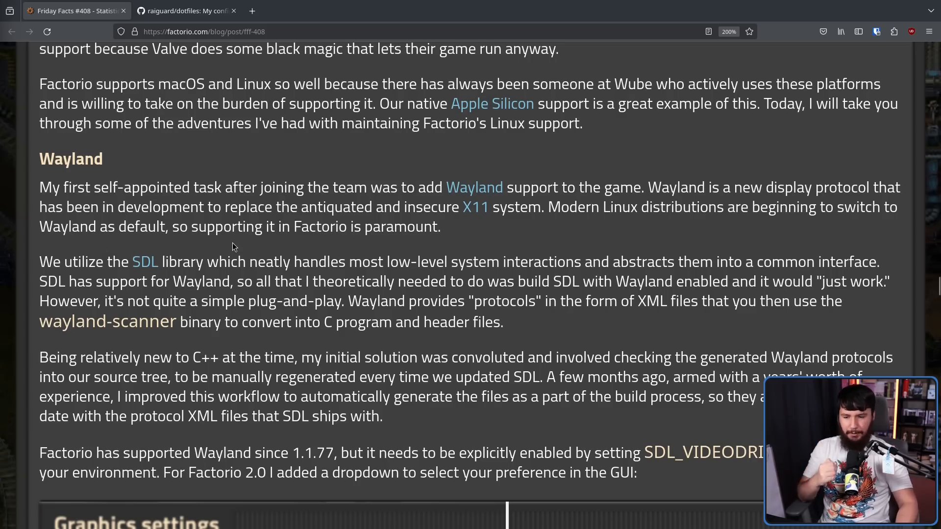
mouse_move(699, 365)
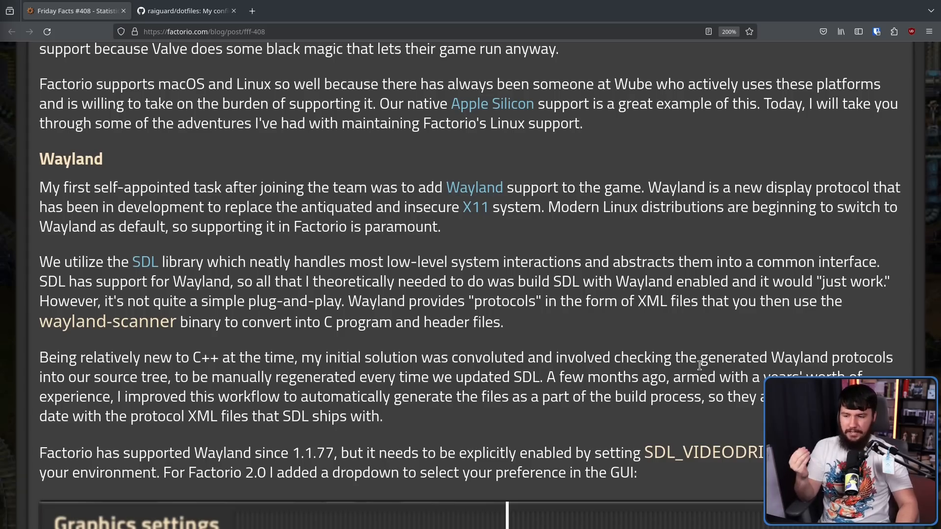
mouse_move(580, 357)
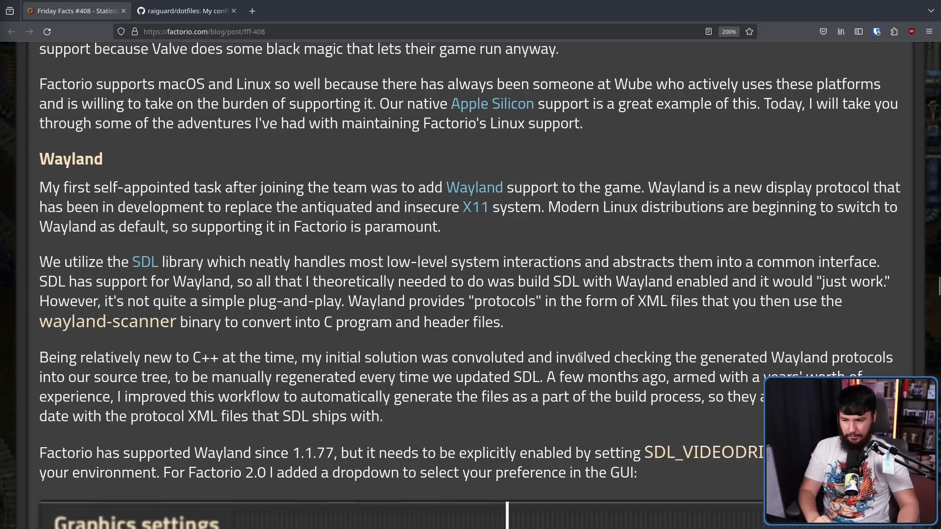
scroll(up, 3)
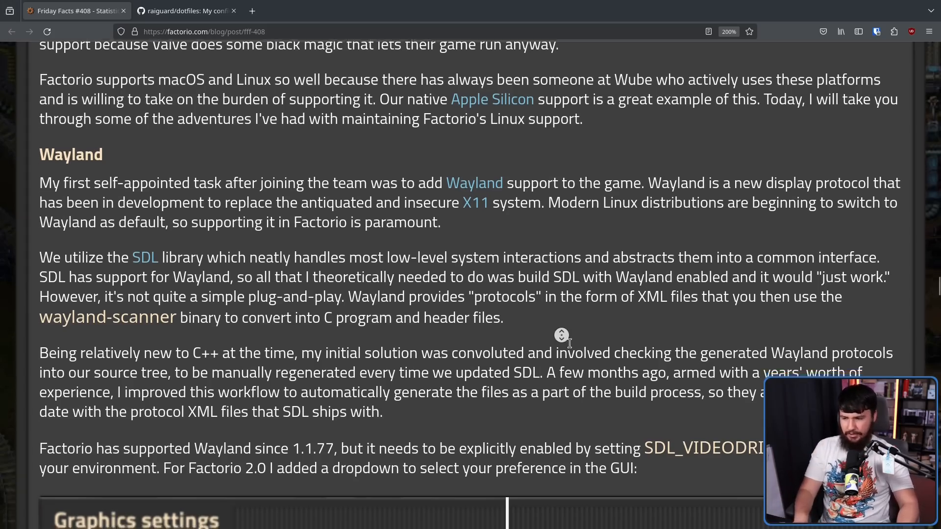
scroll(down, 3)
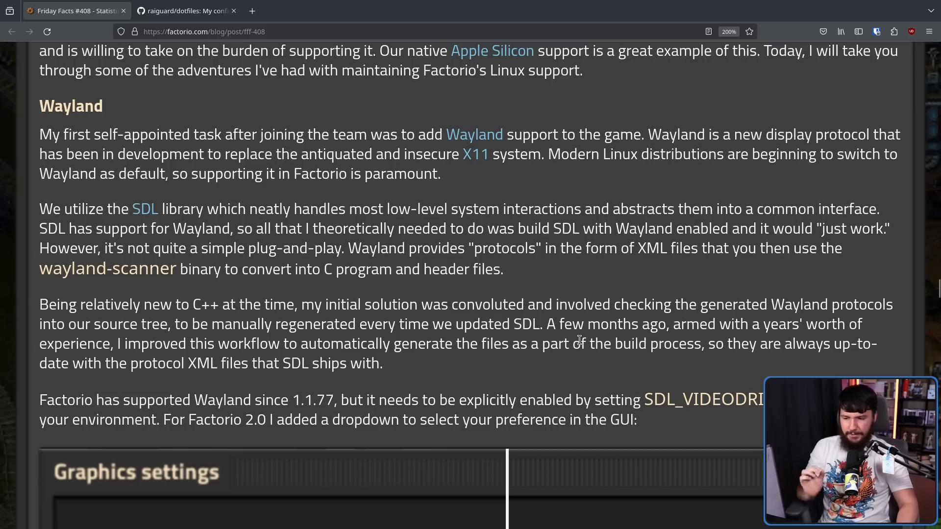
mouse_move(728, 340)
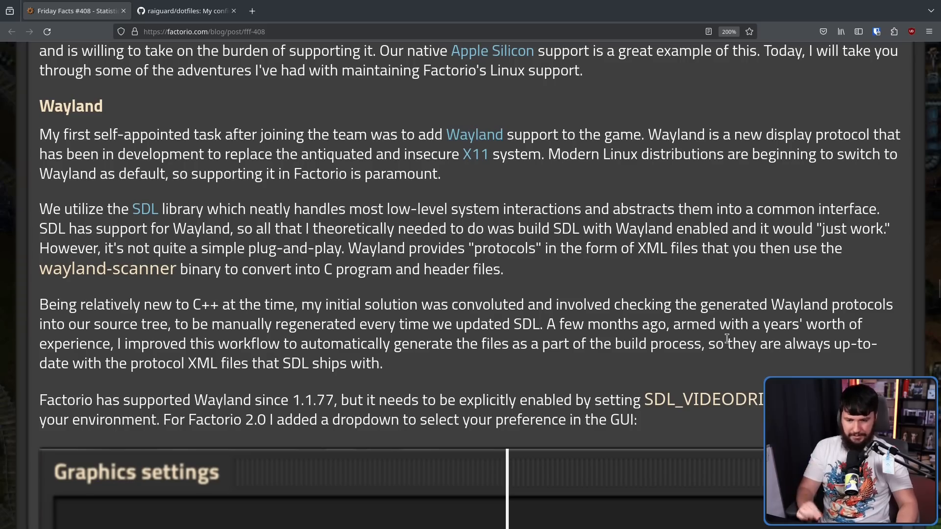
mouse_move(707, 366)
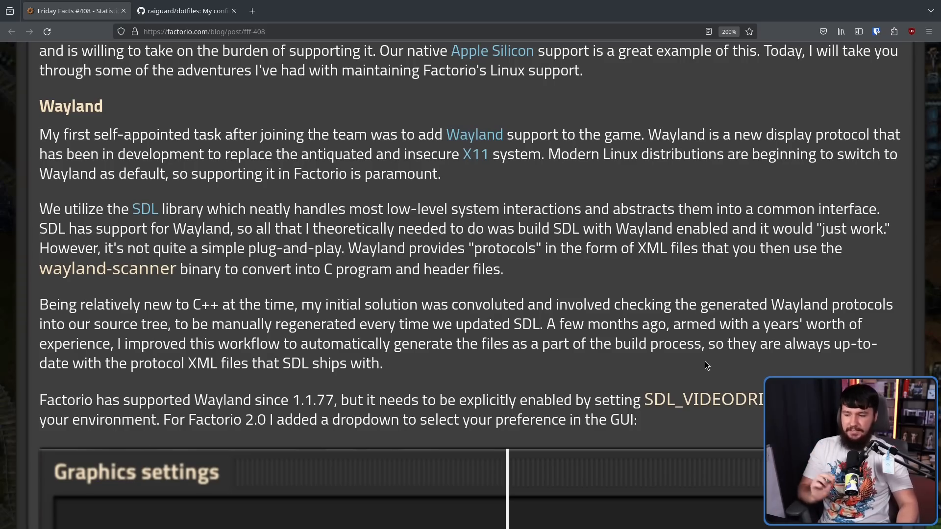
scroll(down, 3)
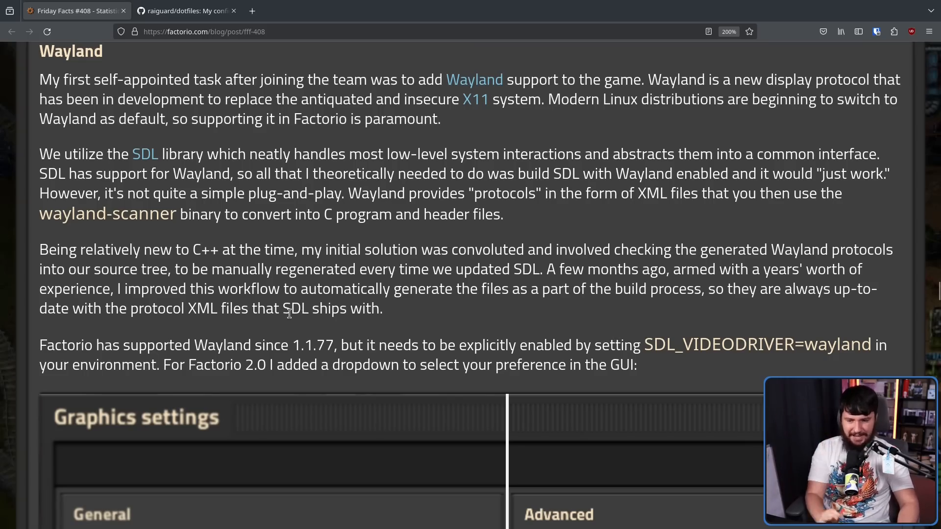
double_click(718, 345)
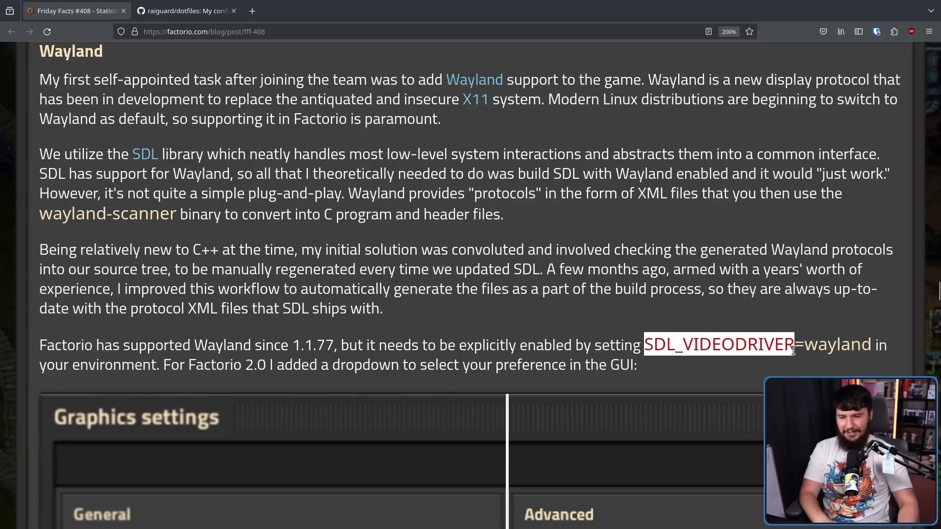
mouse_move(879, 339)
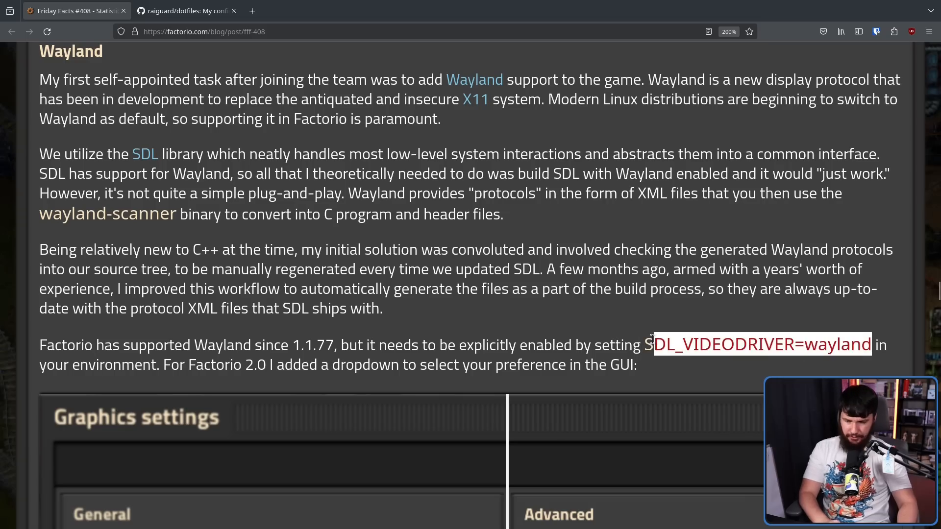
click(568, 318)
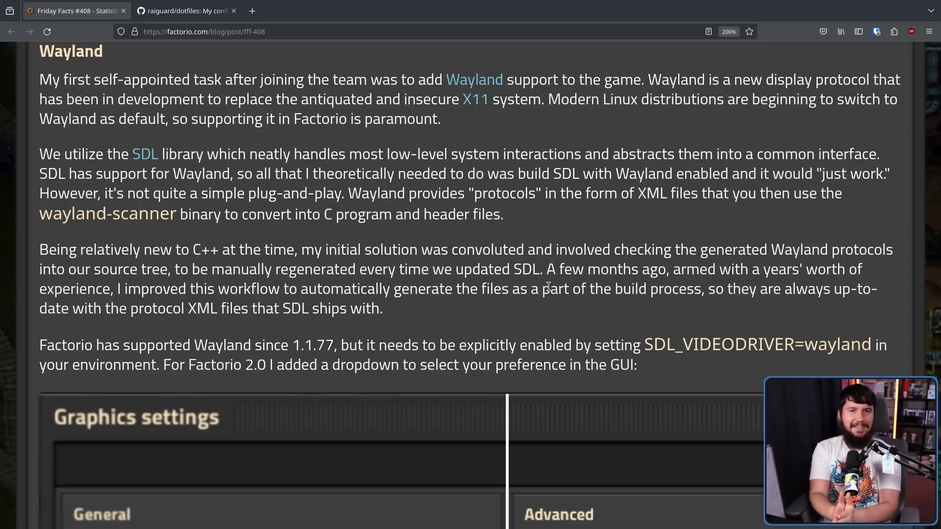
Scroll down to the Client-side window decorations section about libdecor.
scroll(down, 3)
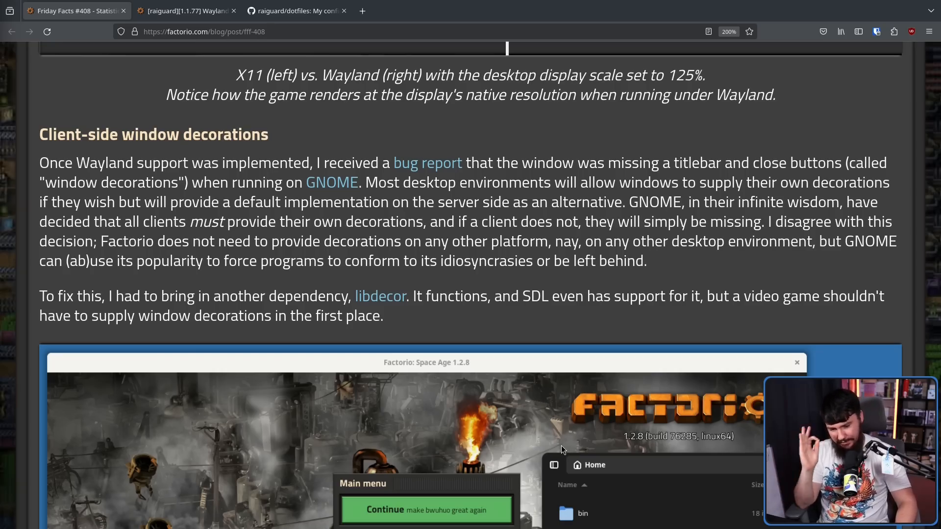
mouse_move(558, 448)
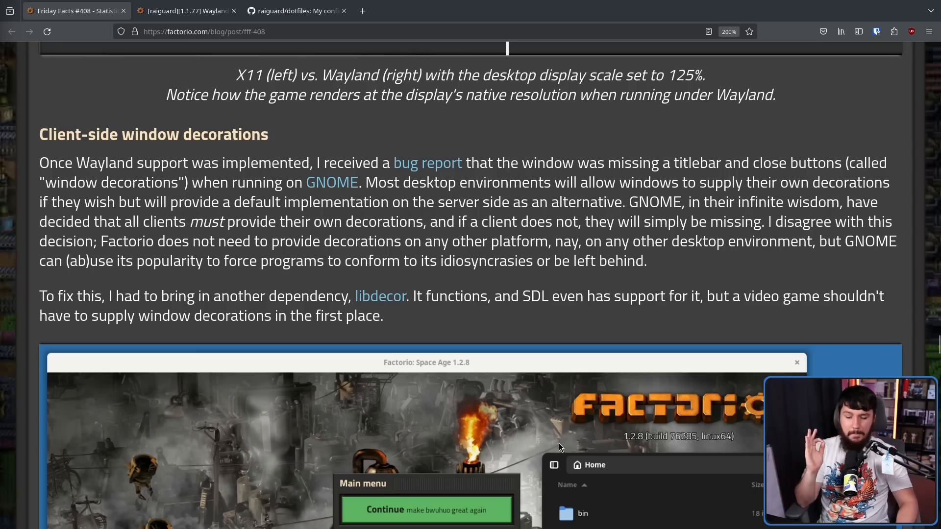
mouse_move(555, 444)
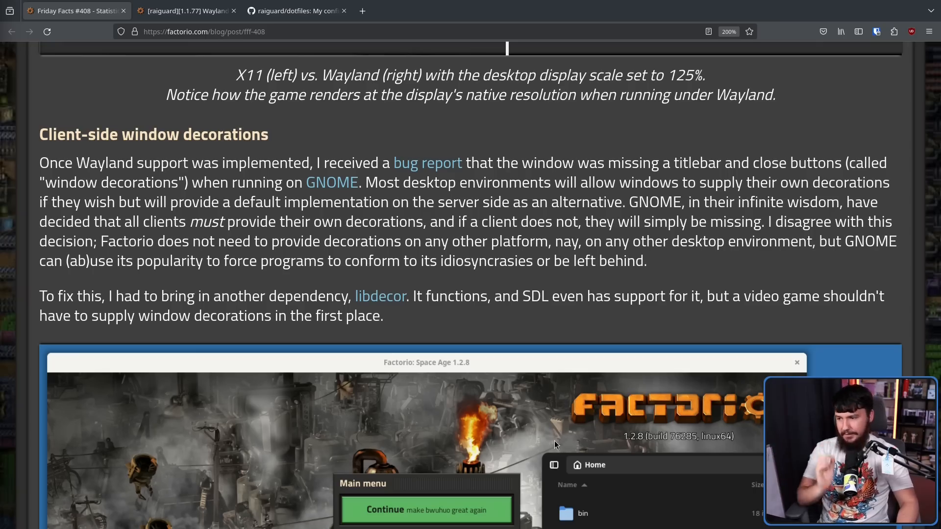
mouse_move(641, 377)
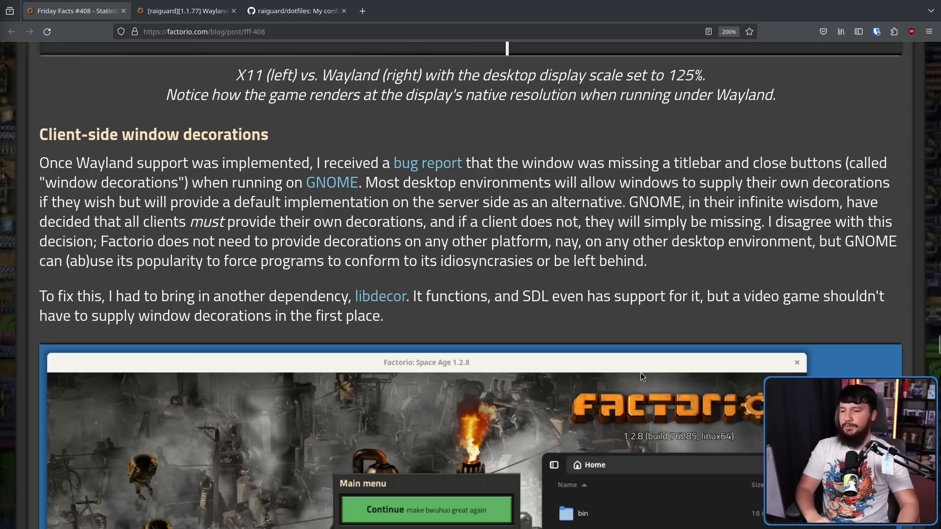
mouse_move(652, 378)
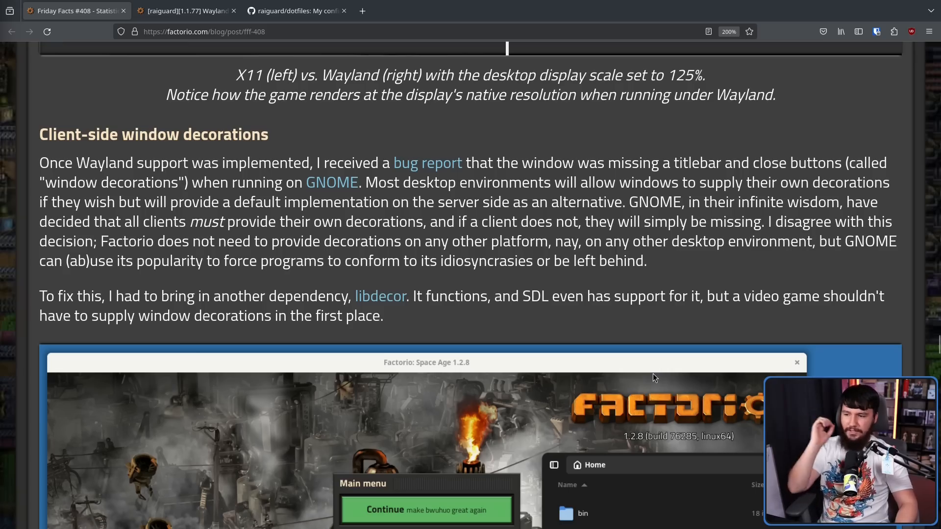
mouse_move(187, 11)
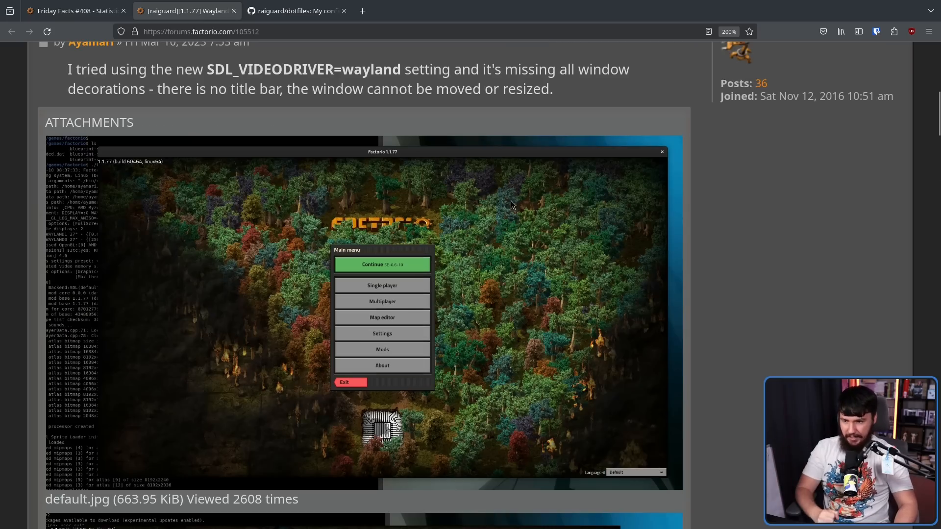
mouse_move(437, 217)
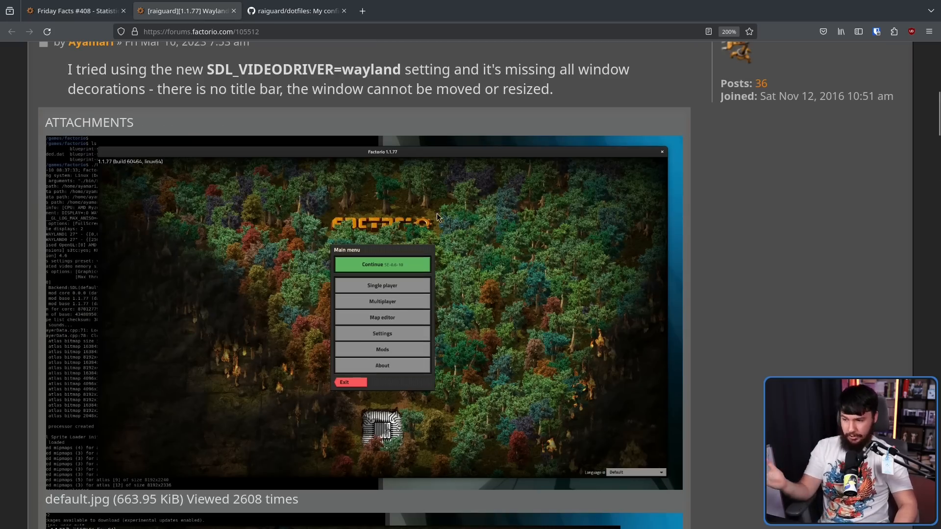
Scroll the bug thread to compare the default.jpg and wayland.jpg screenshots.
scroll(down, 3)
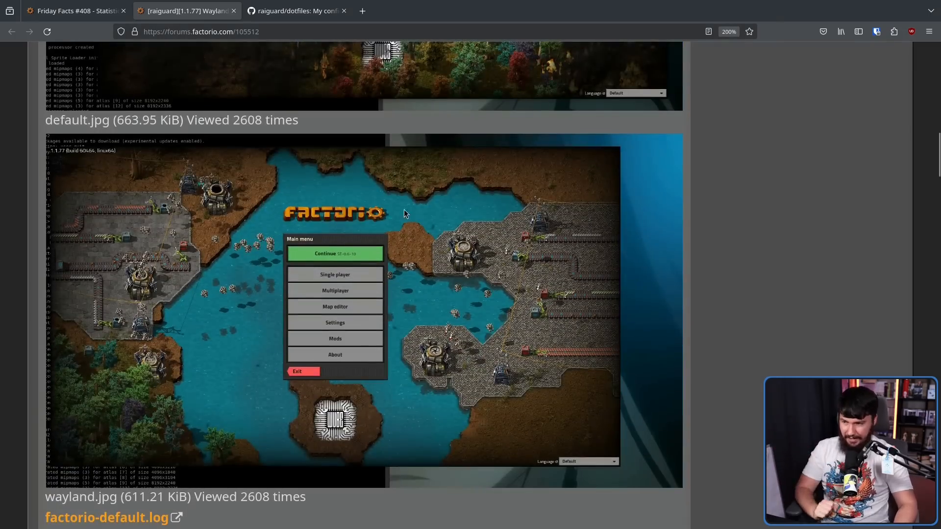
mouse_move(344, 151)
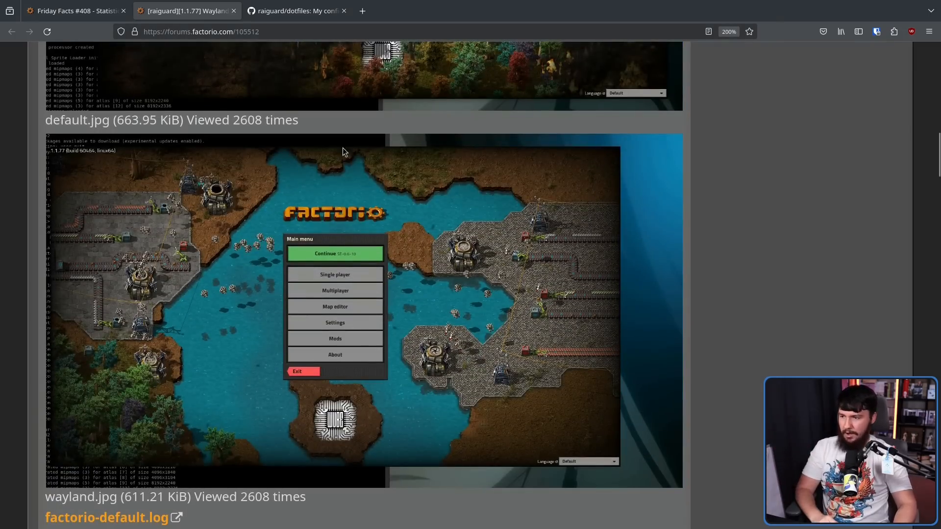
mouse_move(312, 280)
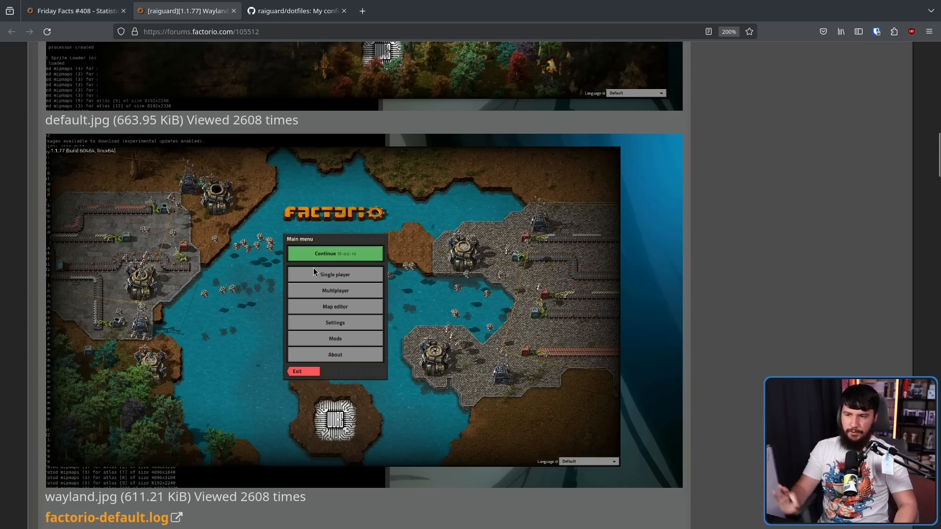
scroll(up, 3)
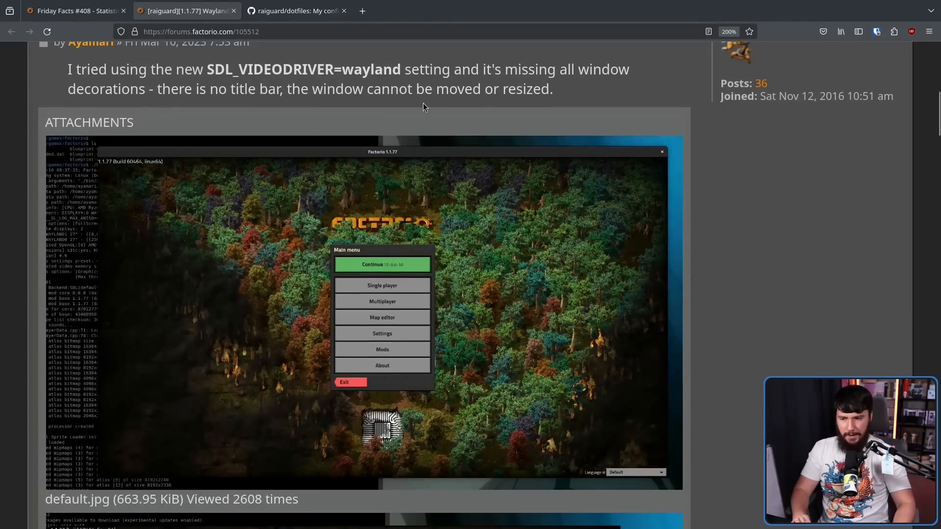
scroll(down, 3)
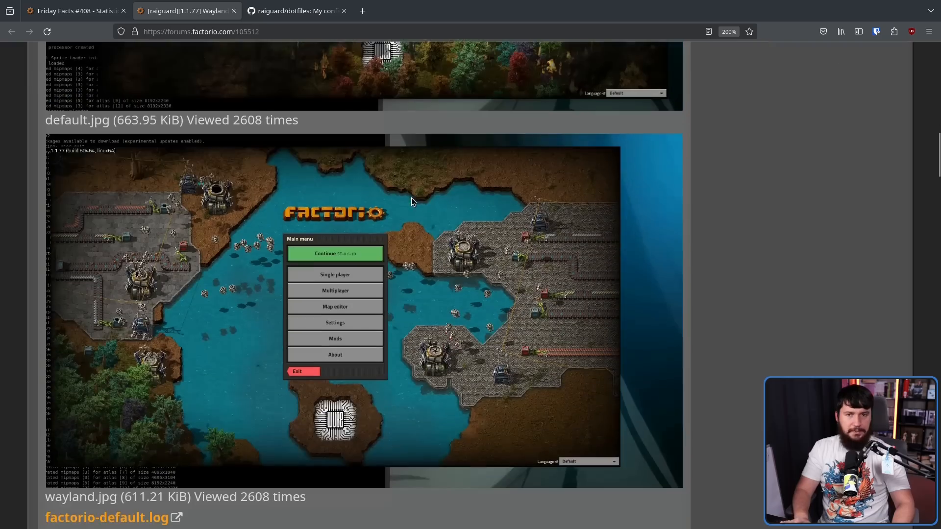
Return to the Friday Facts #408 tab at the window decorations section.
click(75, 10)
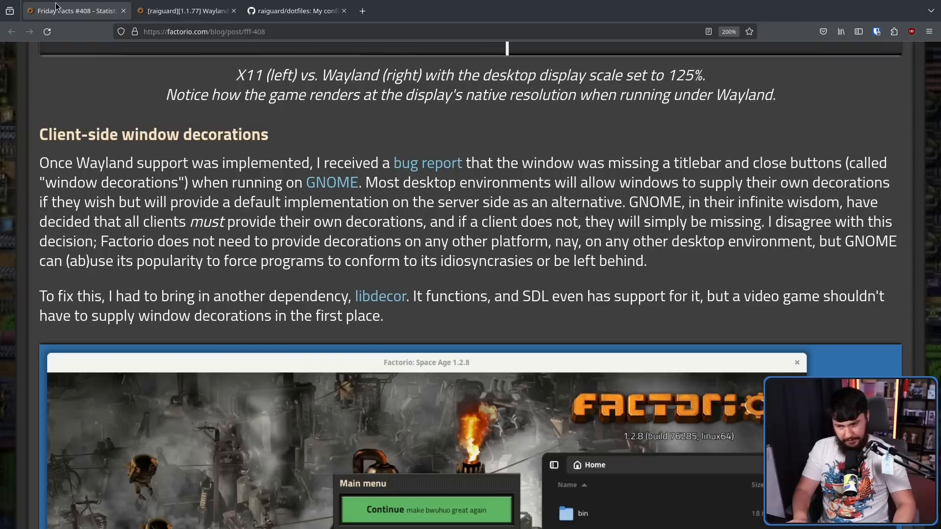
mouse_move(58, 19)
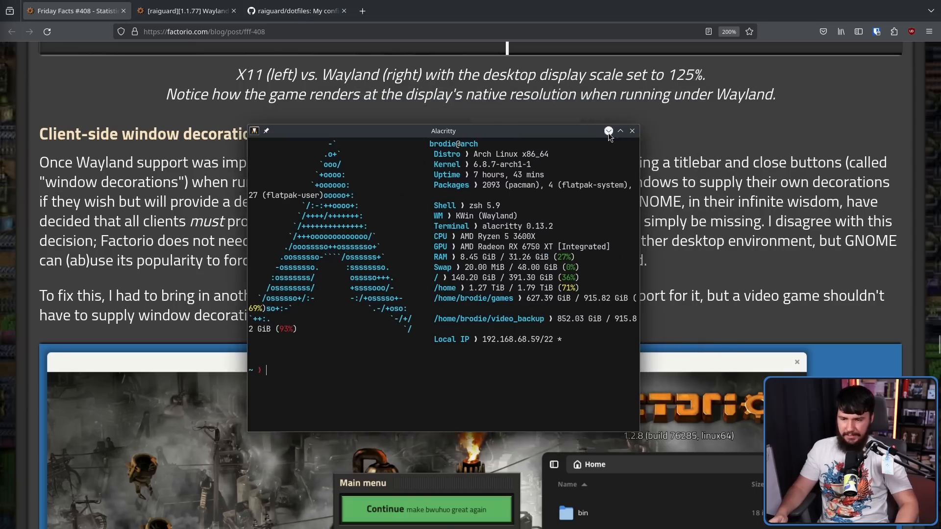
mouse_move(621, 130)
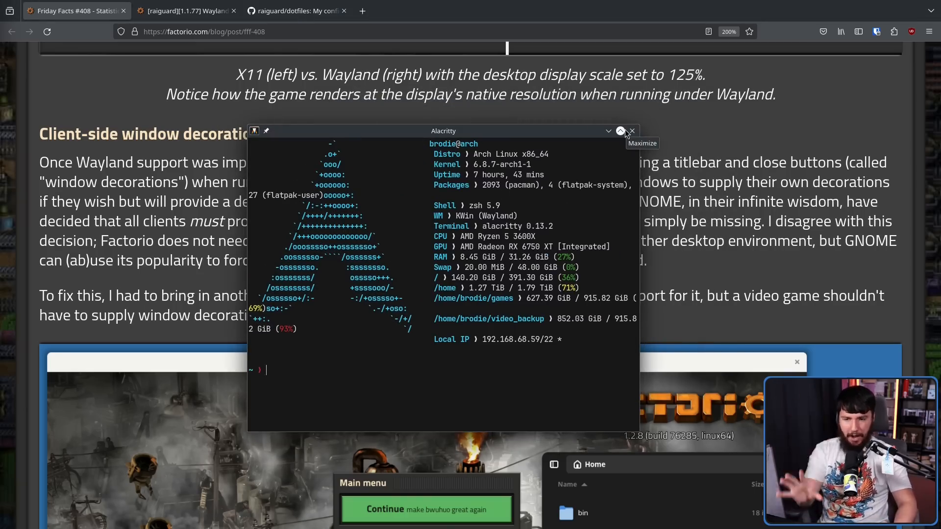
mouse_move(590, 152)
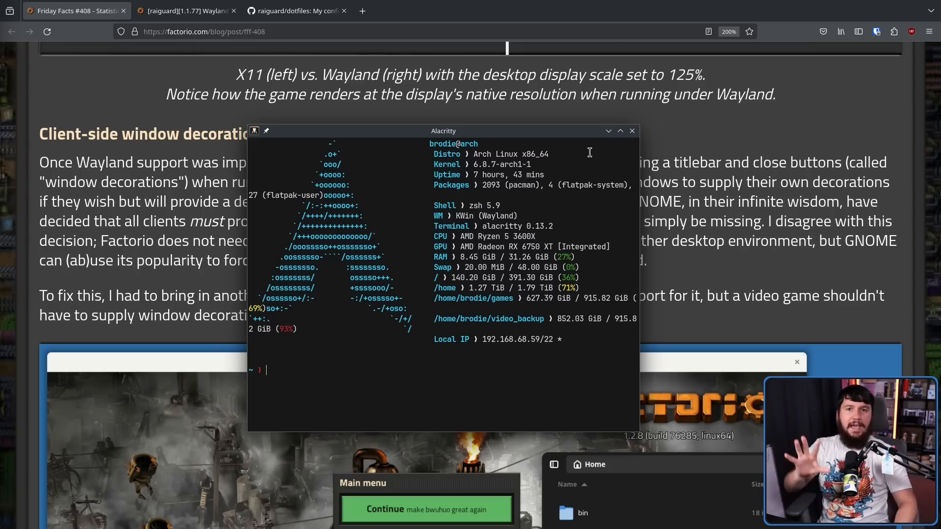
Bring the Alacritty terminal window up over the blog post.
click(631, 130)
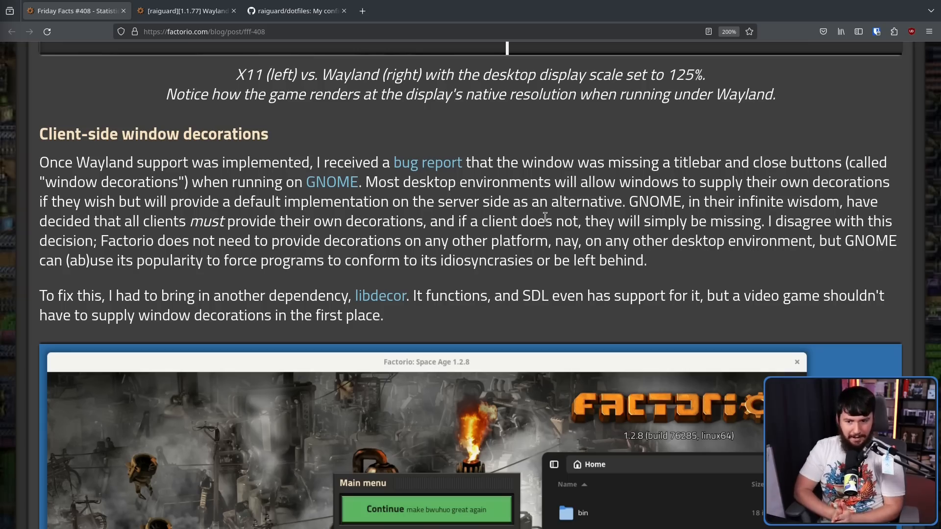
mouse_move(823, 204)
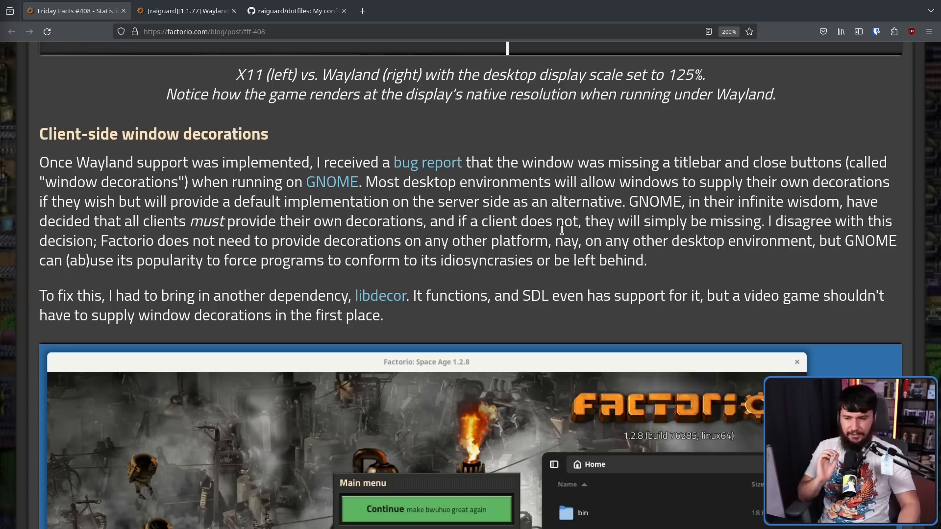
mouse_move(635, 234)
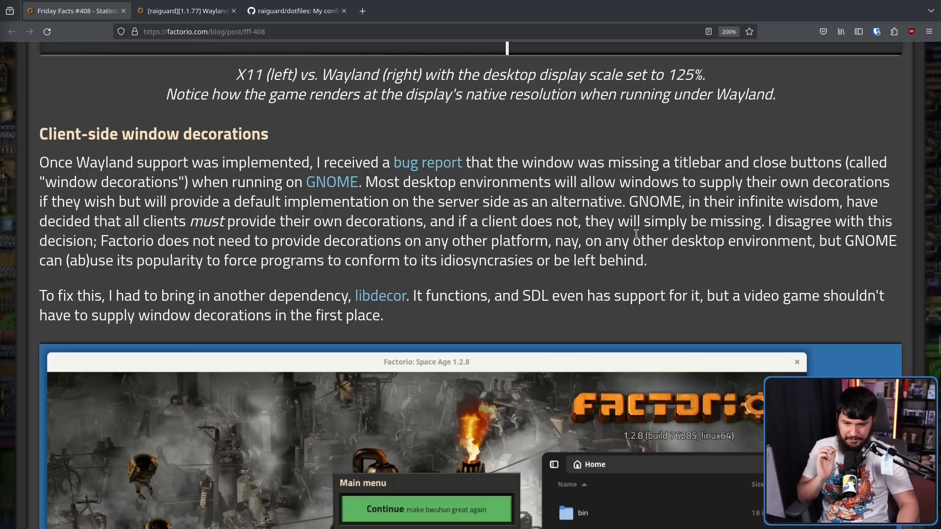
mouse_move(824, 228)
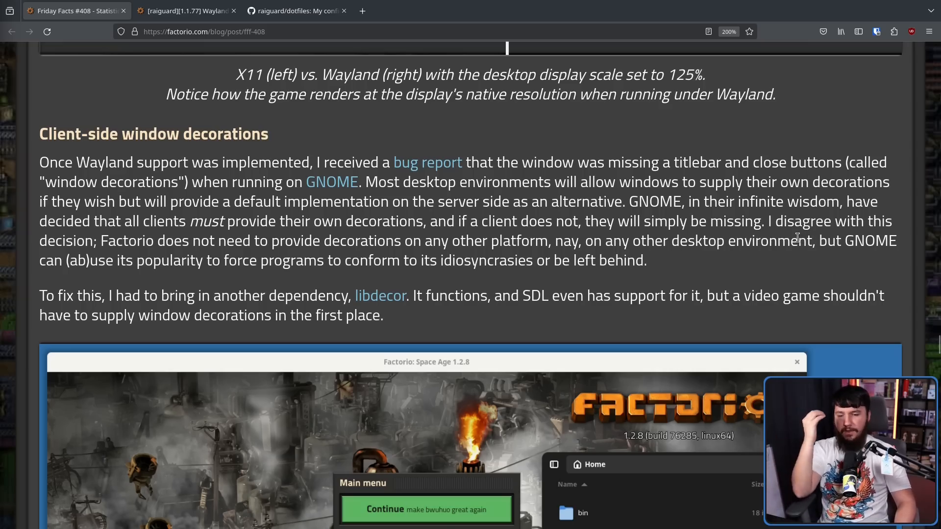
mouse_move(804, 263)
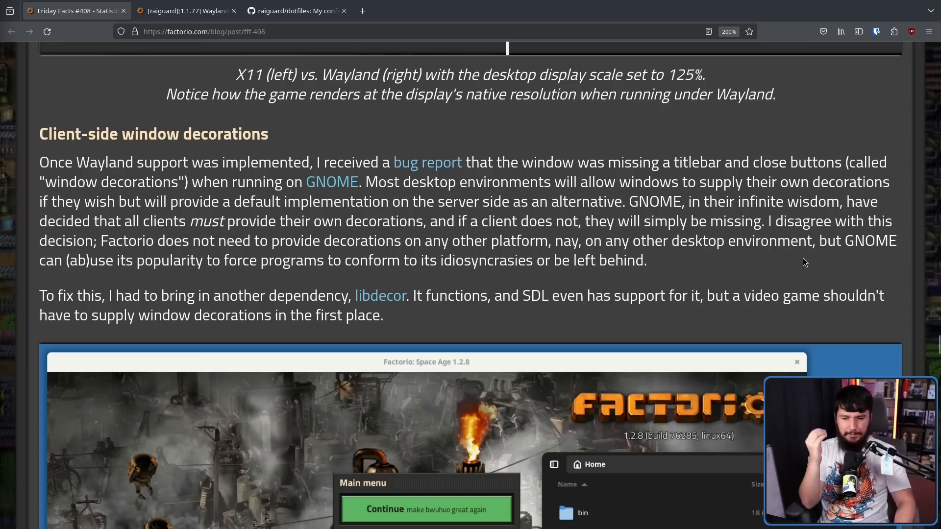
mouse_move(844, 249)
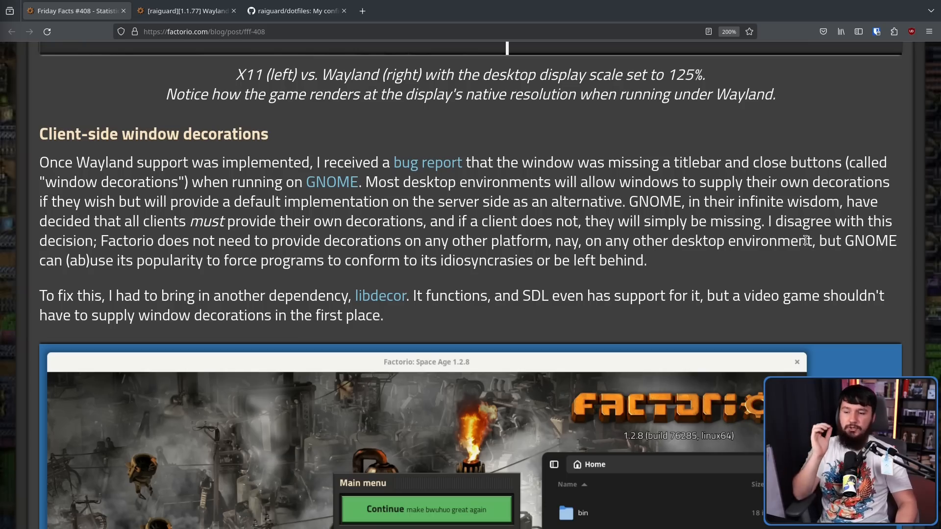
mouse_move(649, 259)
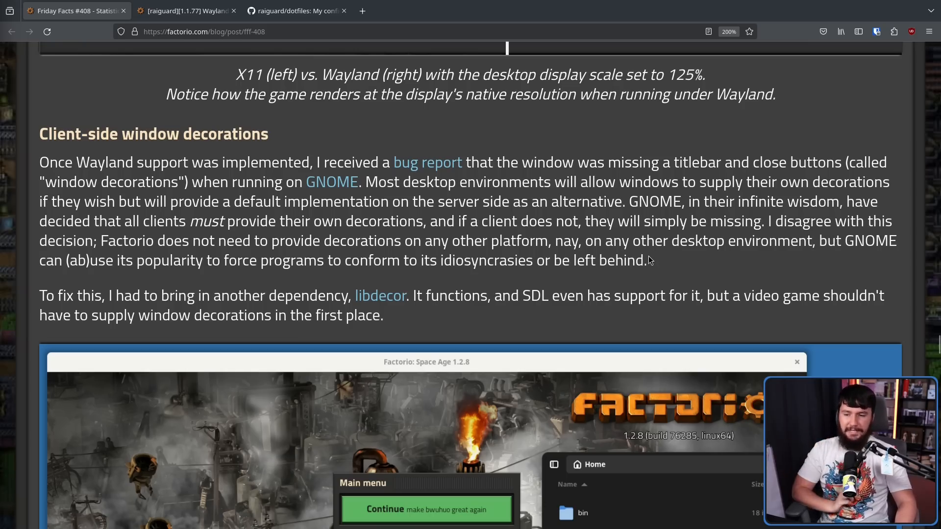
mouse_move(542, 325)
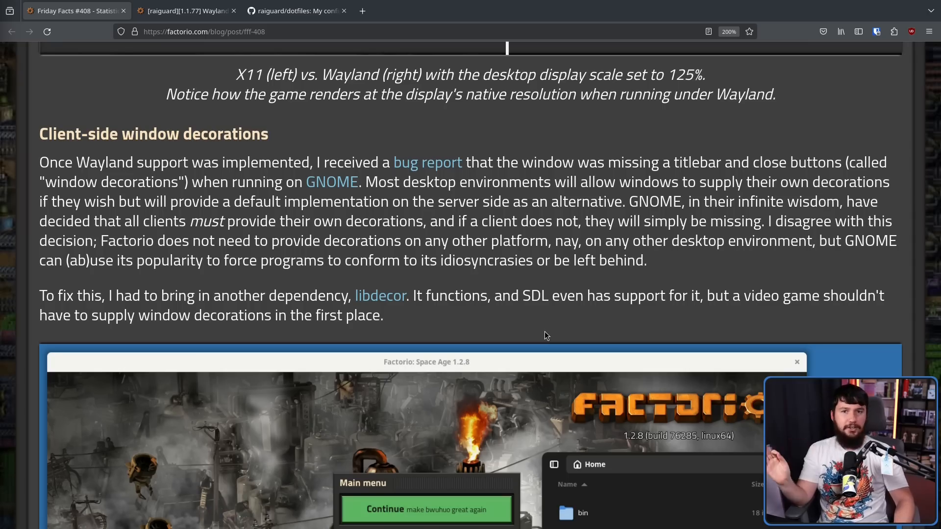
mouse_move(548, 355)
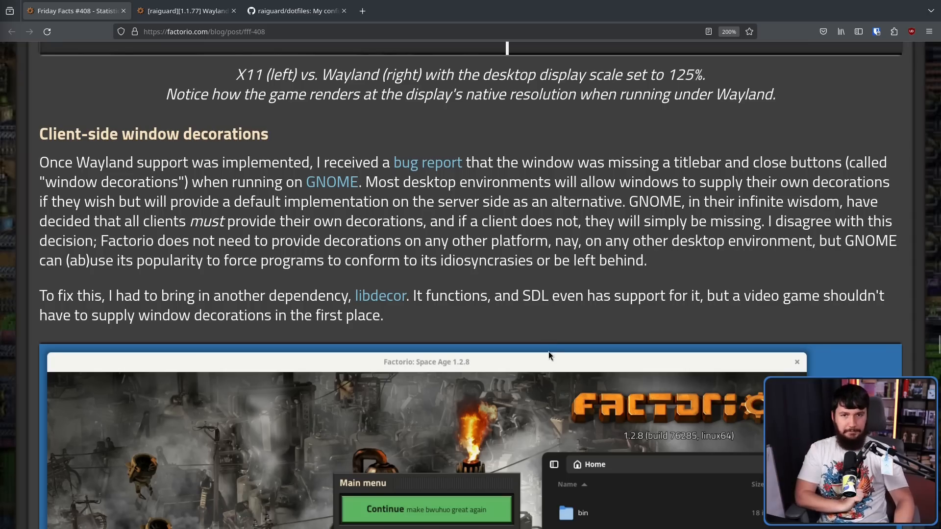
mouse_move(728, 332)
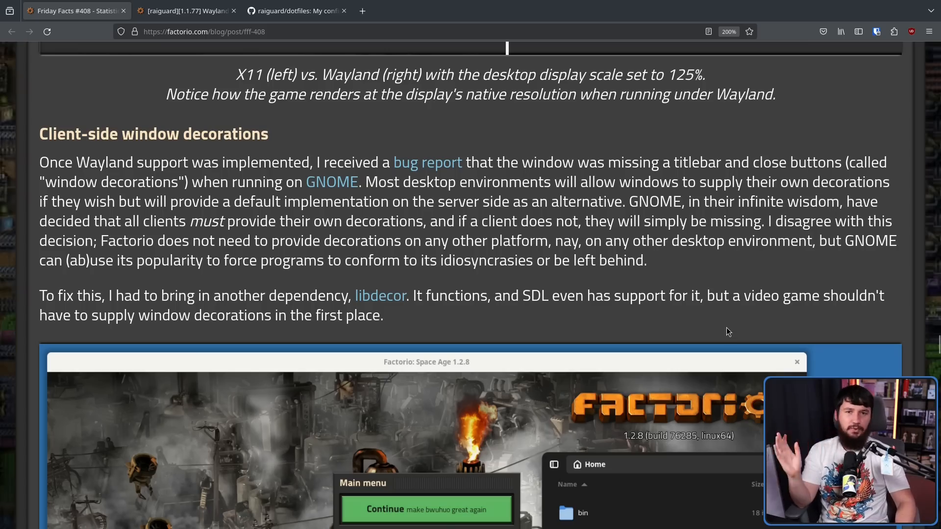
mouse_move(667, 190)
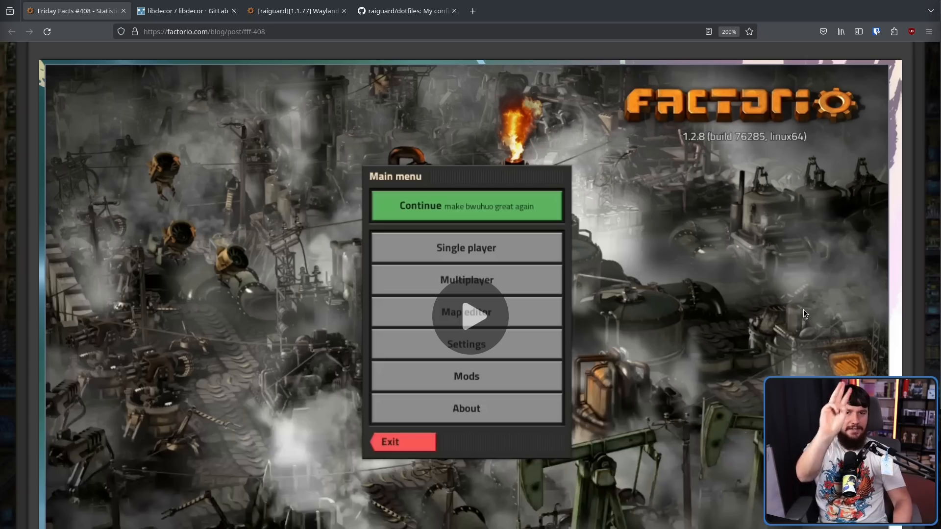
mouse_move(447, 311)
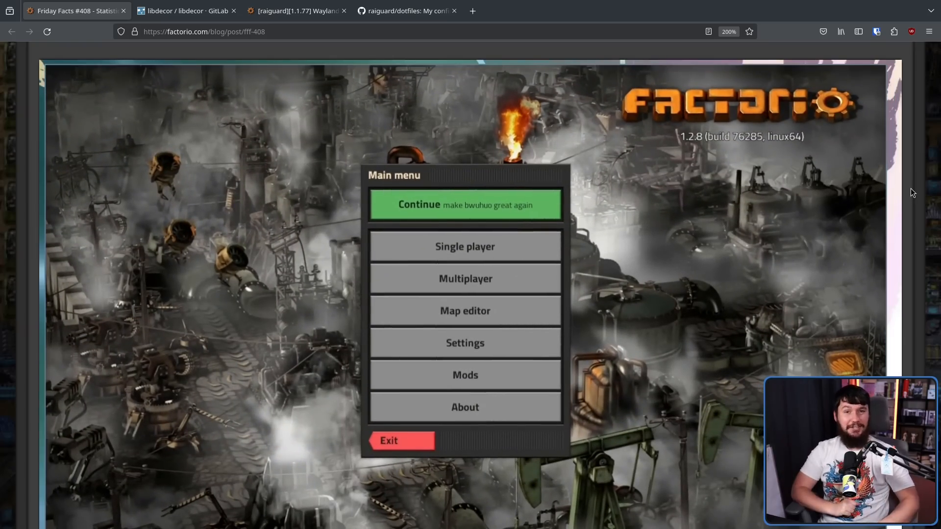
mouse_move(670, 282)
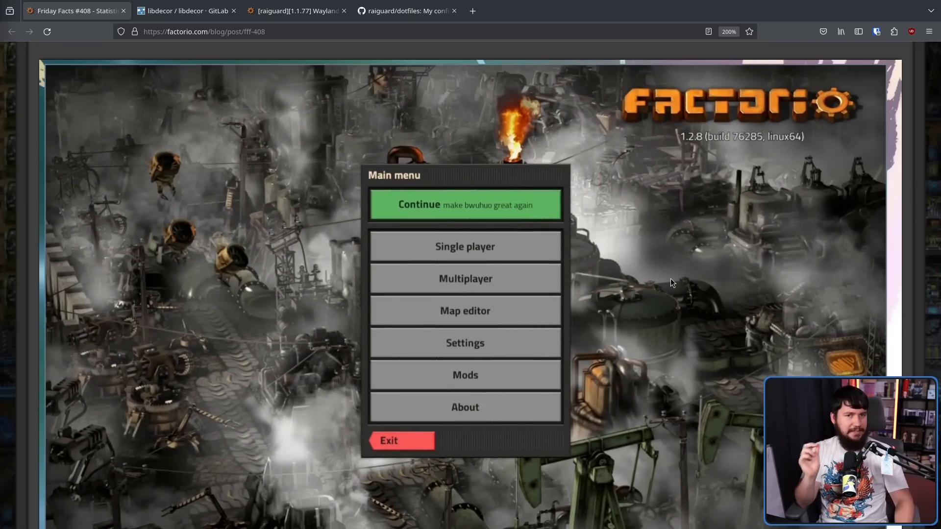
mouse_move(665, 270)
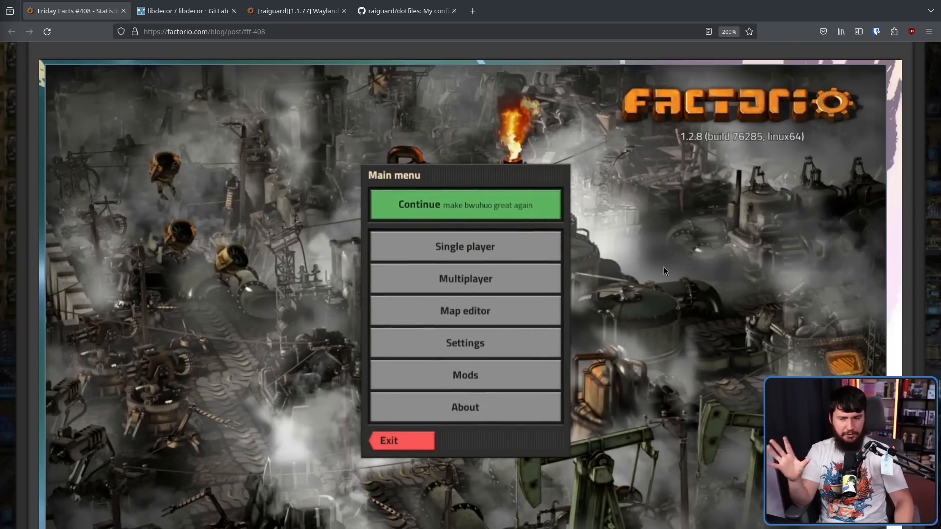
mouse_move(647, 245)
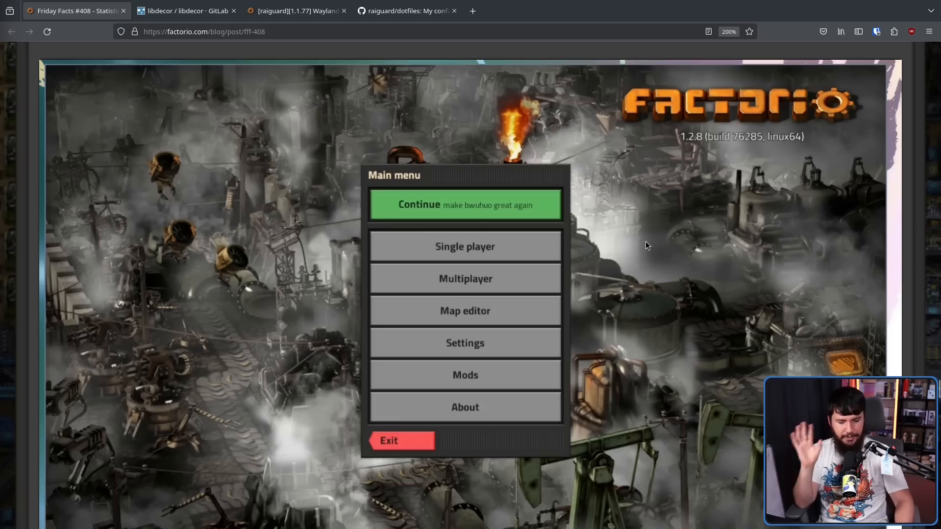
mouse_move(650, 258)
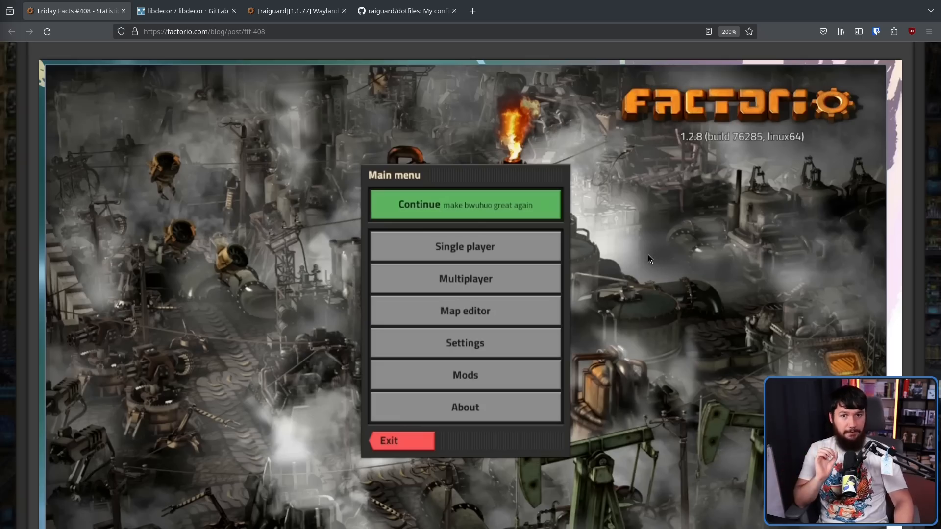
scroll(down, 3)
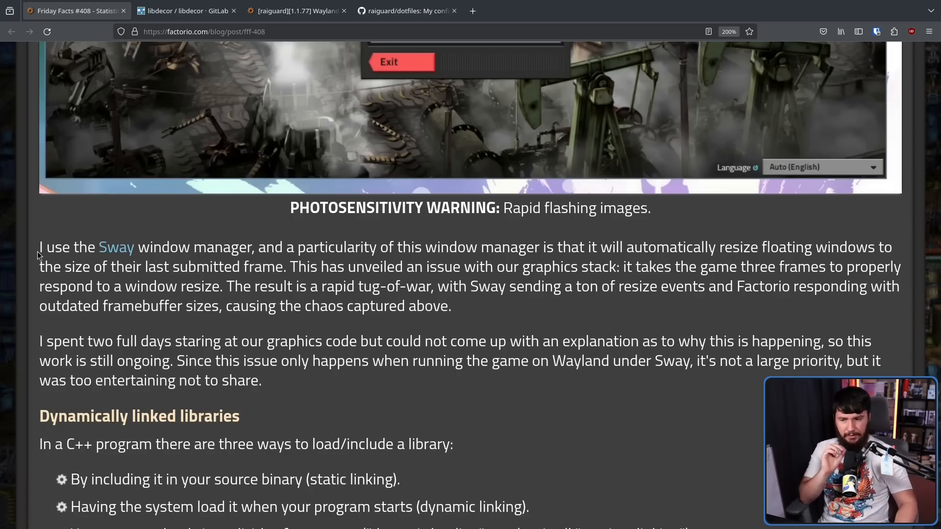
mouse_move(117, 247)
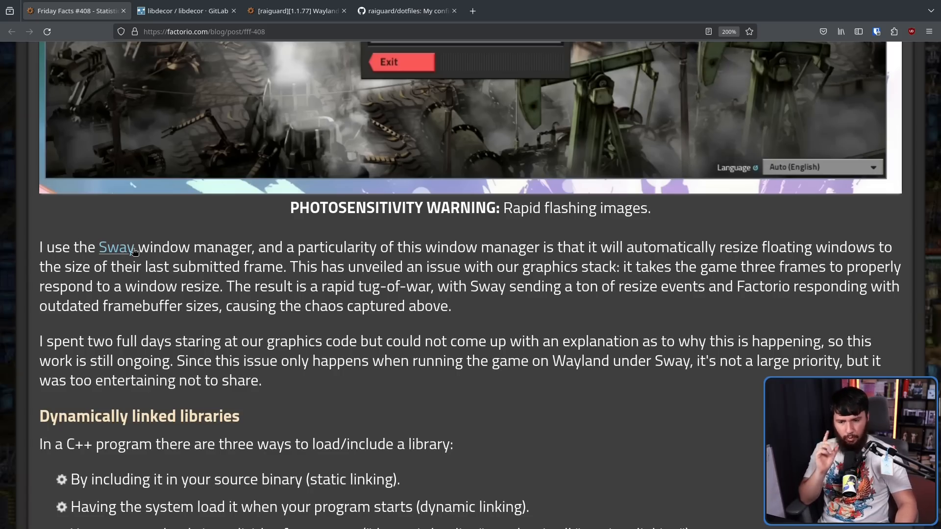
mouse_move(686, 290)
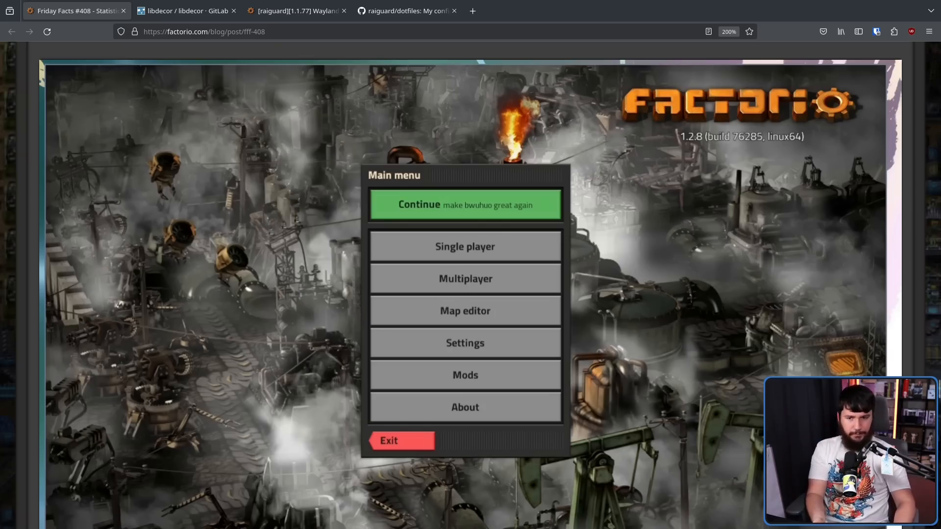
mouse_move(594, 337)
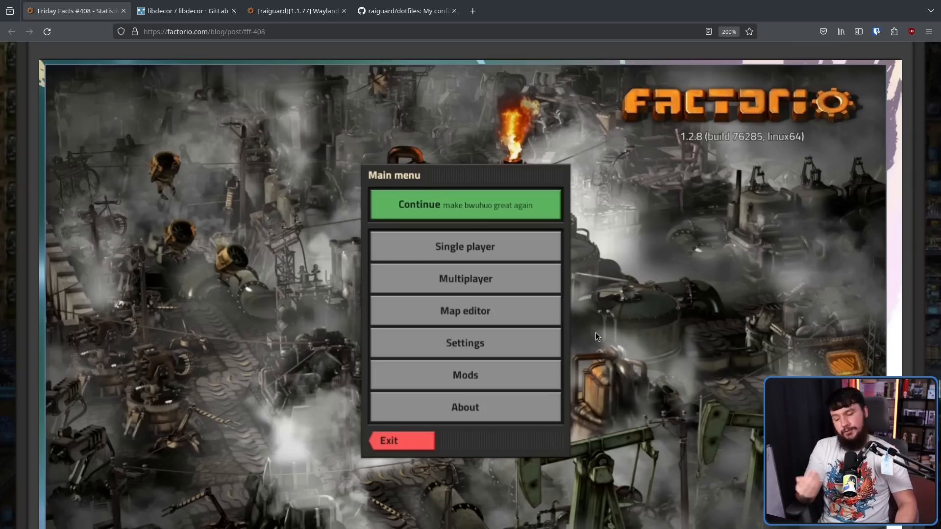
mouse_move(608, 329)
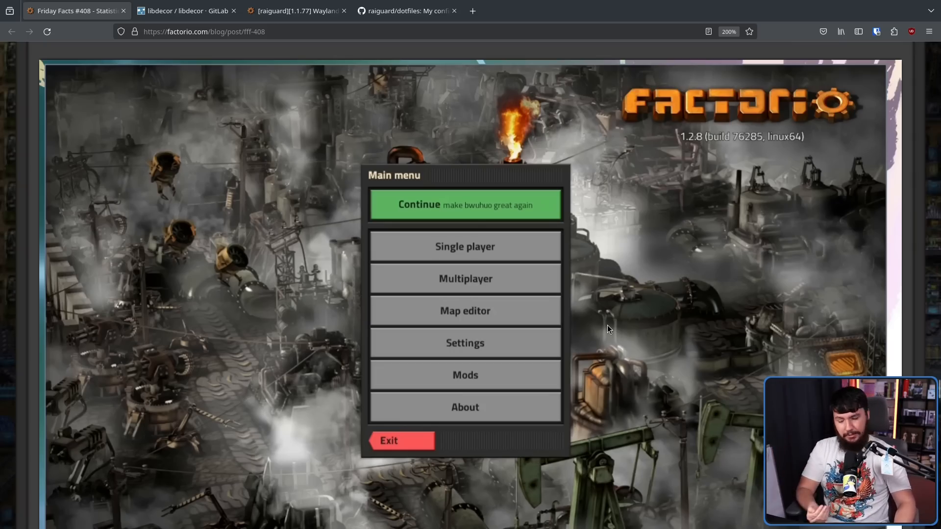
mouse_move(623, 386)
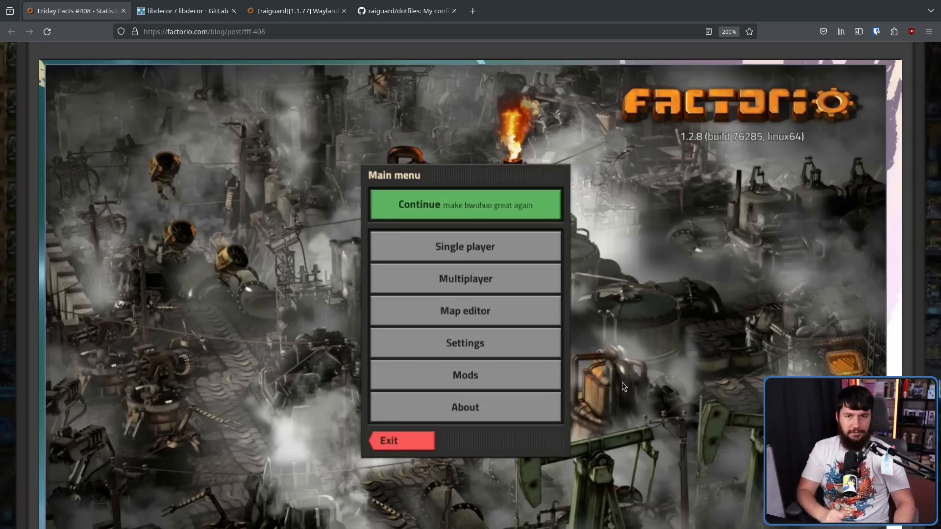
Return to the FFF #408 tab and scroll to the ldd library listing.
click(454, 9)
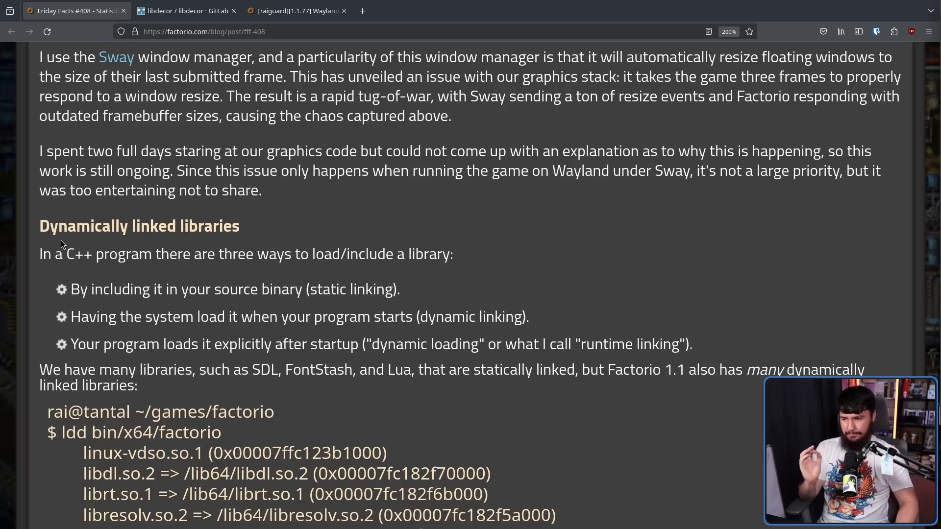
mouse_move(38, 222)
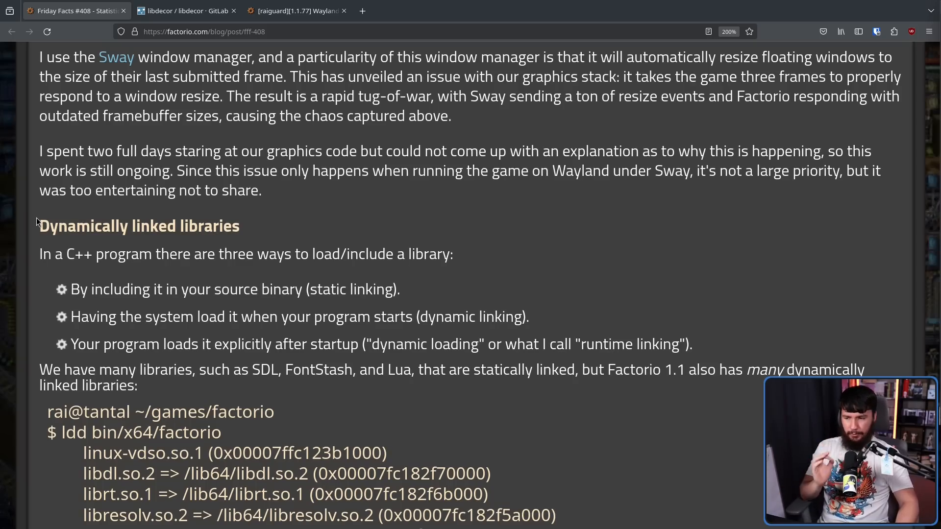
mouse_move(40, 188)
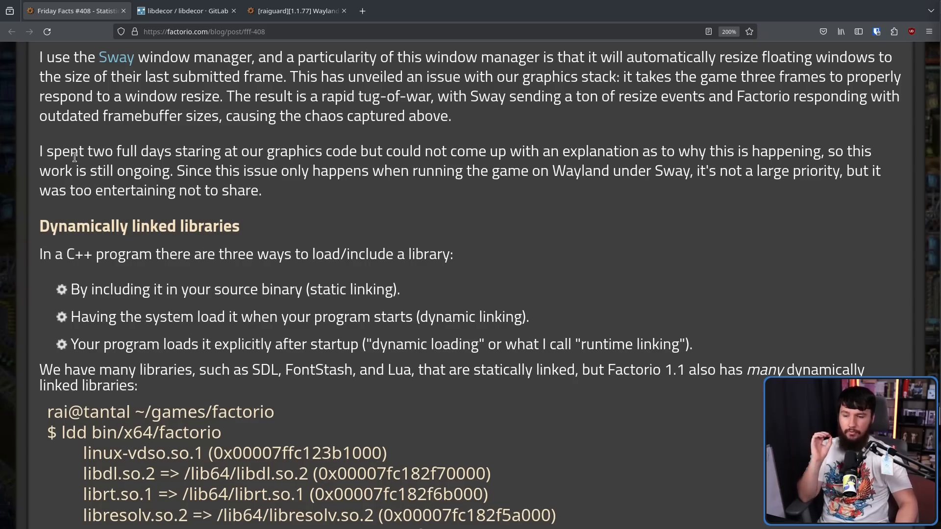
scroll(down, 3)
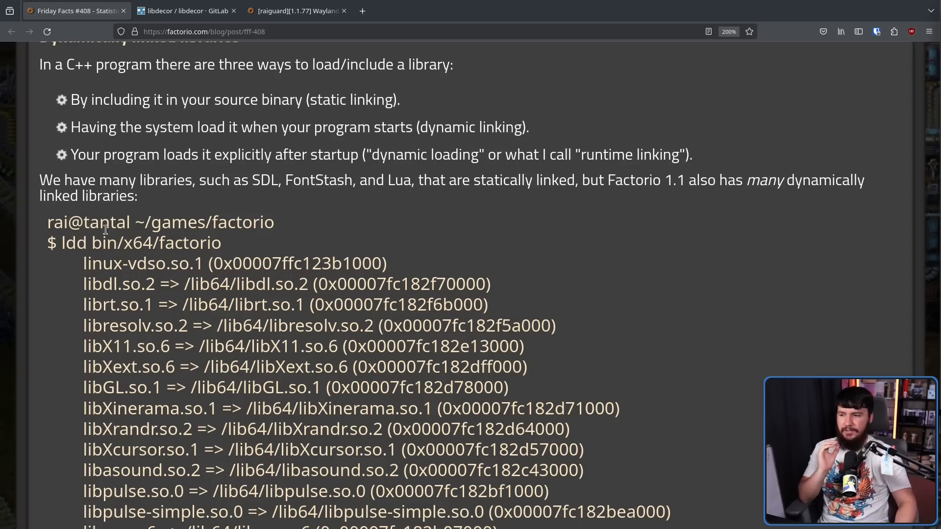
Scroll past the ldd library listing to the X11 and PulseAudio deprecation paragraph.
scroll(down, 3)
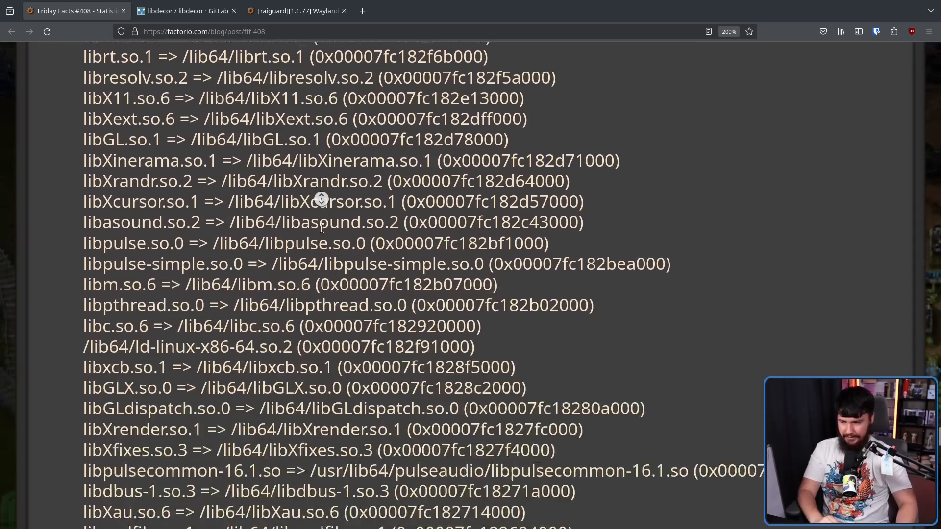
scroll(down, 3)
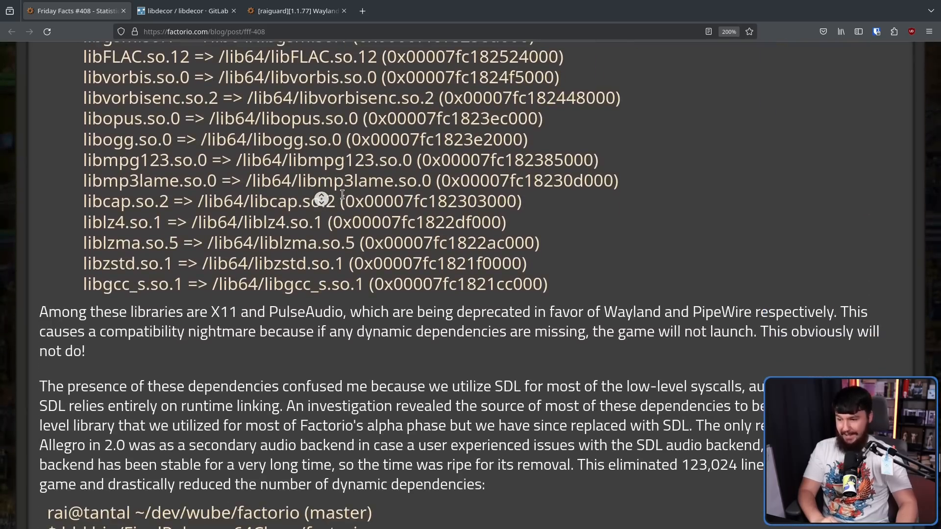
mouse_move(339, 198)
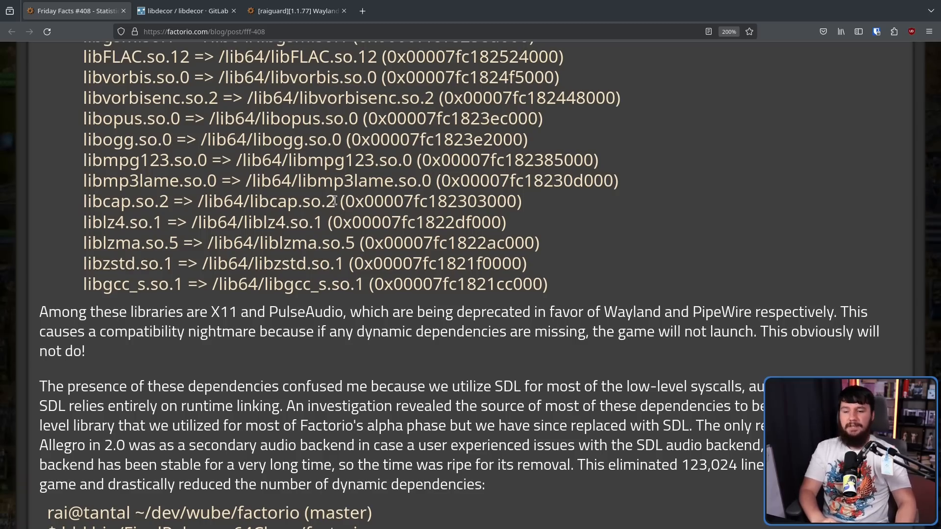
mouse_move(328, 324)
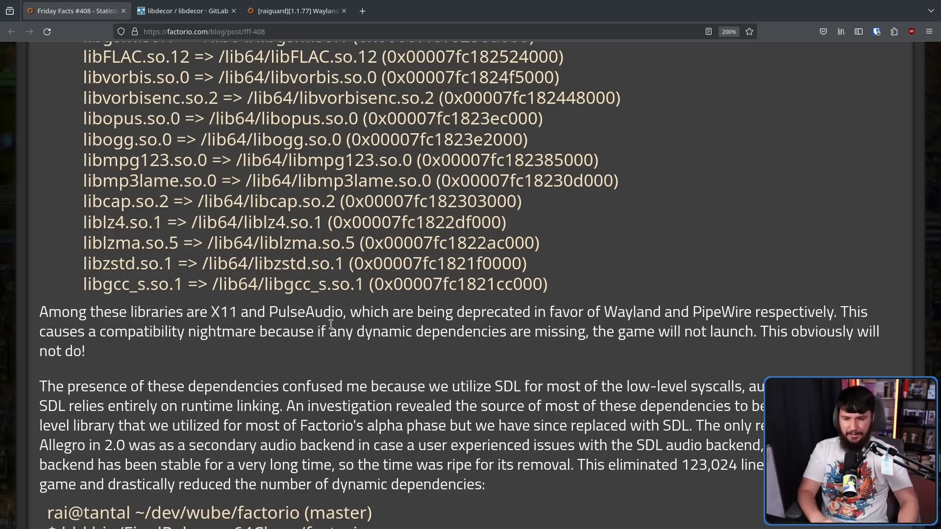
mouse_move(409, 349)
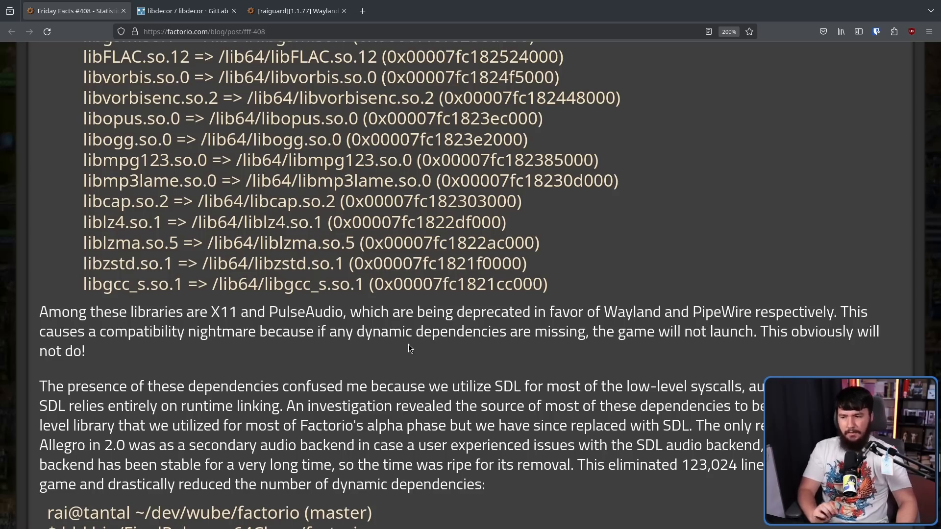
mouse_move(401, 329)
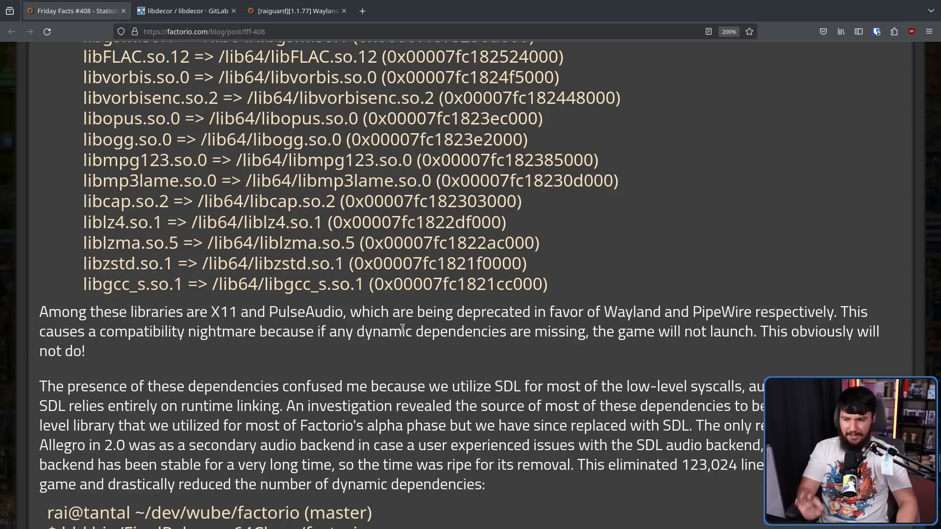
mouse_move(390, 341)
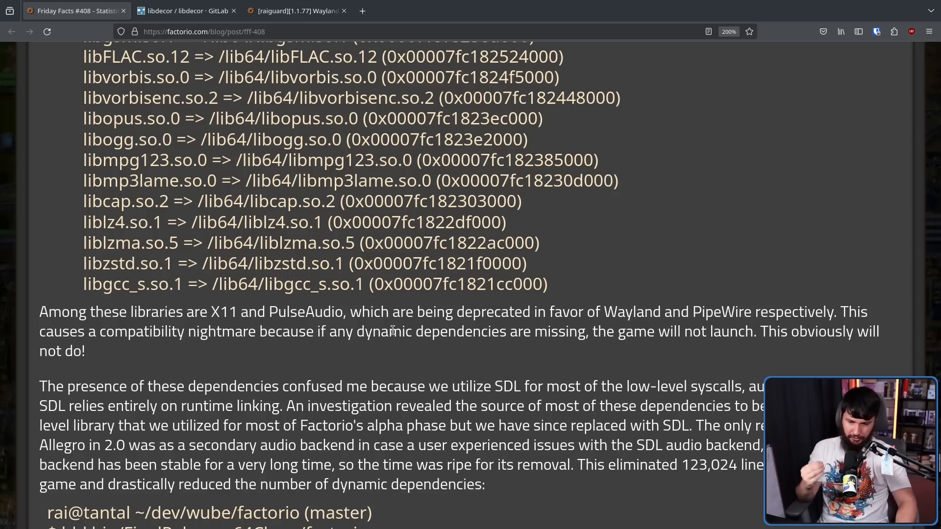
mouse_move(392, 337)
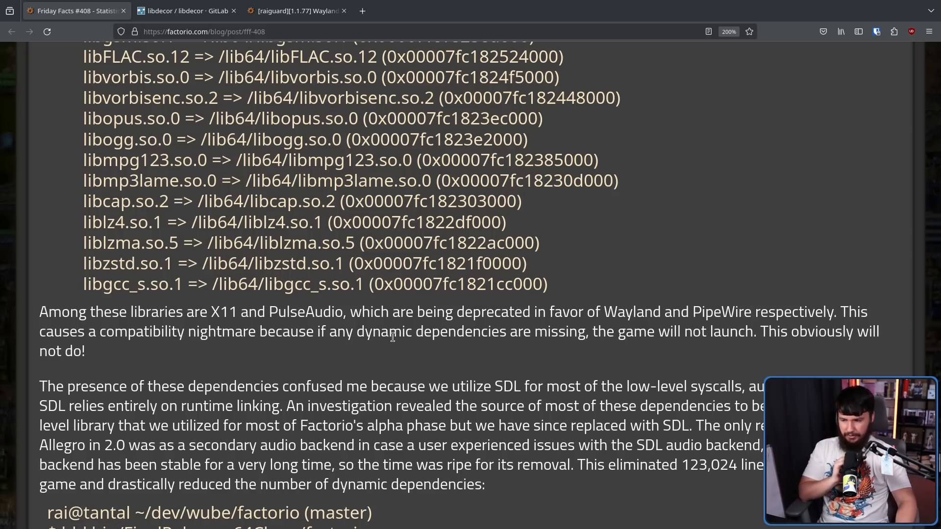
scroll(down, 3)
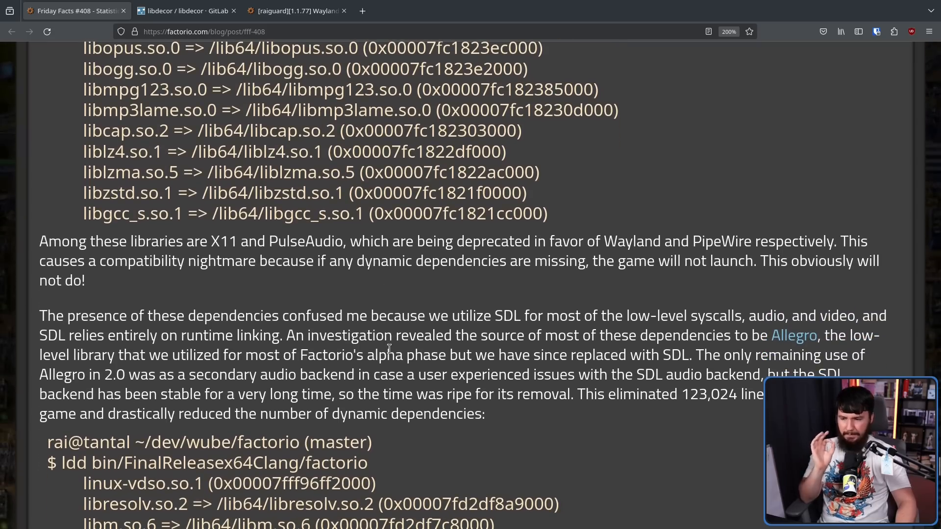
mouse_move(498, 380)
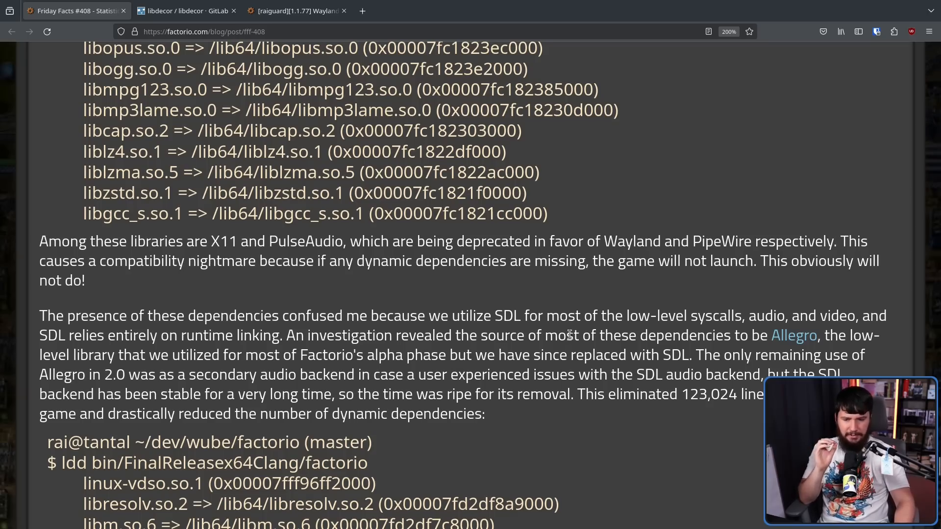
mouse_move(732, 330)
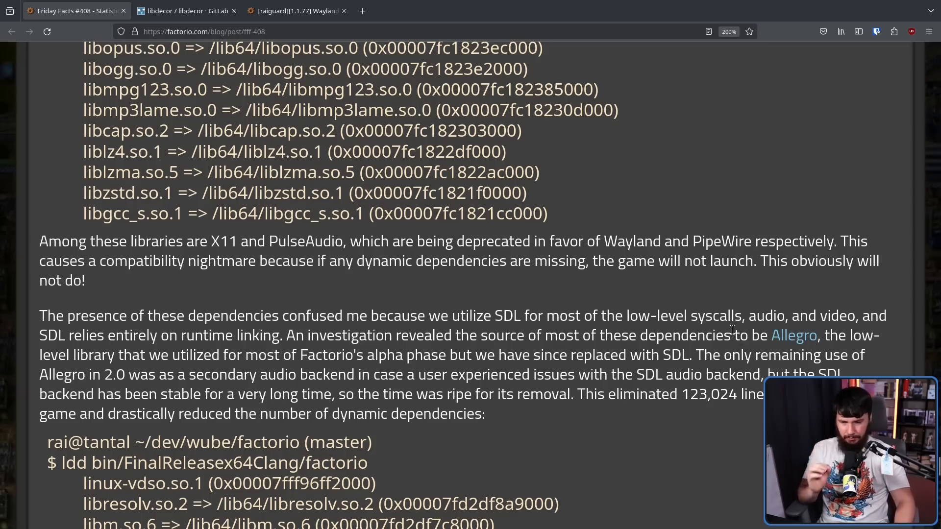
mouse_move(707, 334)
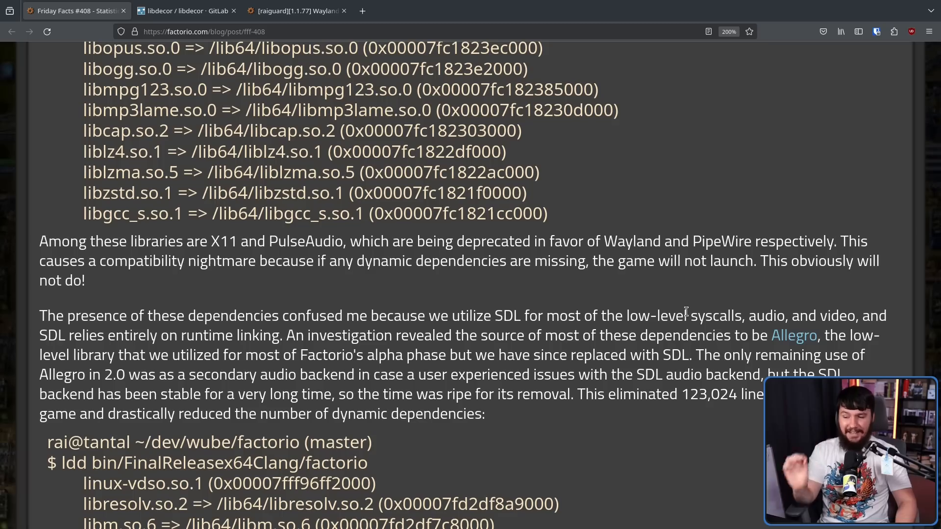
mouse_move(681, 308)
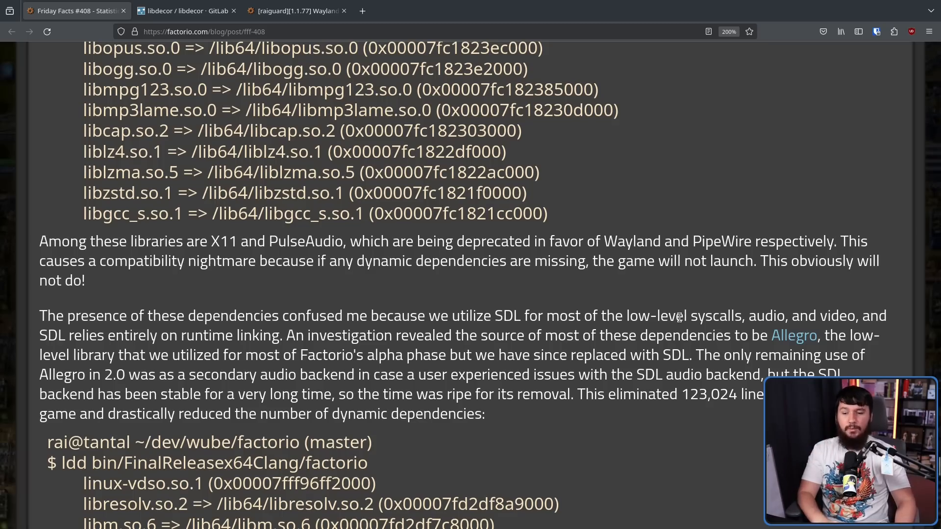
Scroll up over the reduced dependency list and back down to the Clipboard woes section.
scroll(up, 3)
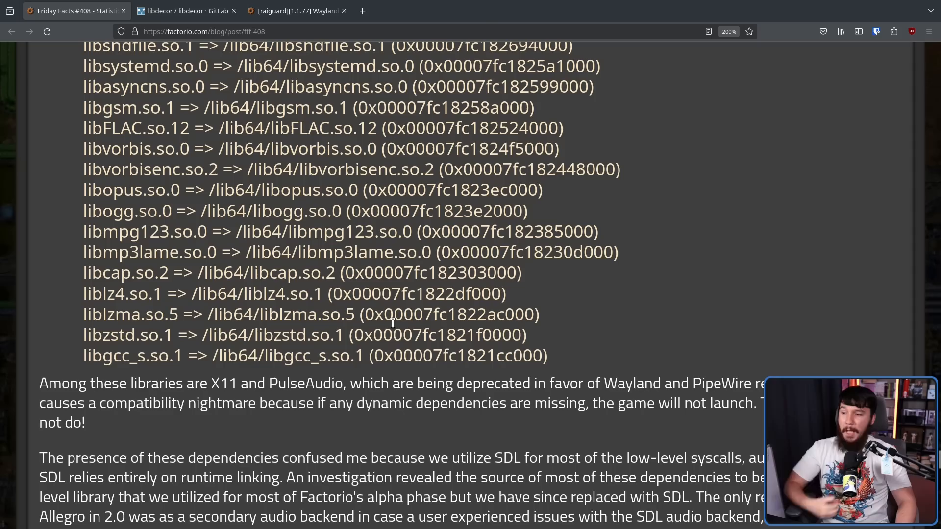
scroll(up, 3)
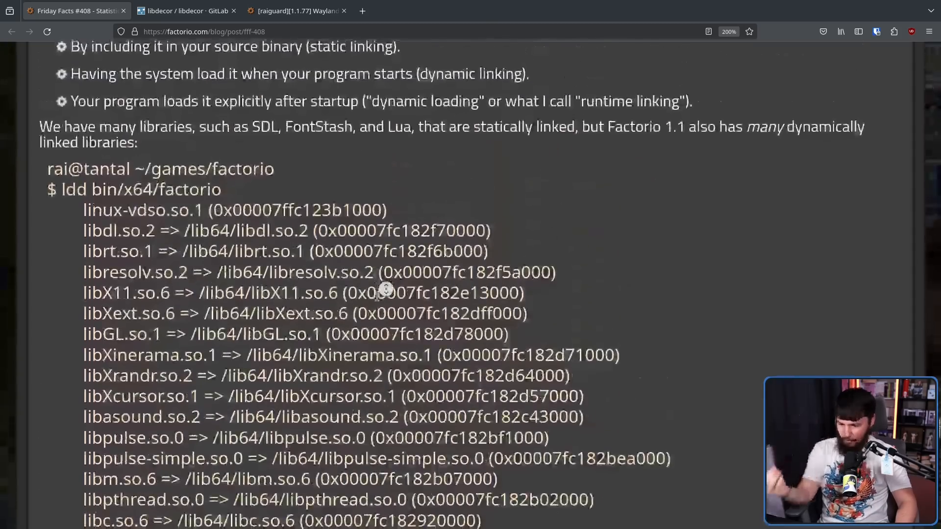
scroll(down, 3)
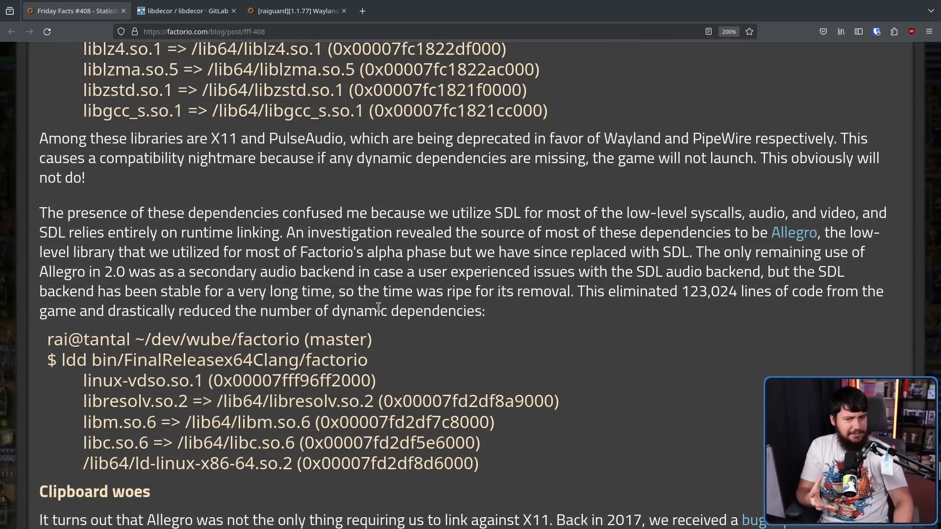
mouse_move(753, 316)
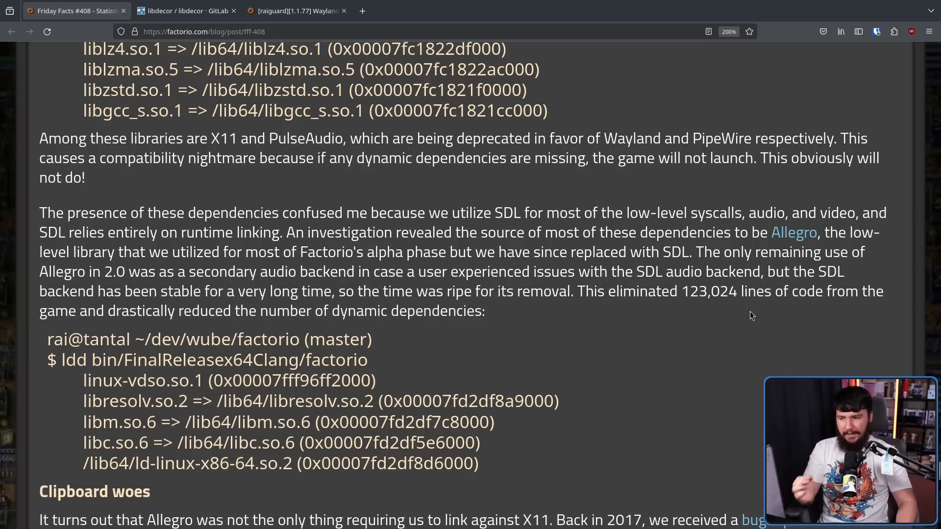
mouse_move(736, 233)
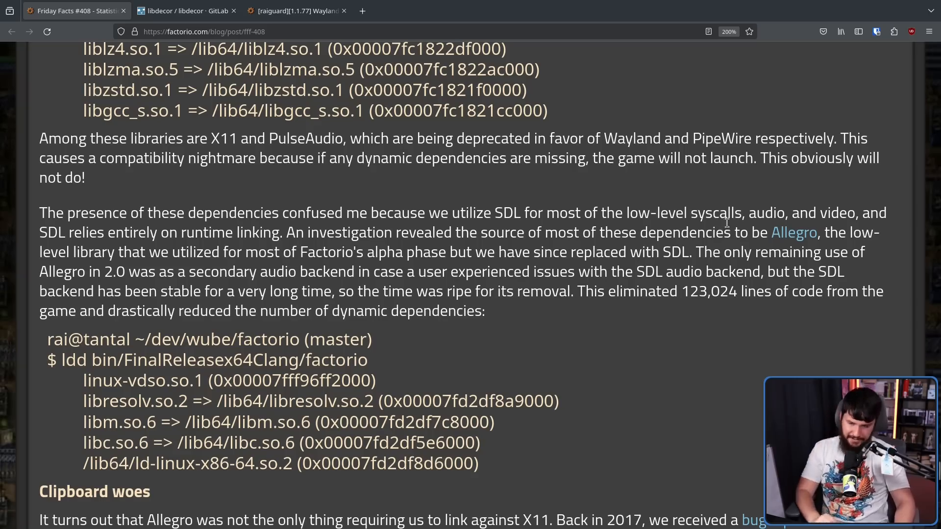
mouse_move(731, 201)
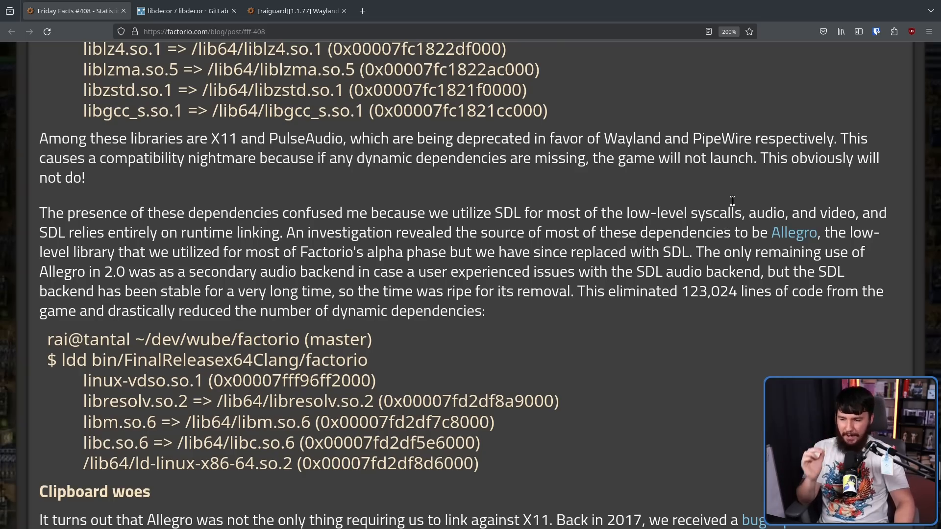
mouse_move(510, 448)
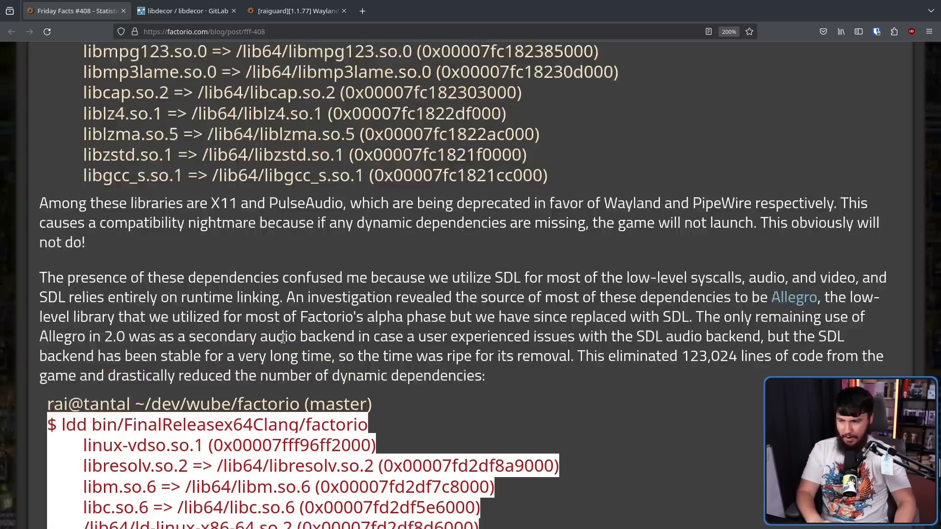
scroll(up, 3)
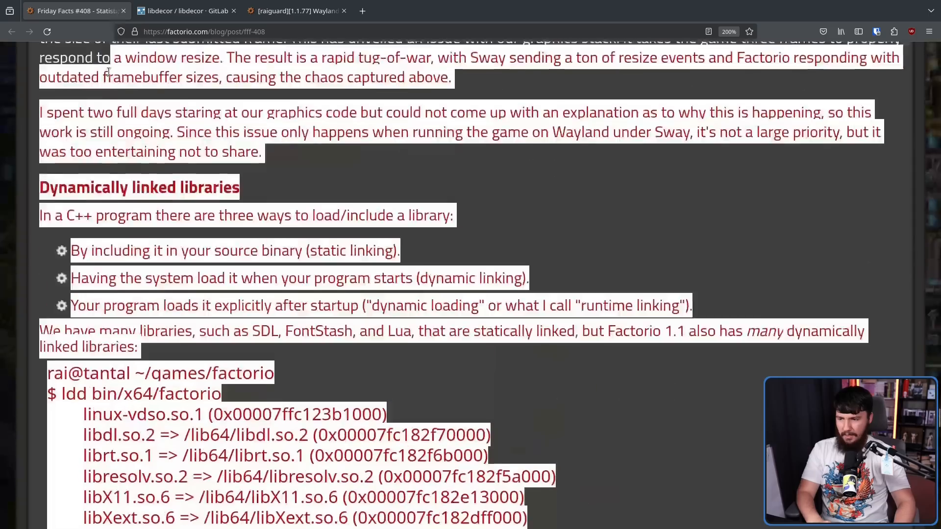
scroll(down, 3)
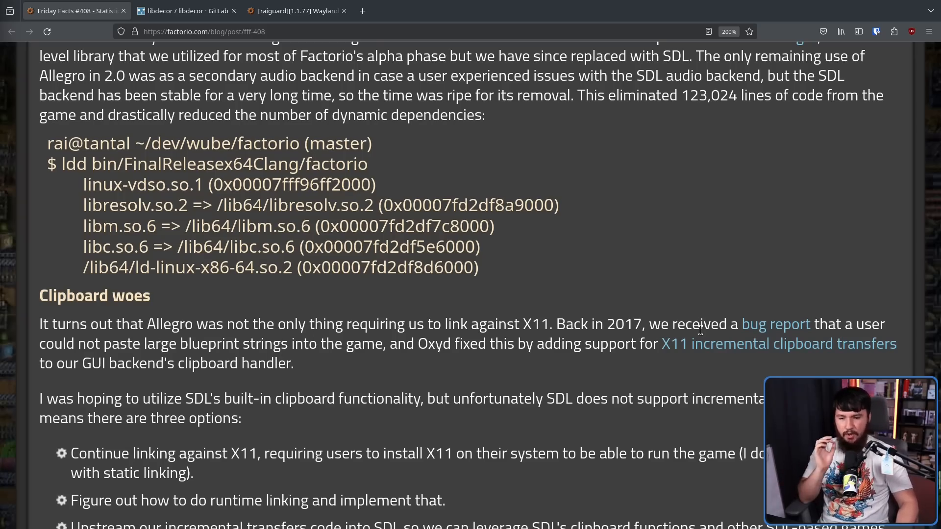
mouse_move(744, 285)
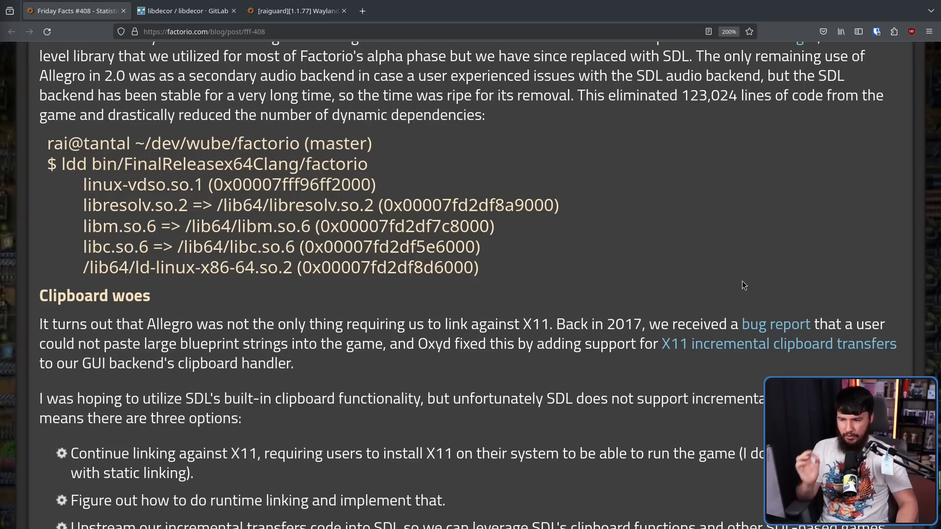
mouse_move(740, 274)
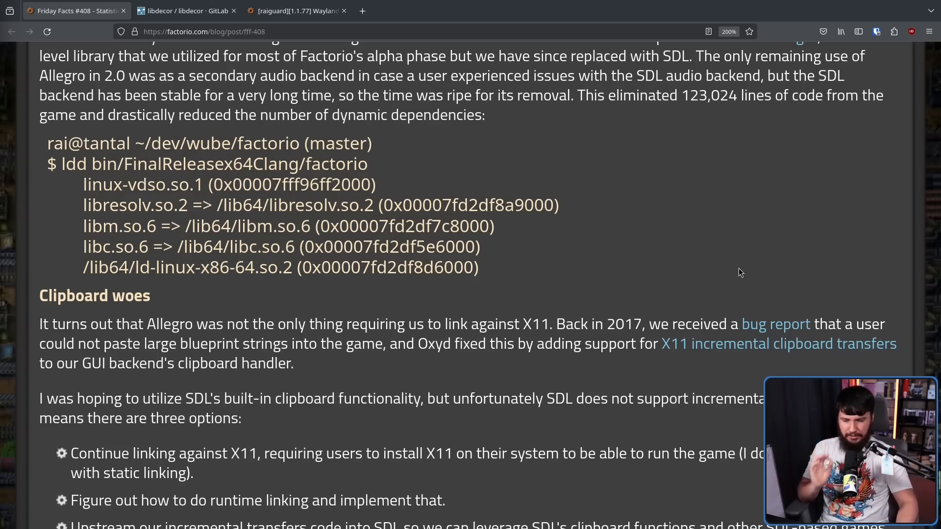
mouse_move(623, 334)
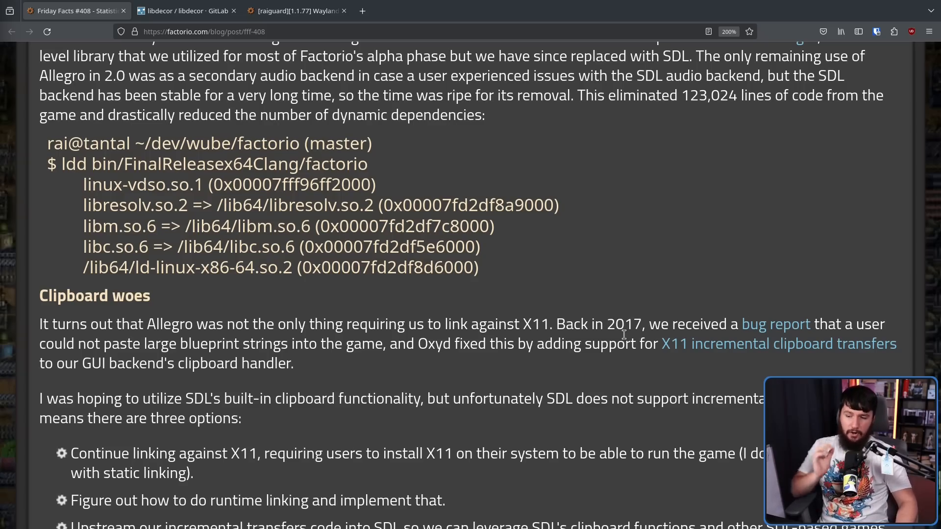
mouse_move(664, 300)
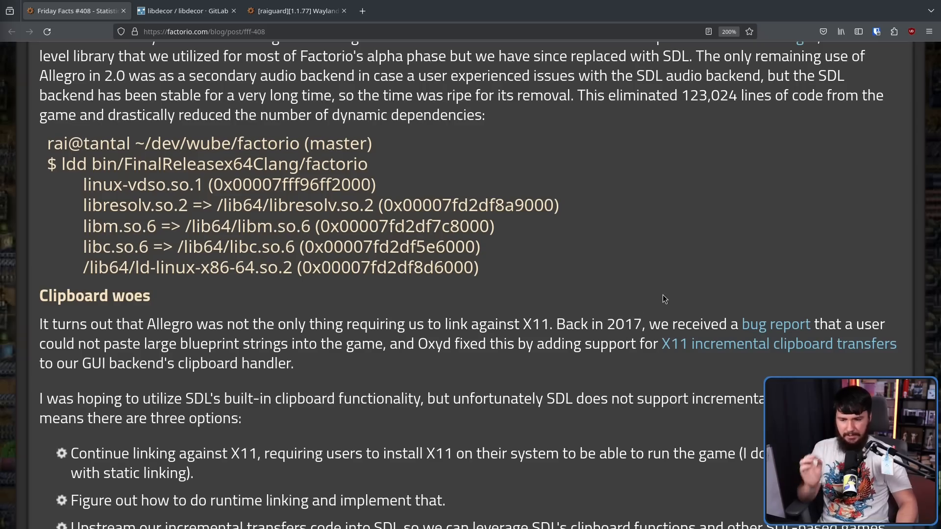
Read the Clipboard woes three options and chosen third, clearing a stray text selection.
scroll(down, 3)
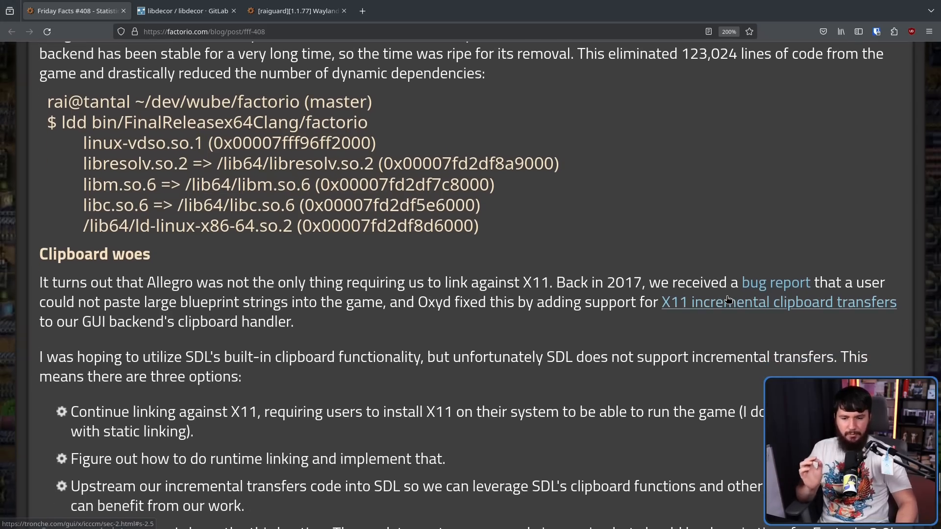
mouse_move(587, 336)
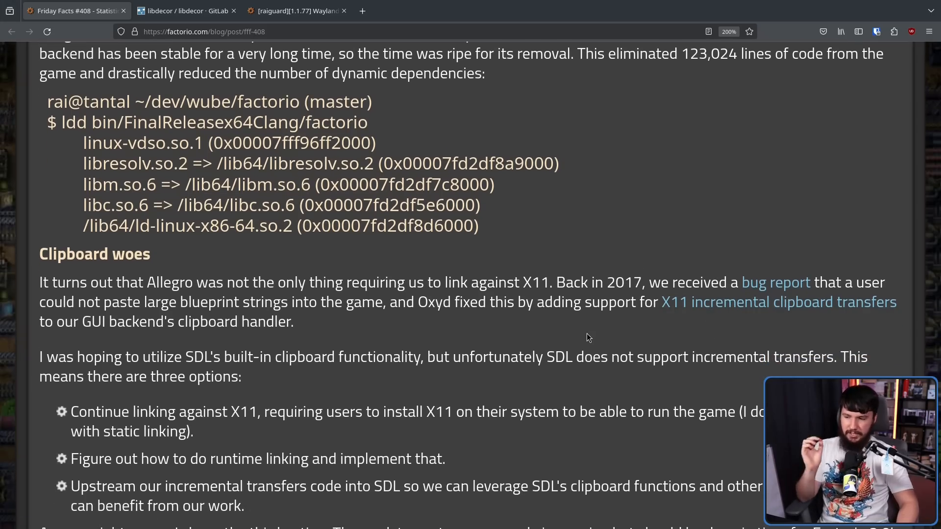
scroll(down, 3)
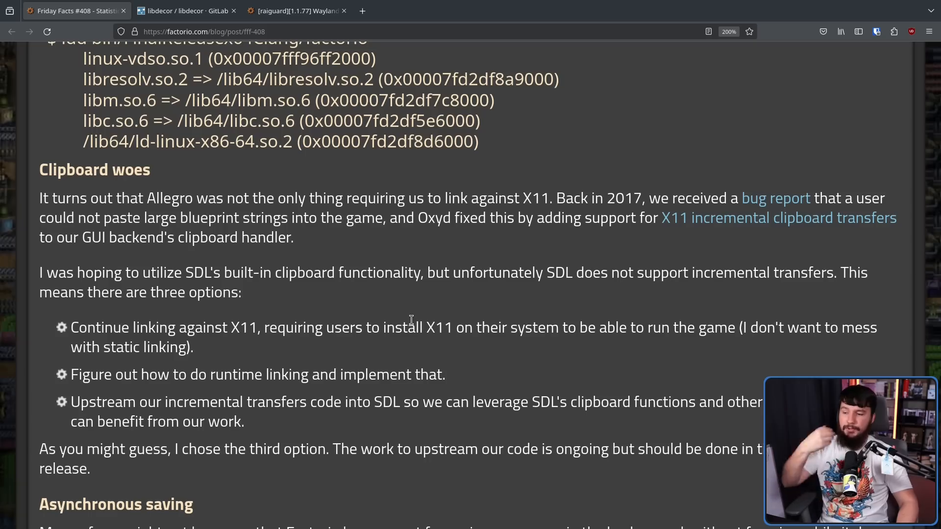
mouse_move(495, 282)
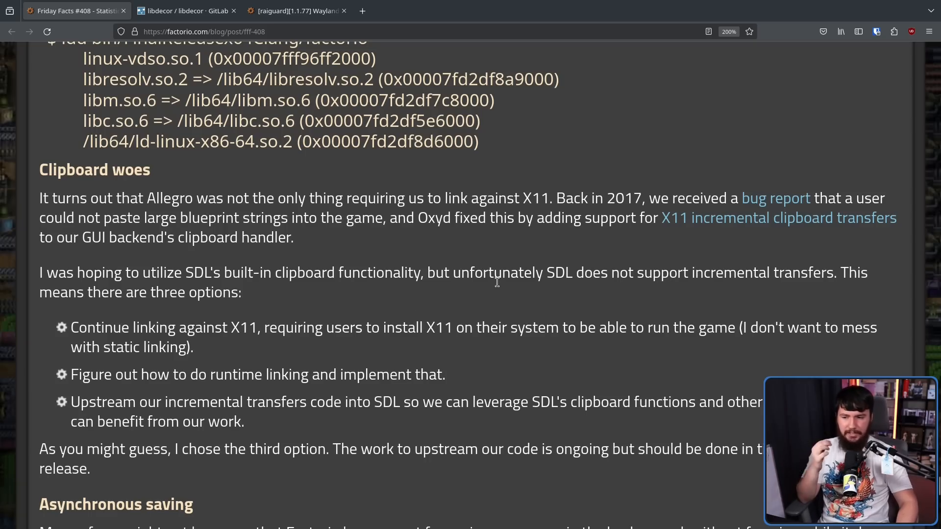
mouse_move(636, 273)
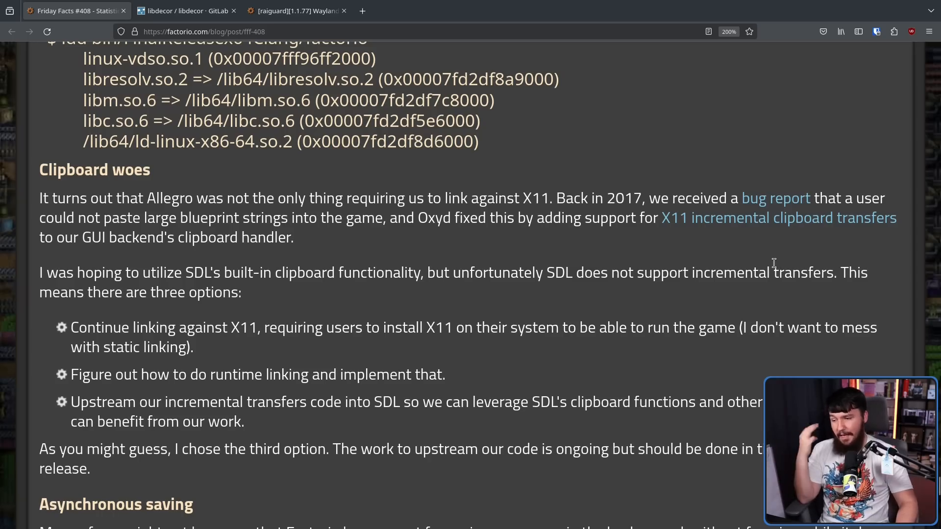
mouse_move(765, 256)
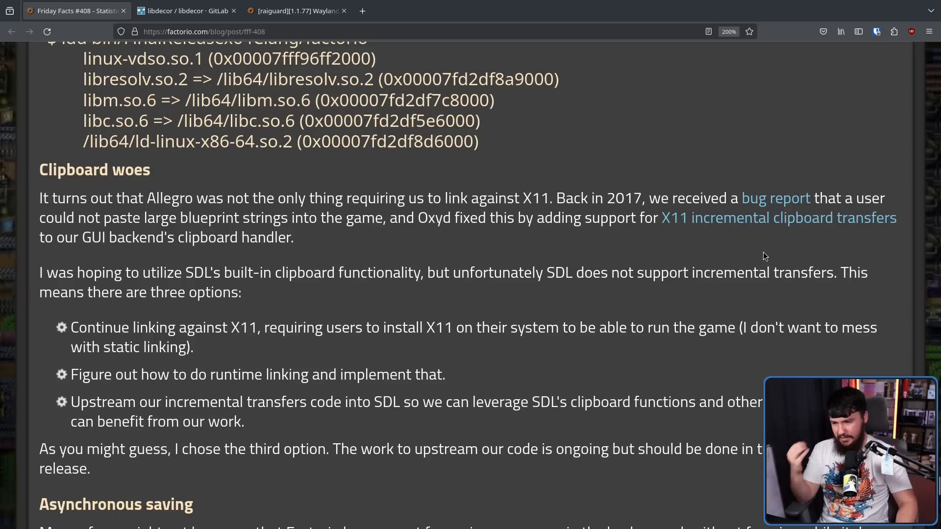
mouse_move(258, 328)
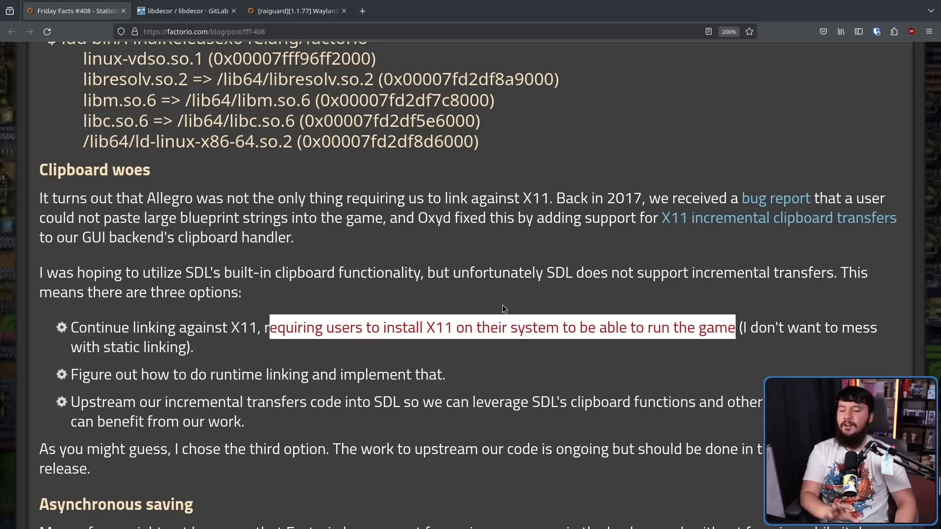
click(788, 303)
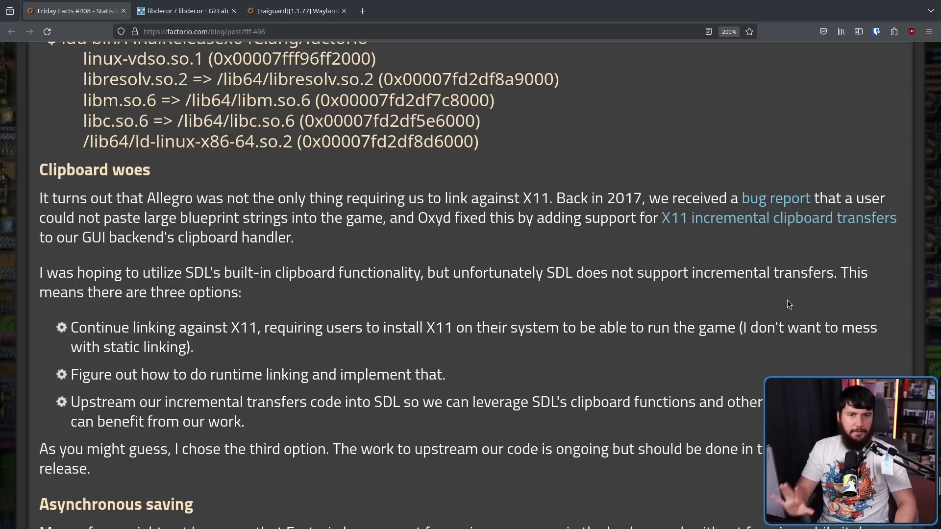
mouse_move(834, 273)
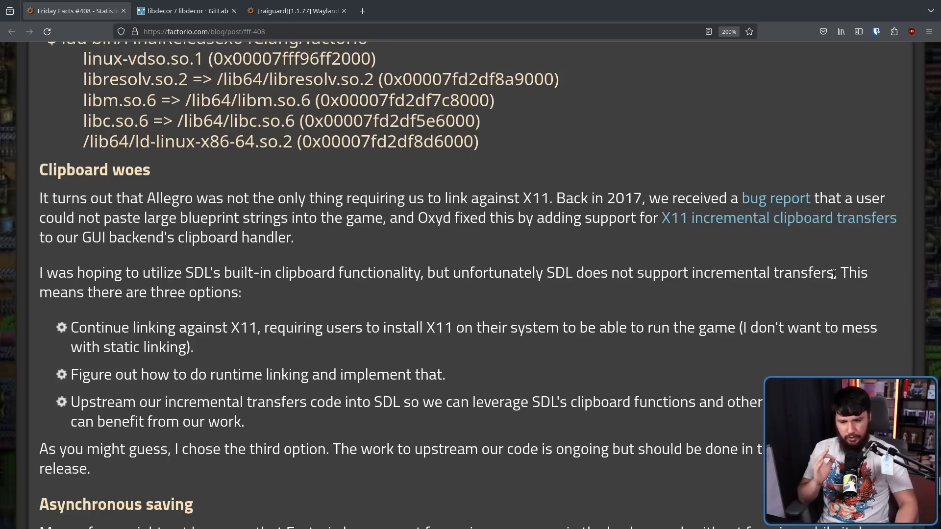
mouse_move(538, 266)
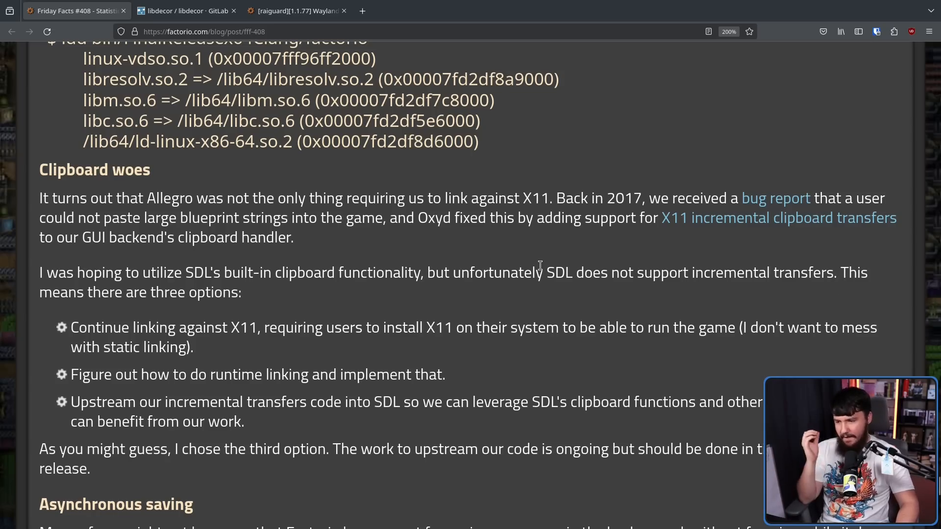
scroll(down, 3)
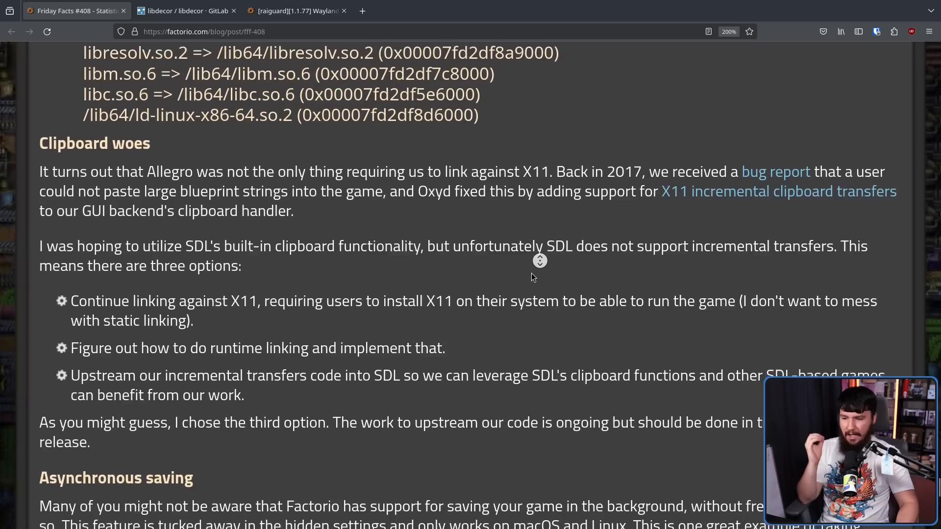
scroll(down, 3)
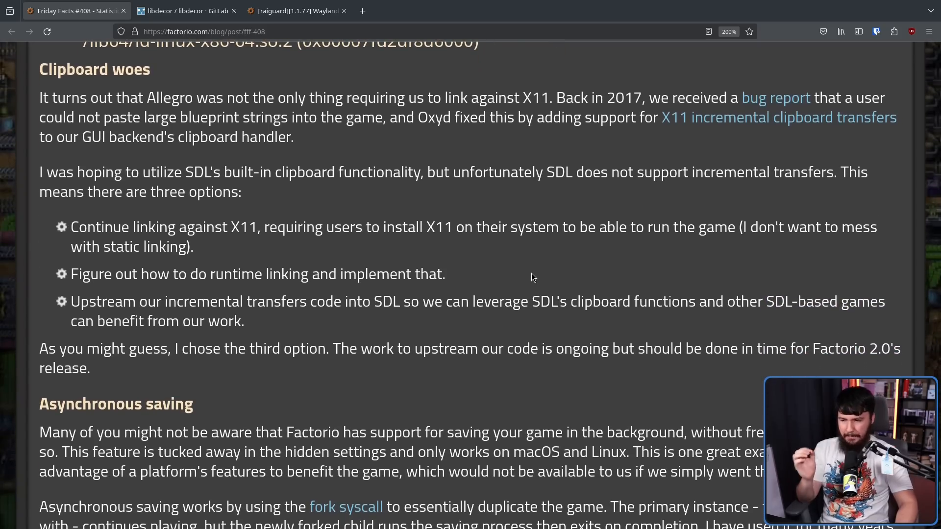
mouse_move(529, 268)
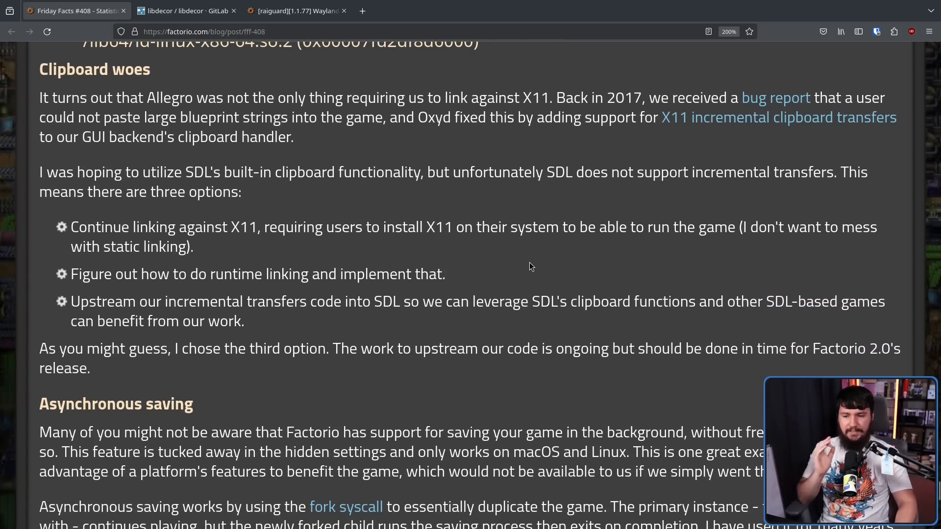
mouse_move(536, 267)
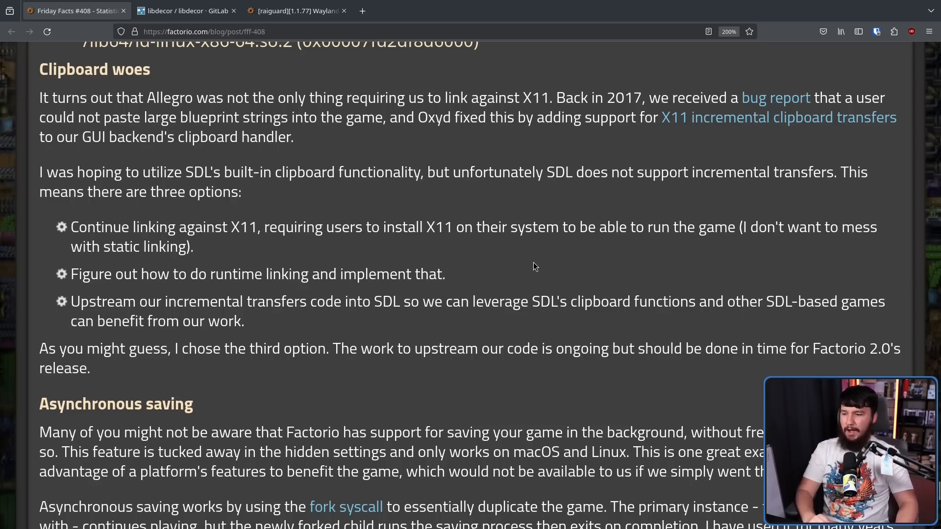
mouse_move(529, 250)
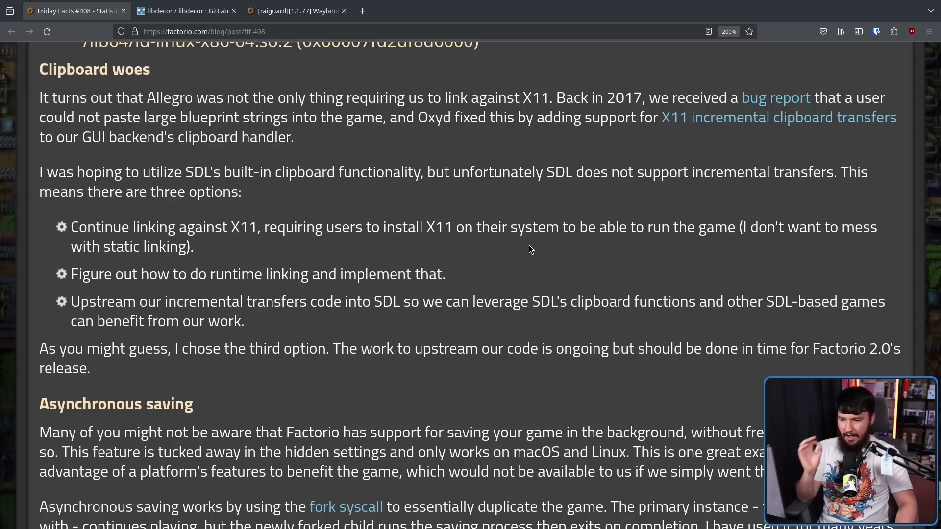
mouse_move(527, 248)
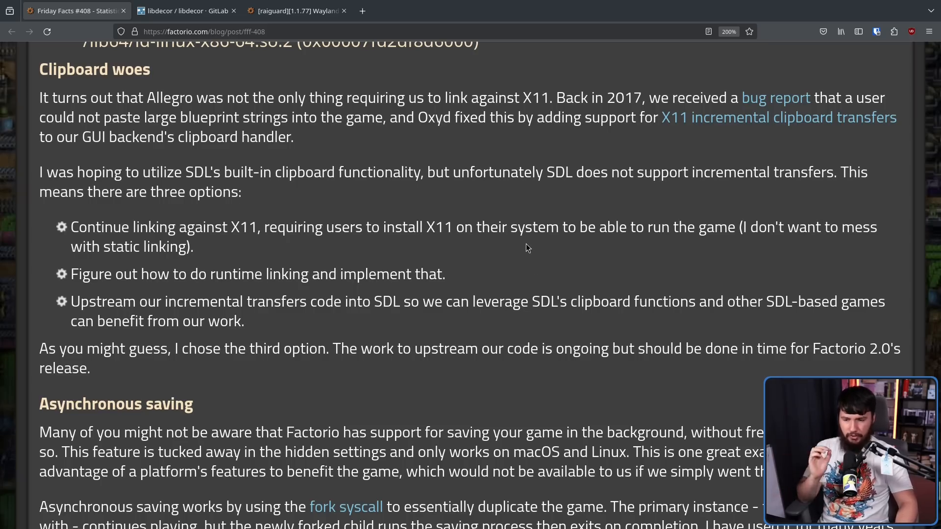
mouse_move(534, 252)
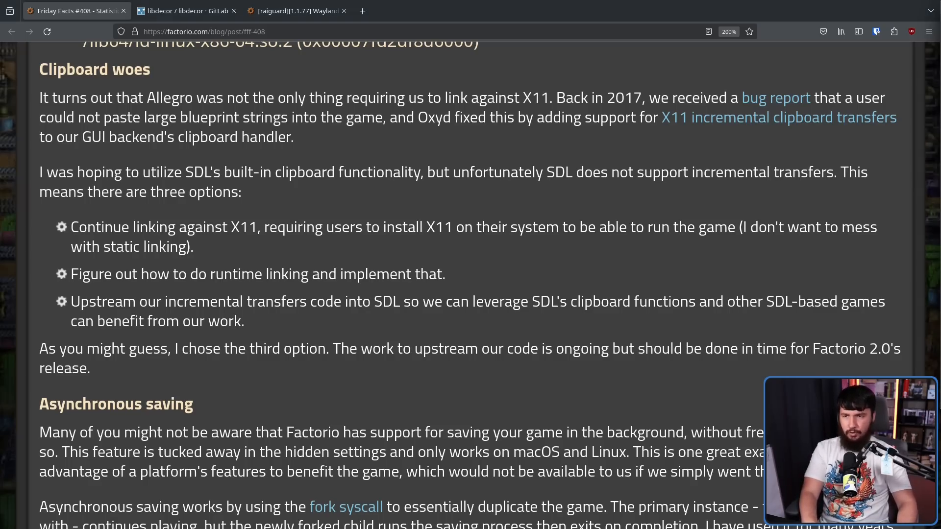
Follow the link to SDL GitHub issue #8871 and skim its comment thread.
click(777, 117)
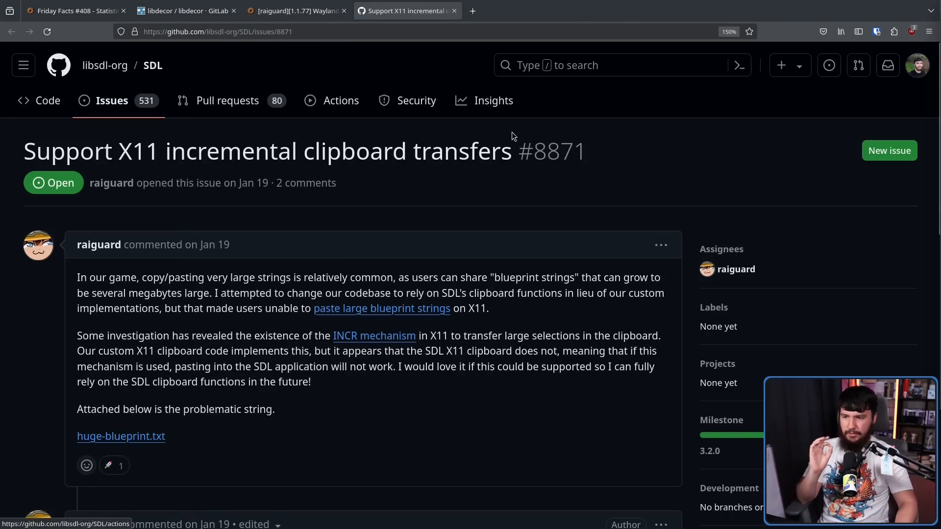
mouse_move(934, 102)
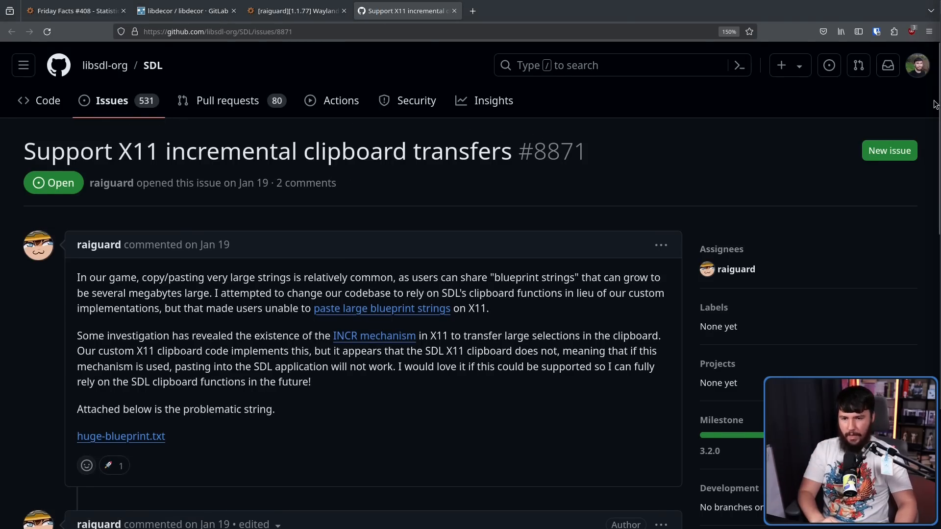
scroll(down, 3)
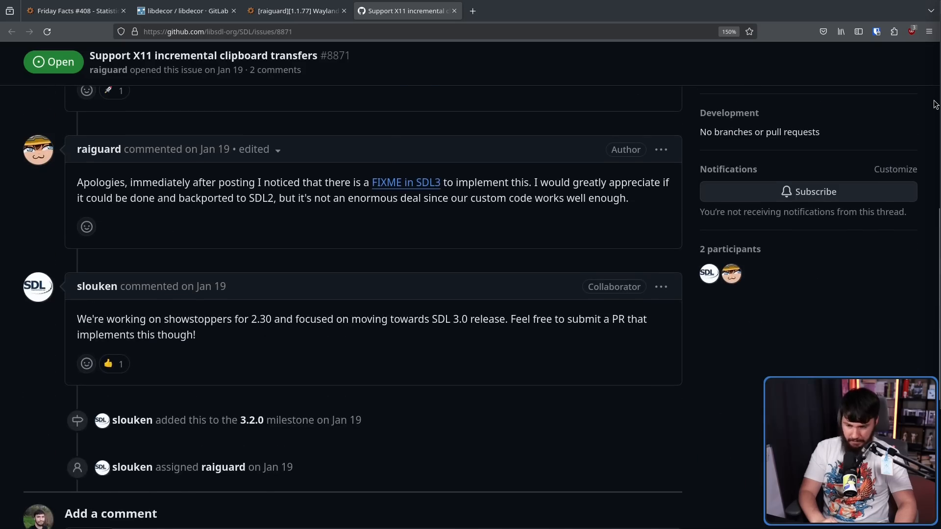
scroll(up, 3)
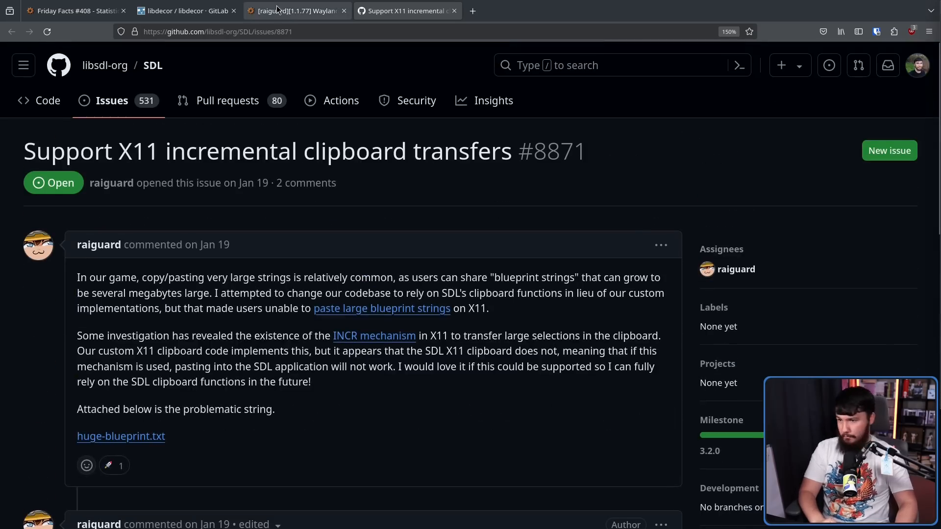
Return to the FFF #408 tab and read Asynchronous saving and Continuing development to the end.
click(71, 11)
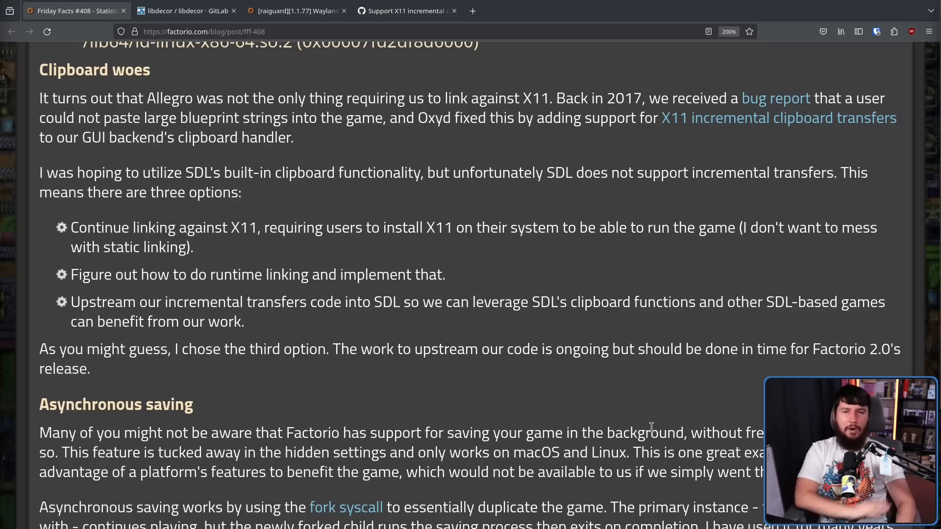
mouse_move(648, 418)
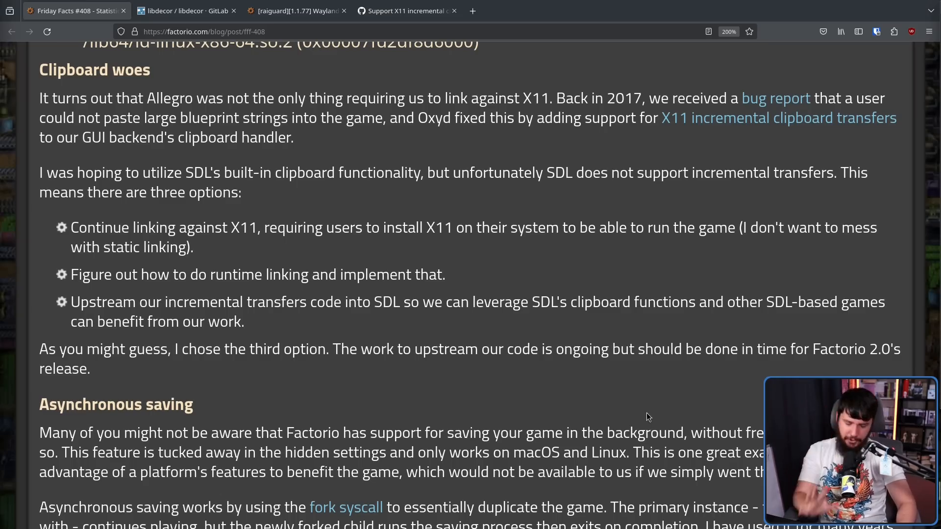
mouse_move(899, 210)
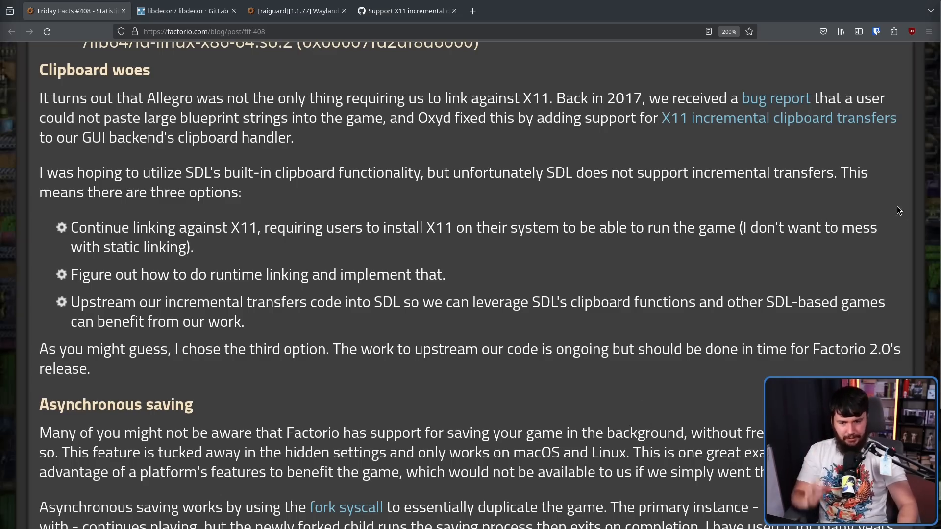
scroll(down, 3)
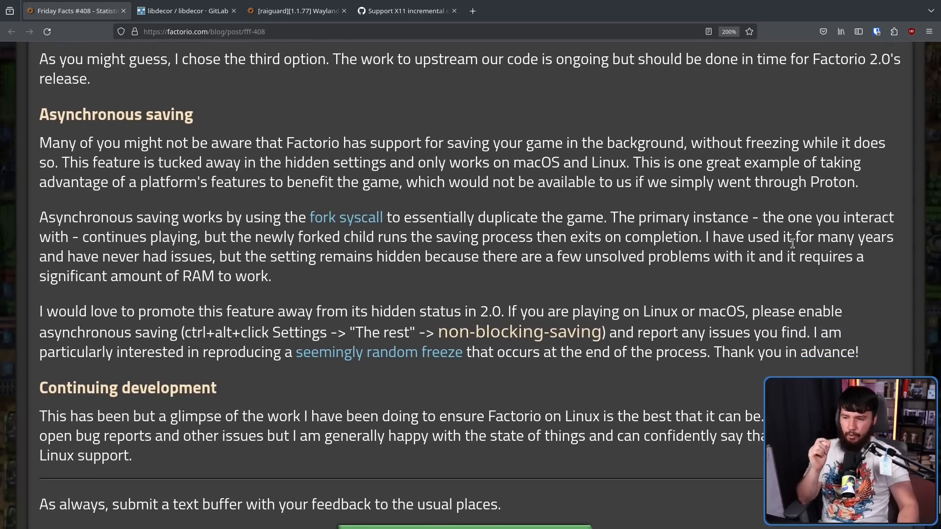
mouse_move(720, 212)
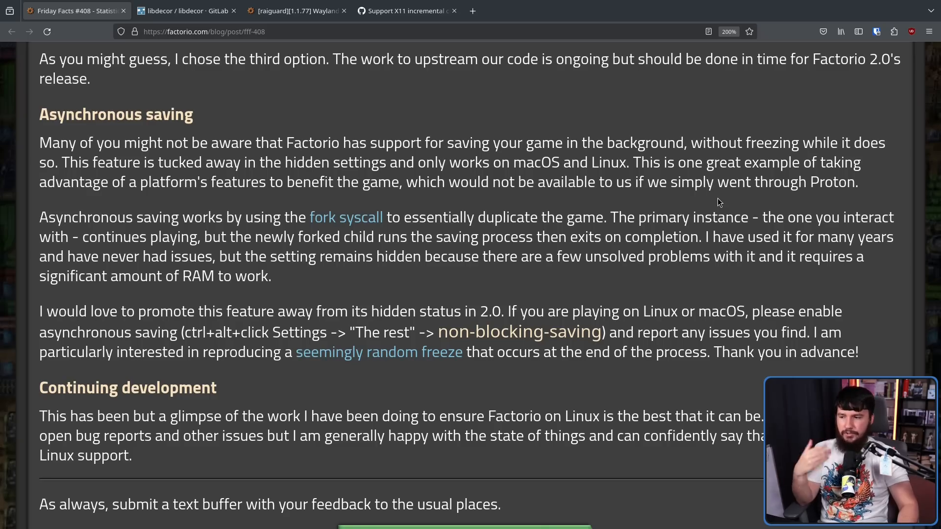
mouse_move(714, 193)
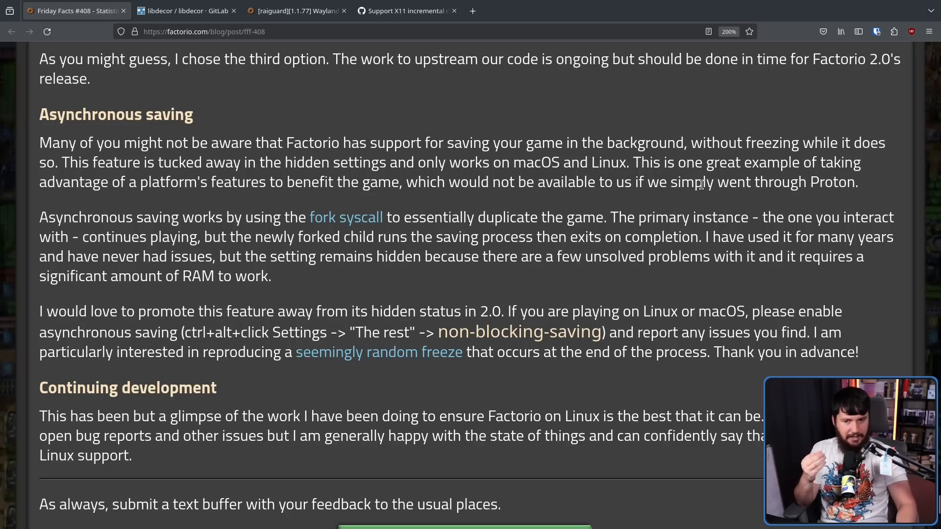
mouse_move(691, 173)
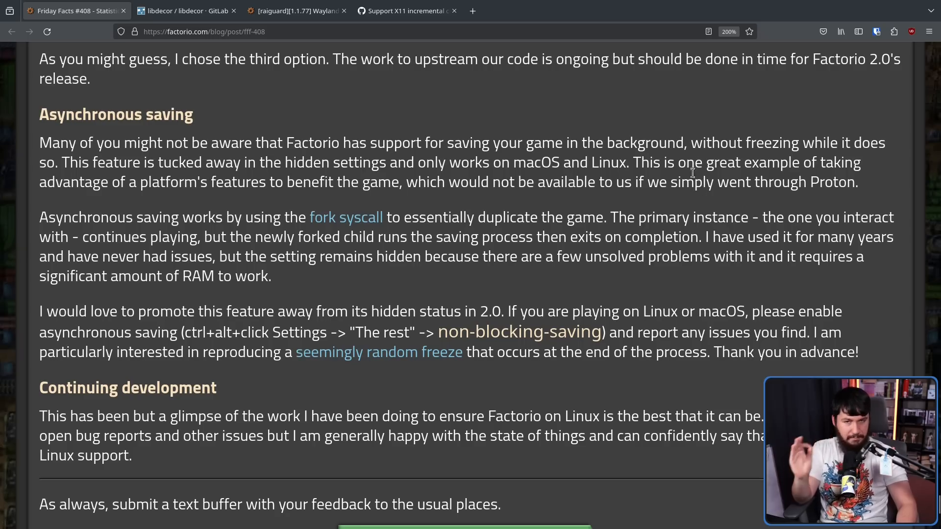
mouse_move(686, 204)
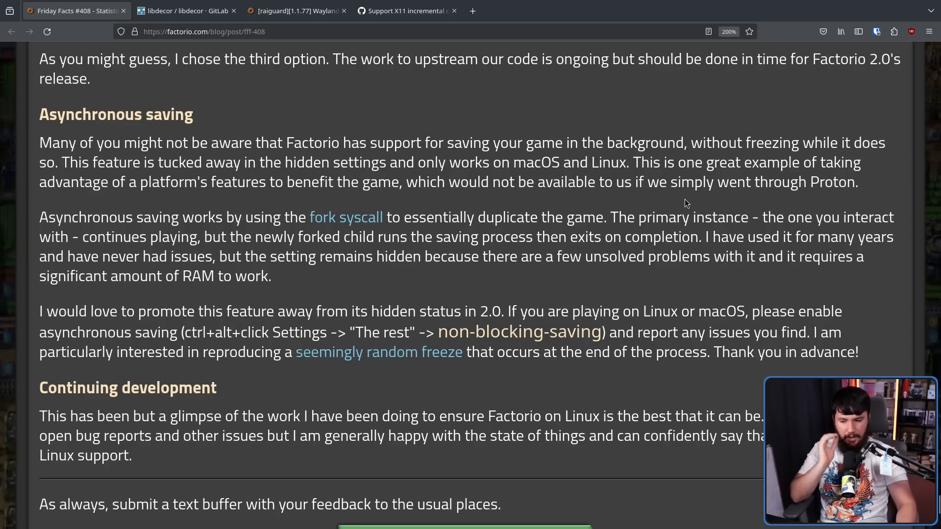
scroll(down, 3)
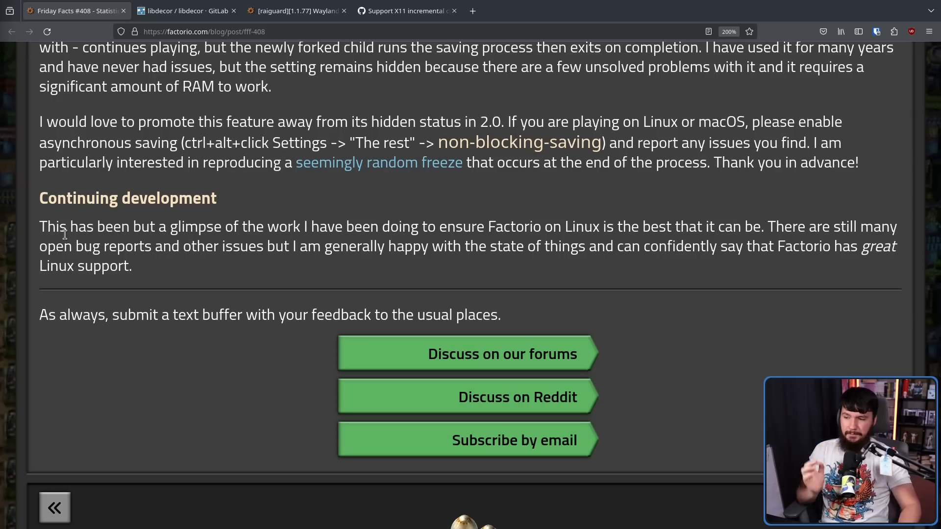